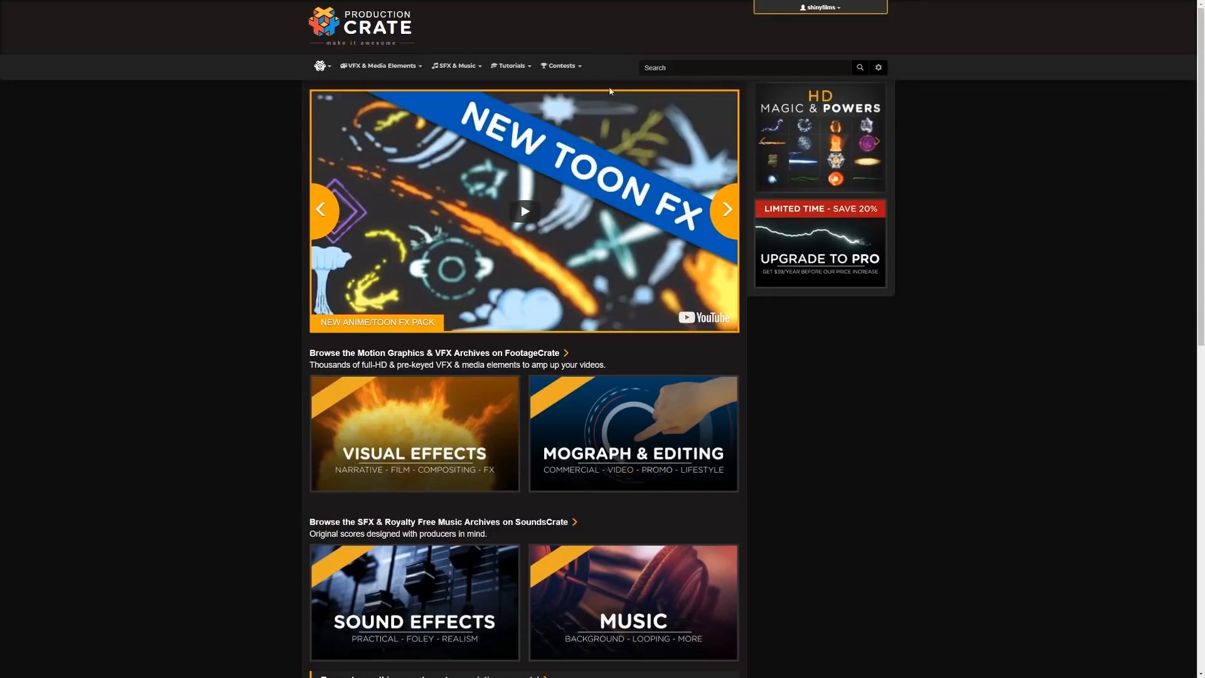
# - Search 'escape', pick the Escape sound, and preview Bass Drop 10 and Bass Drop 3
pyautogui.write('escal')
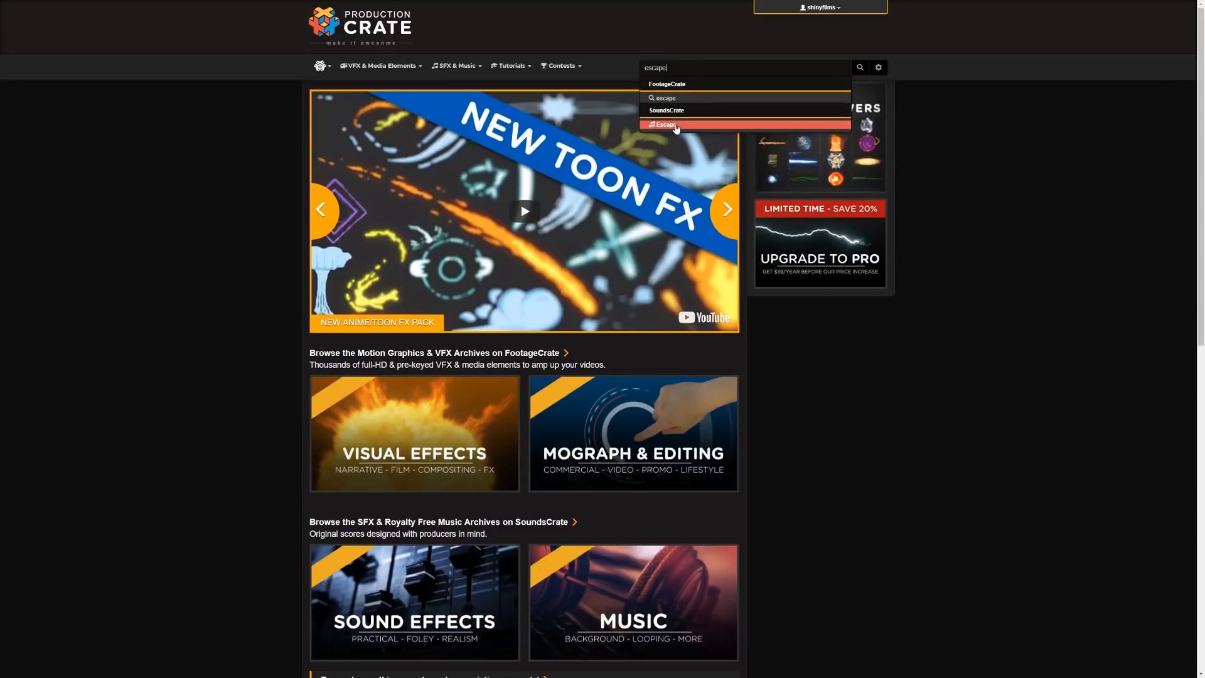
pyautogui.click(667, 124)
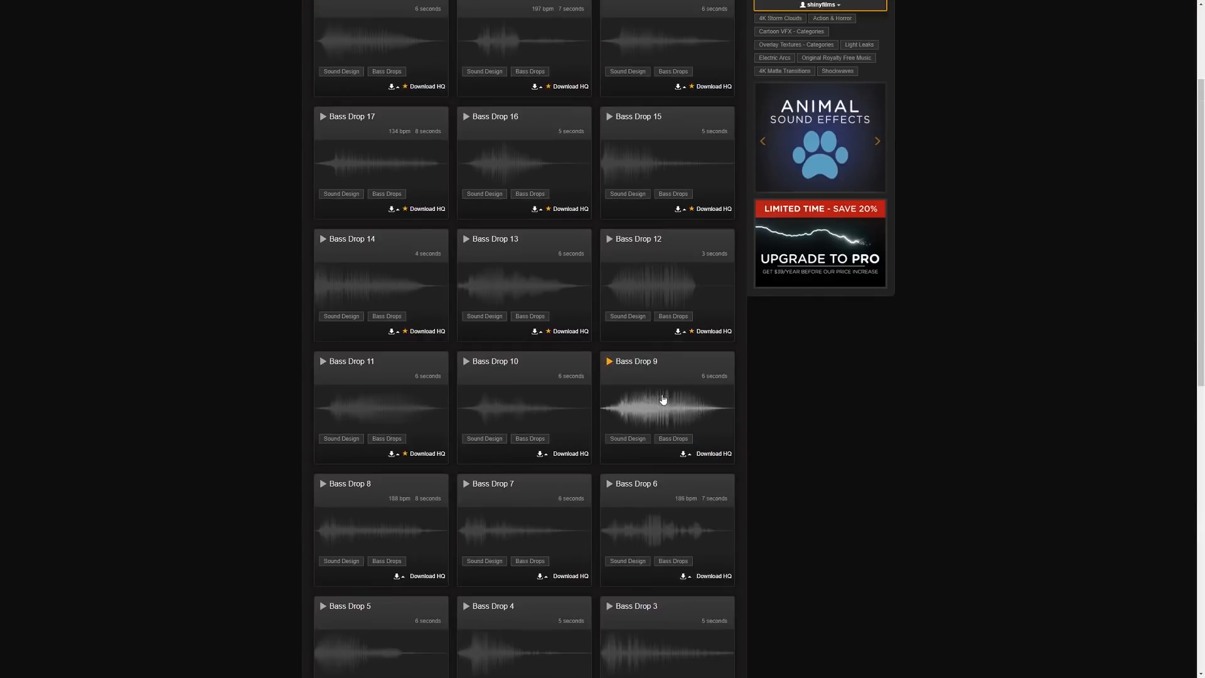
pyautogui.click(465, 361)
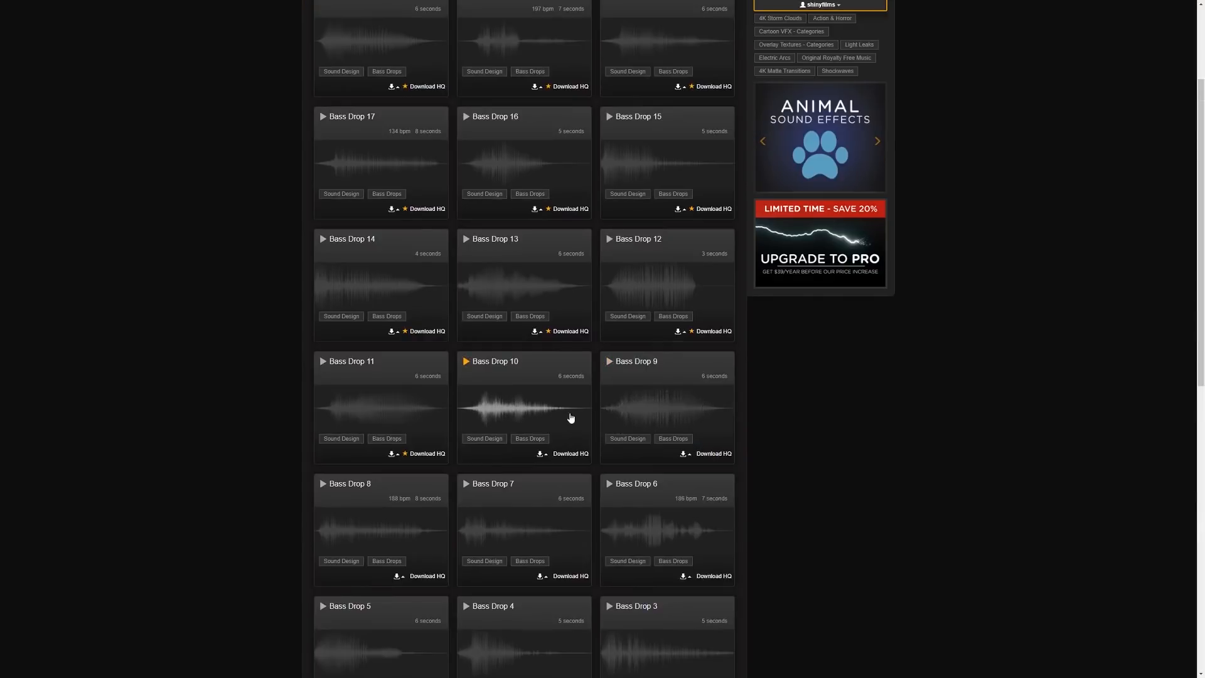
pyautogui.scroll(-3)
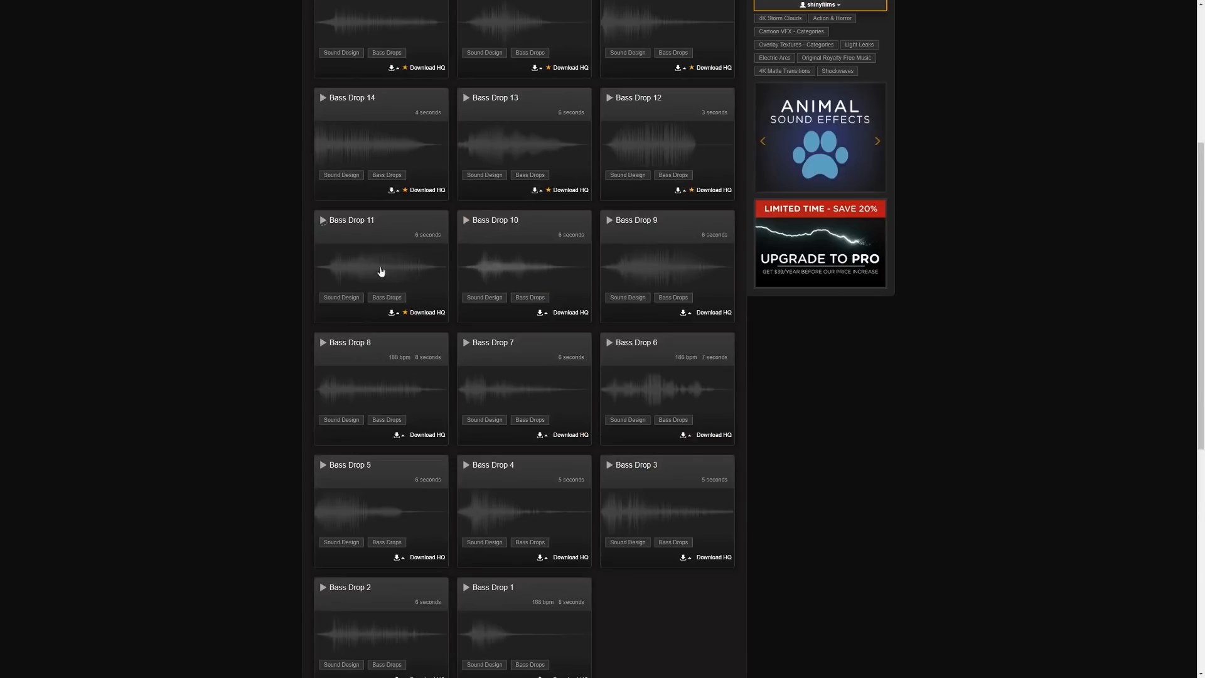
pyautogui.click(621, 465)
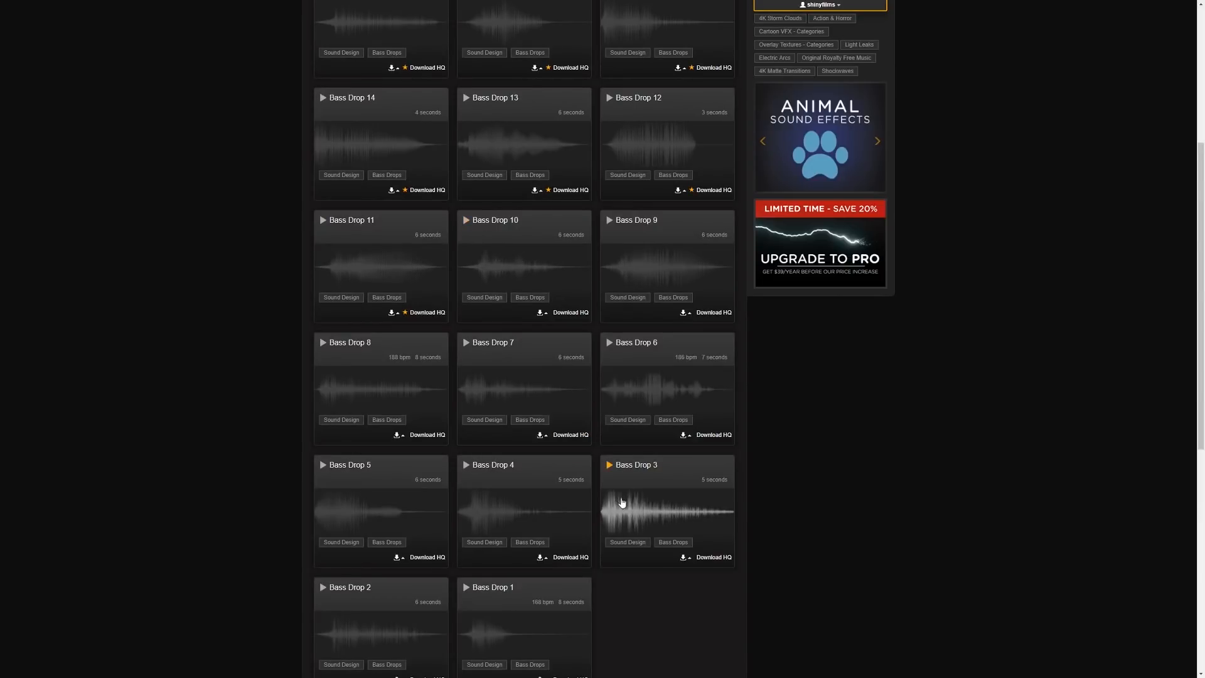
pyautogui.click(465, 221)
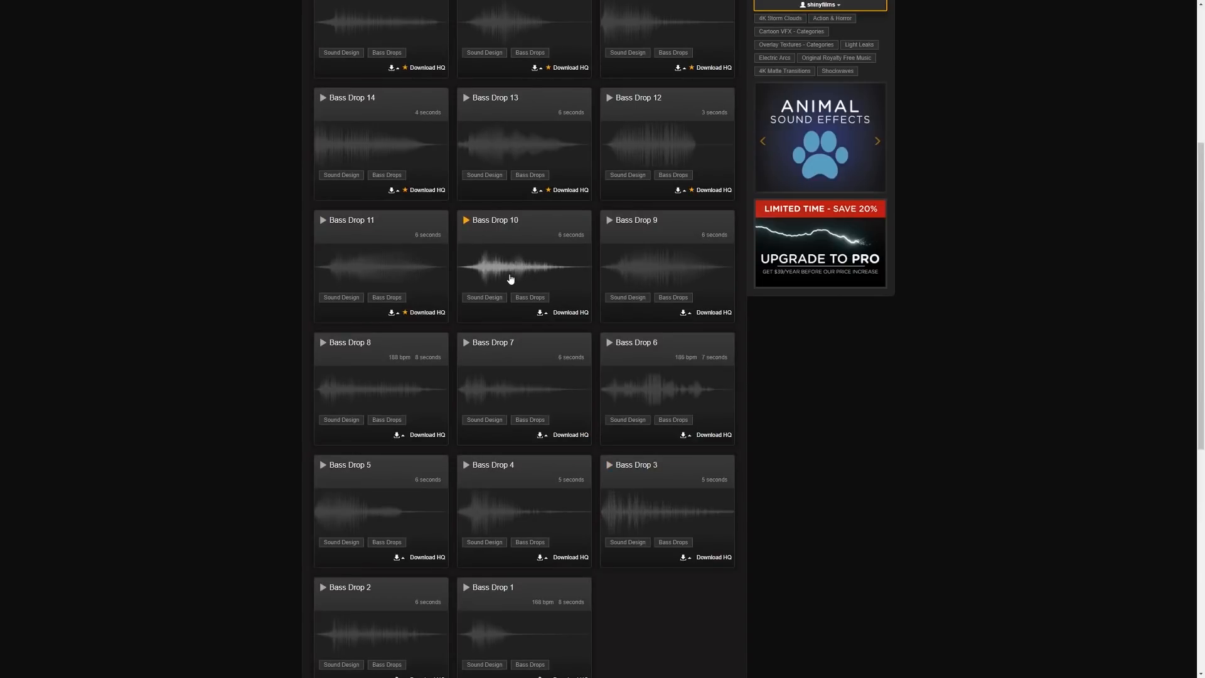
pyautogui.moveTo(490, 274)
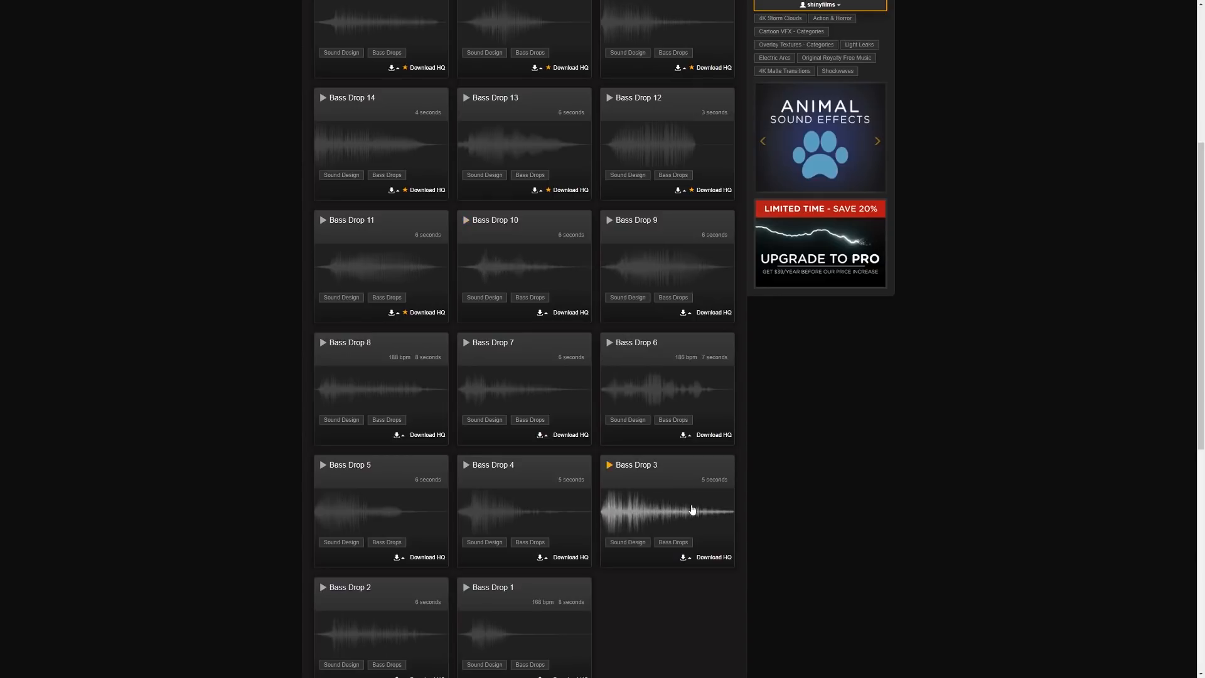
pyautogui.scroll(3)
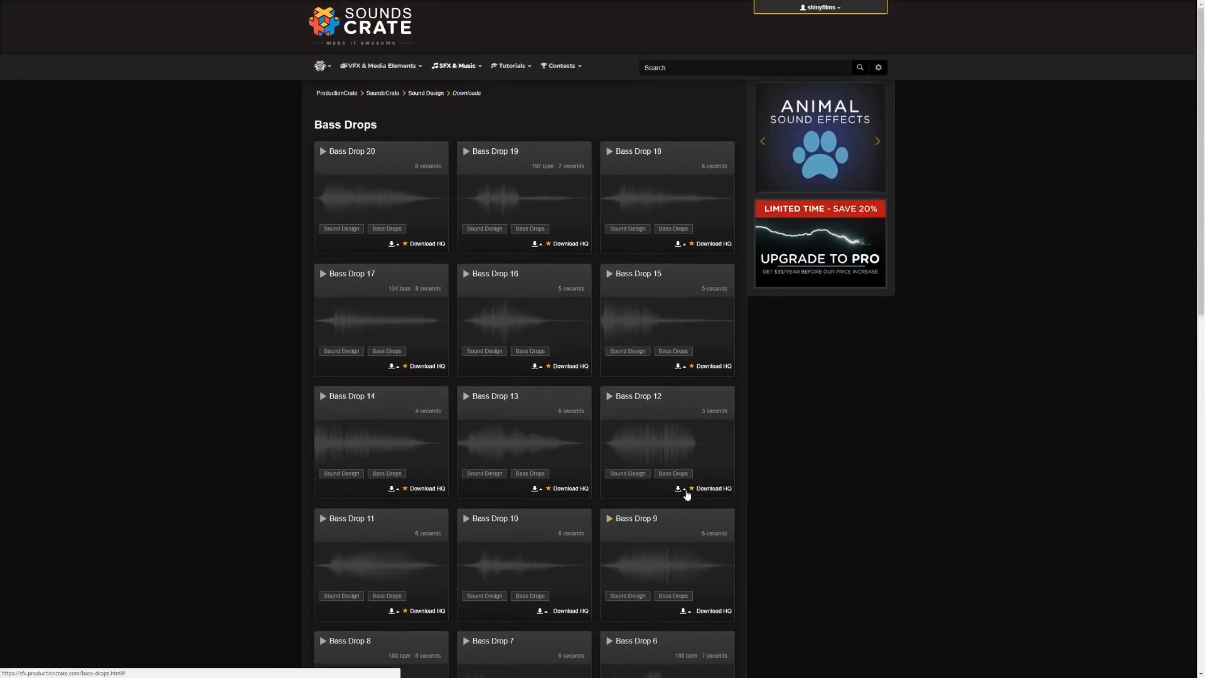
pyautogui.moveTo(500, 237)
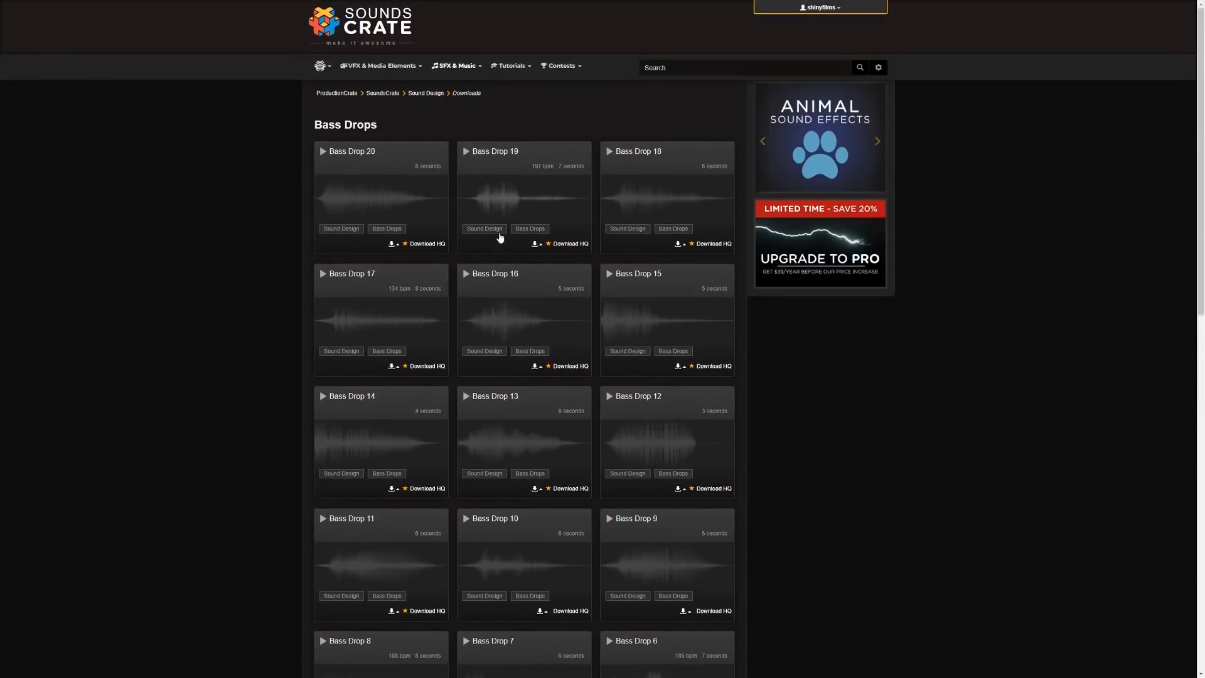
pyautogui.moveTo(408, 128)
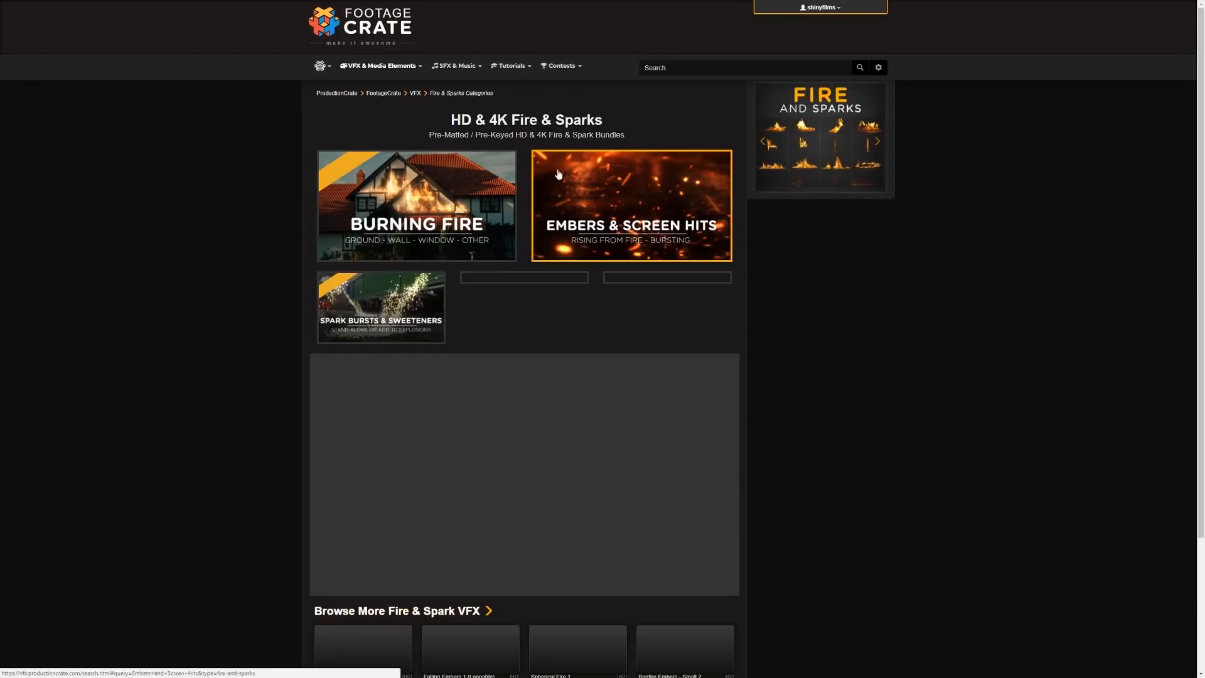
# - Browse free Embers & Screen Hits clips, find Smokey Atmosphere 1, then open Dust & Smoke categories
pyautogui.click(630, 205)
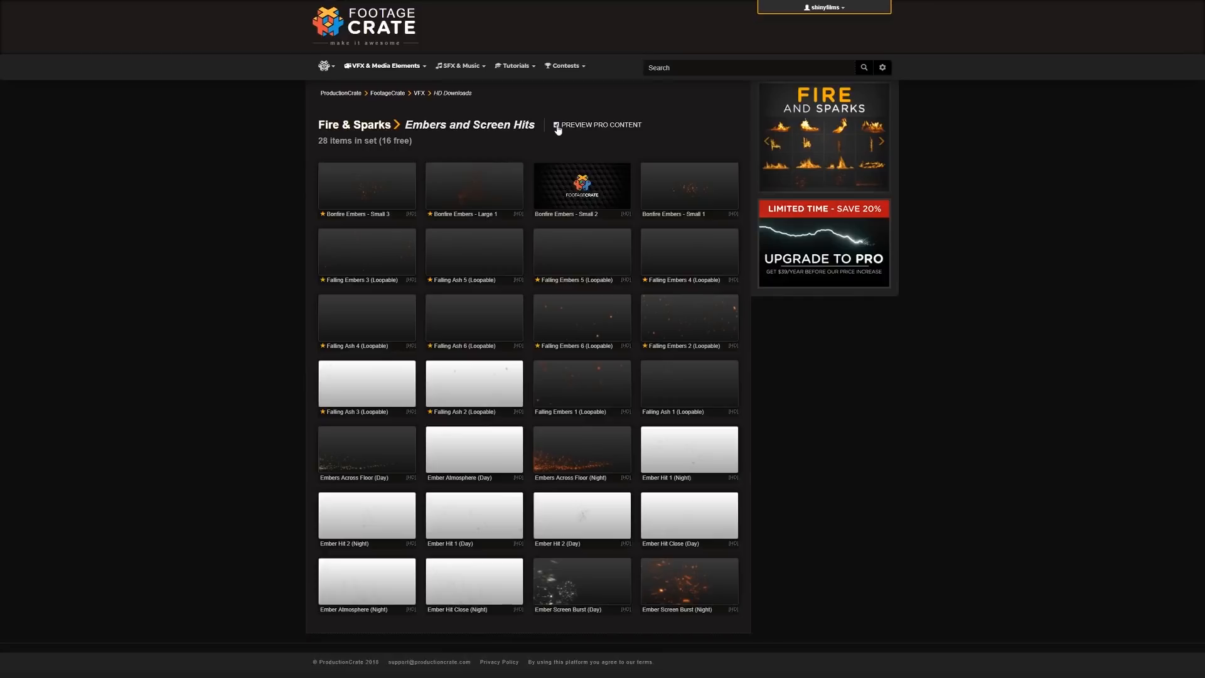
pyautogui.click(555, 124)
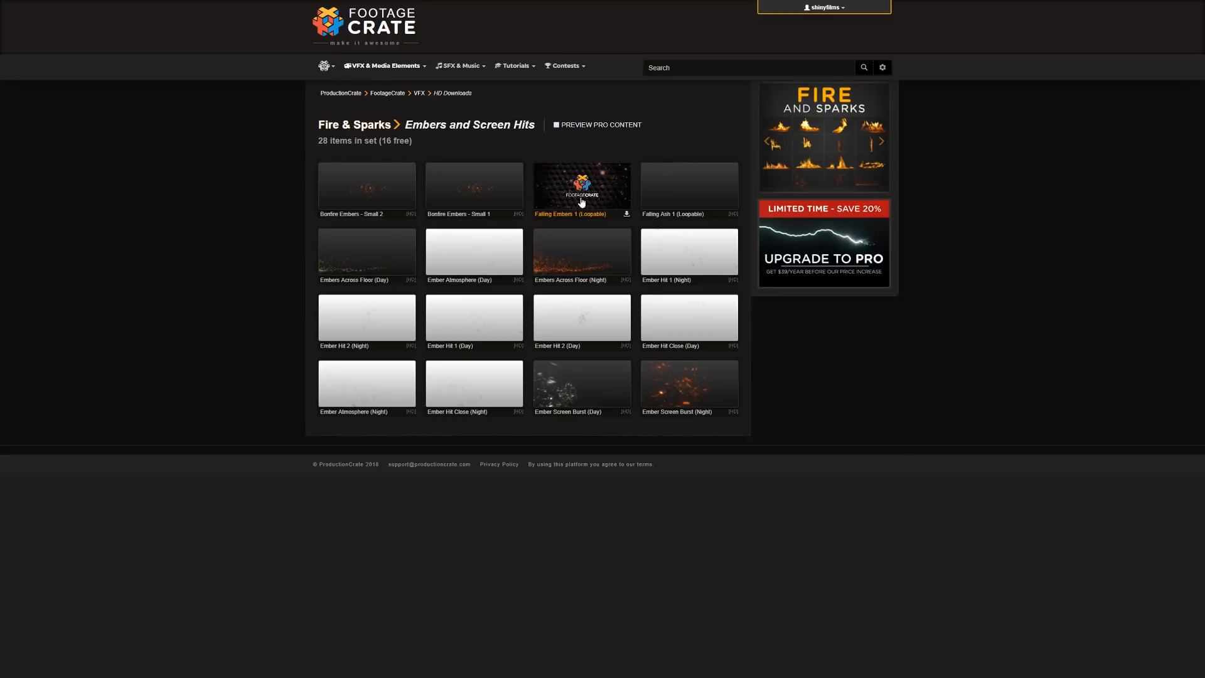
pyautogui.moveTo(582, 188)
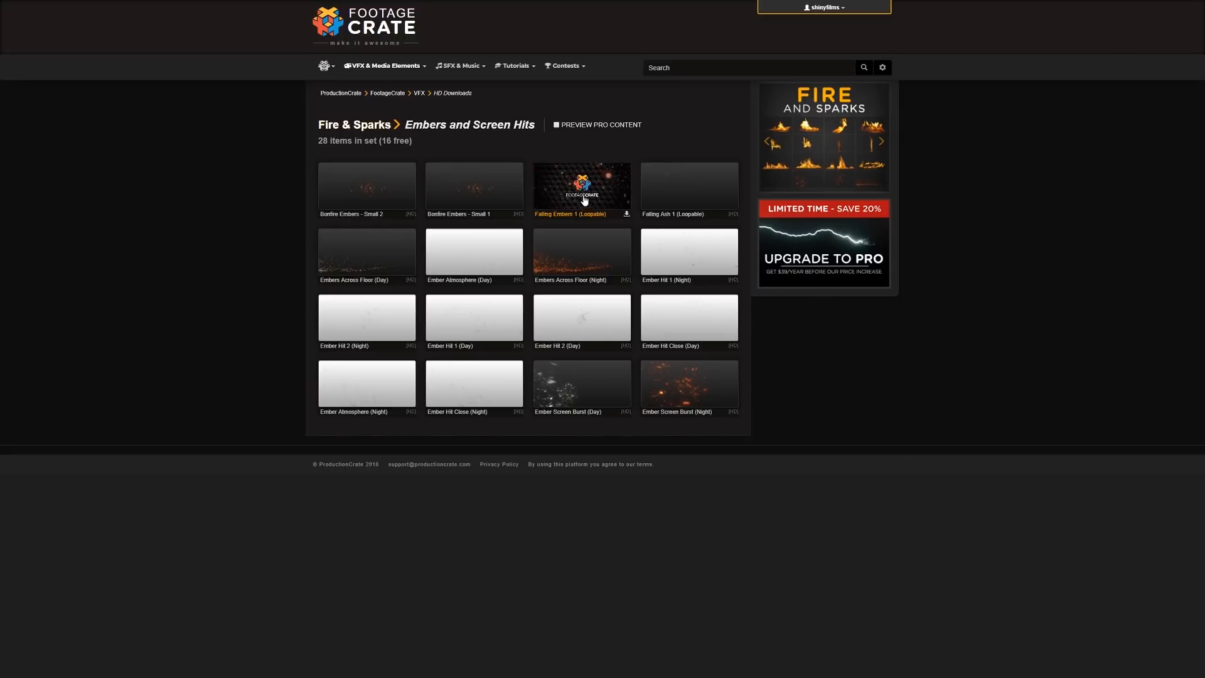
pyautogui.write('smokey')
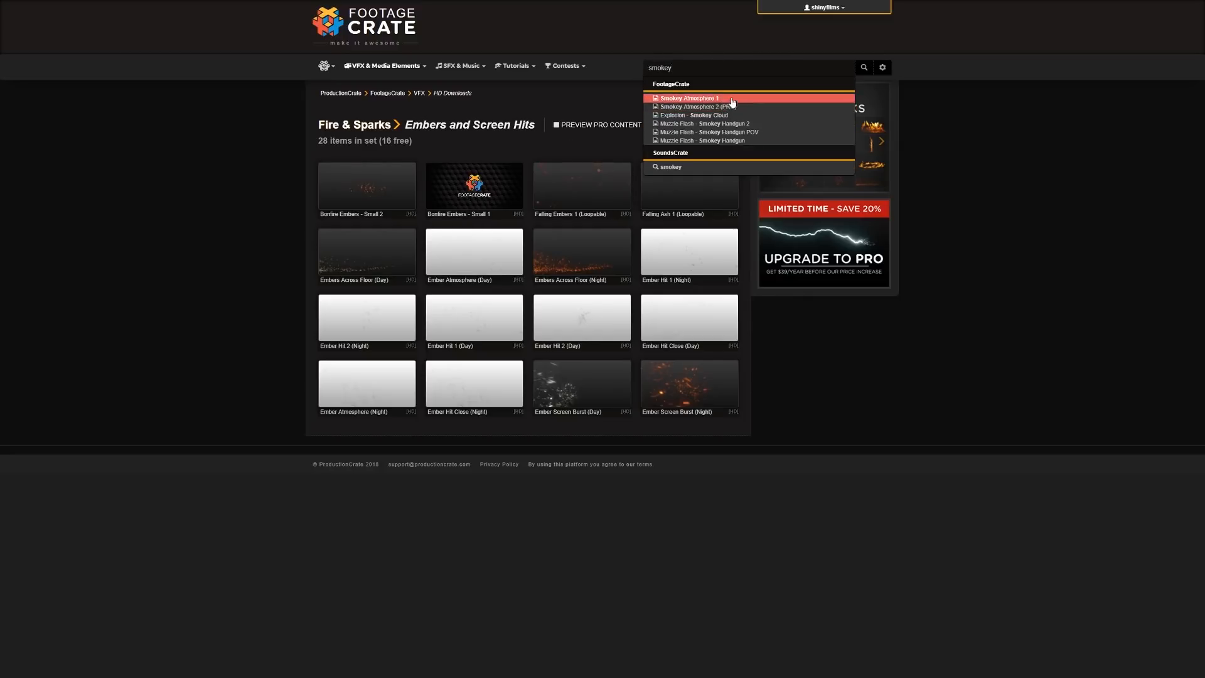
pyautogui.click(688, 98)
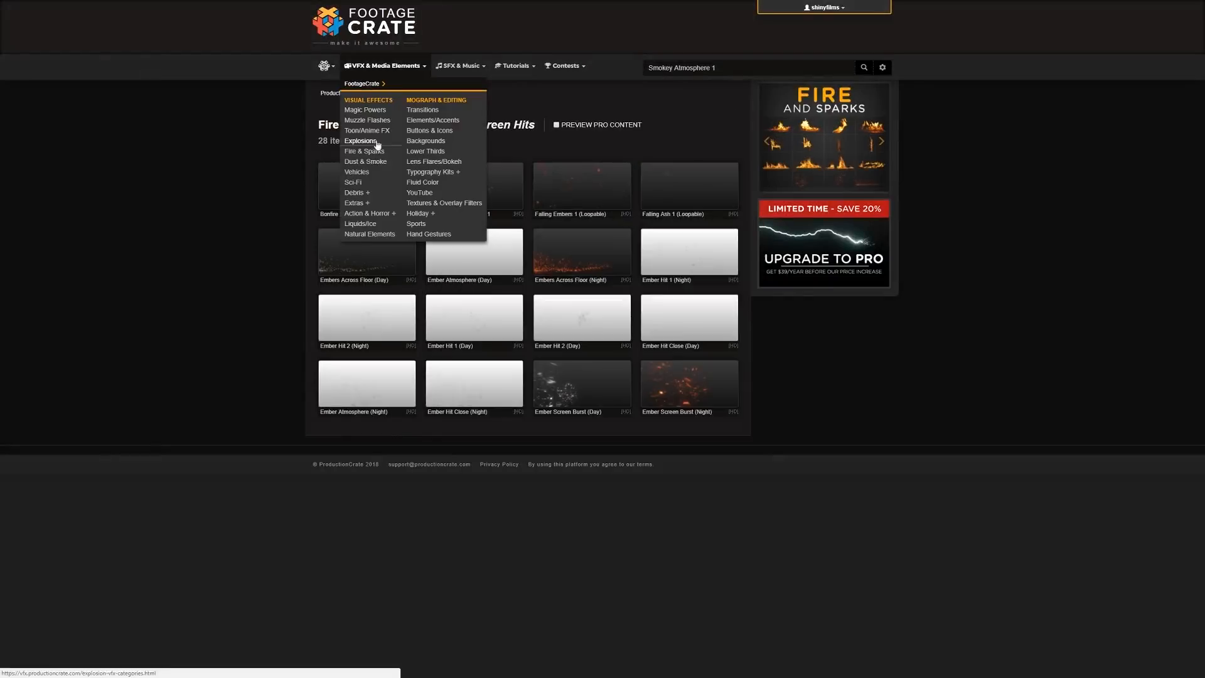
pyautogui.click(365, 161)
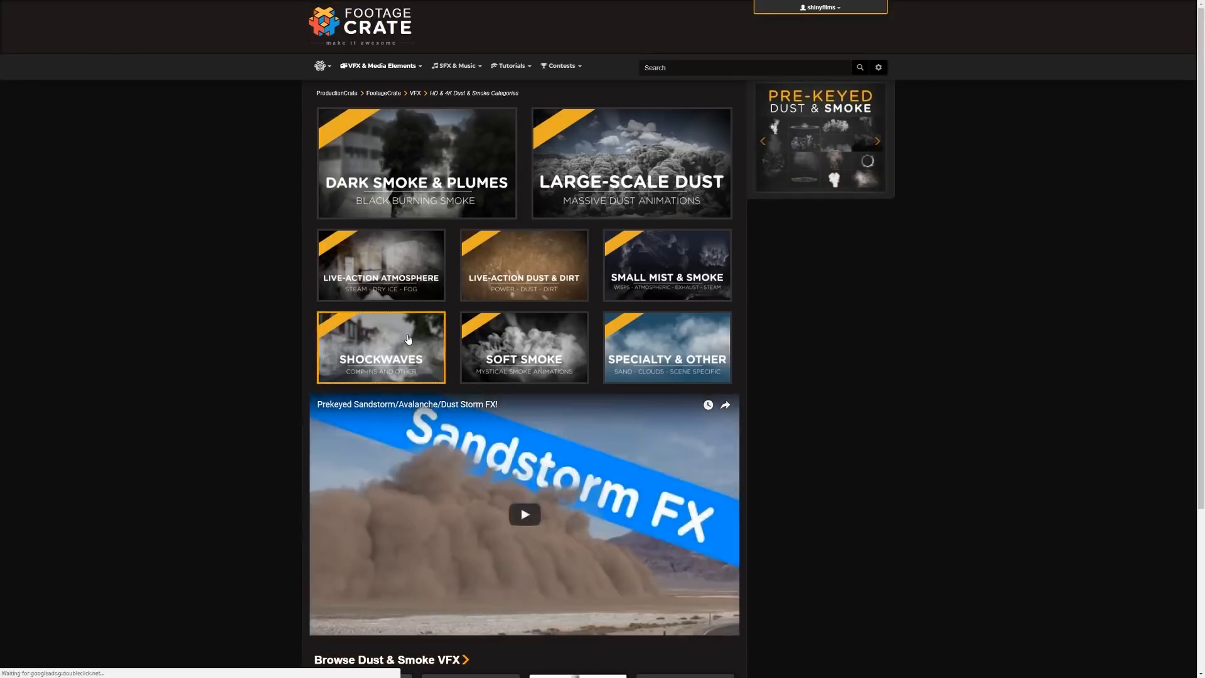
pyautogui.click(381, 346)
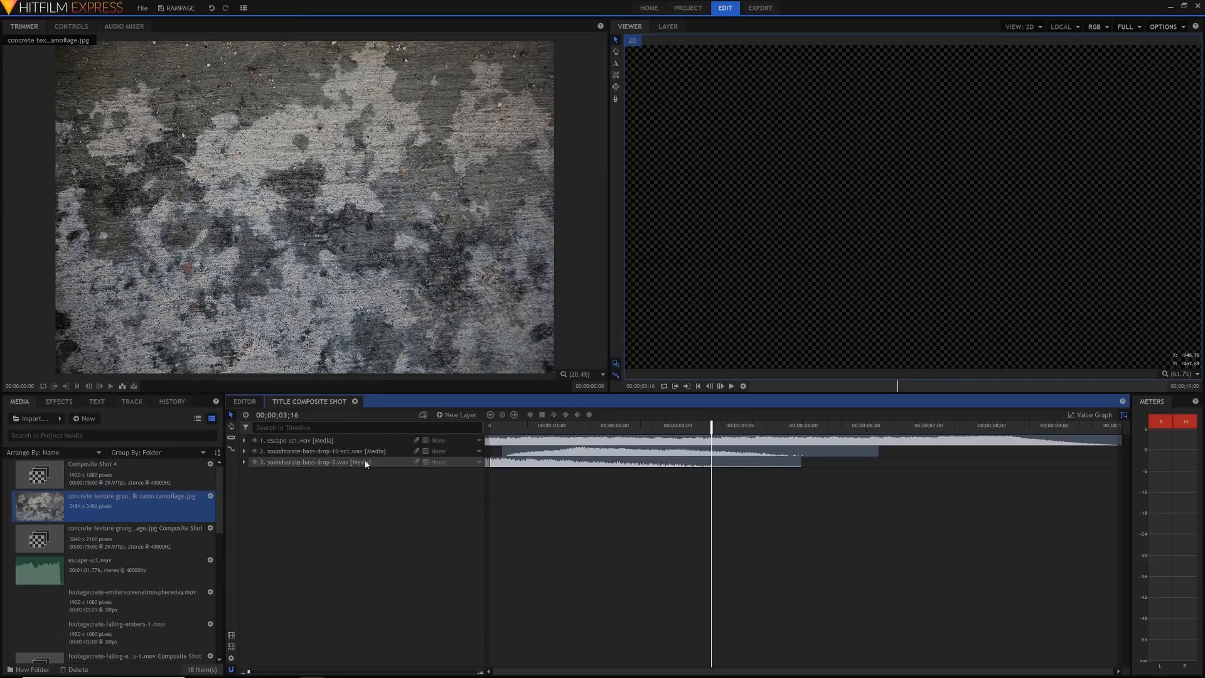
# - Set the bass-drop-10 level to -16.8 dB and bass-drop-3 to -1.7 dB
pyautogui.click(244, 451)
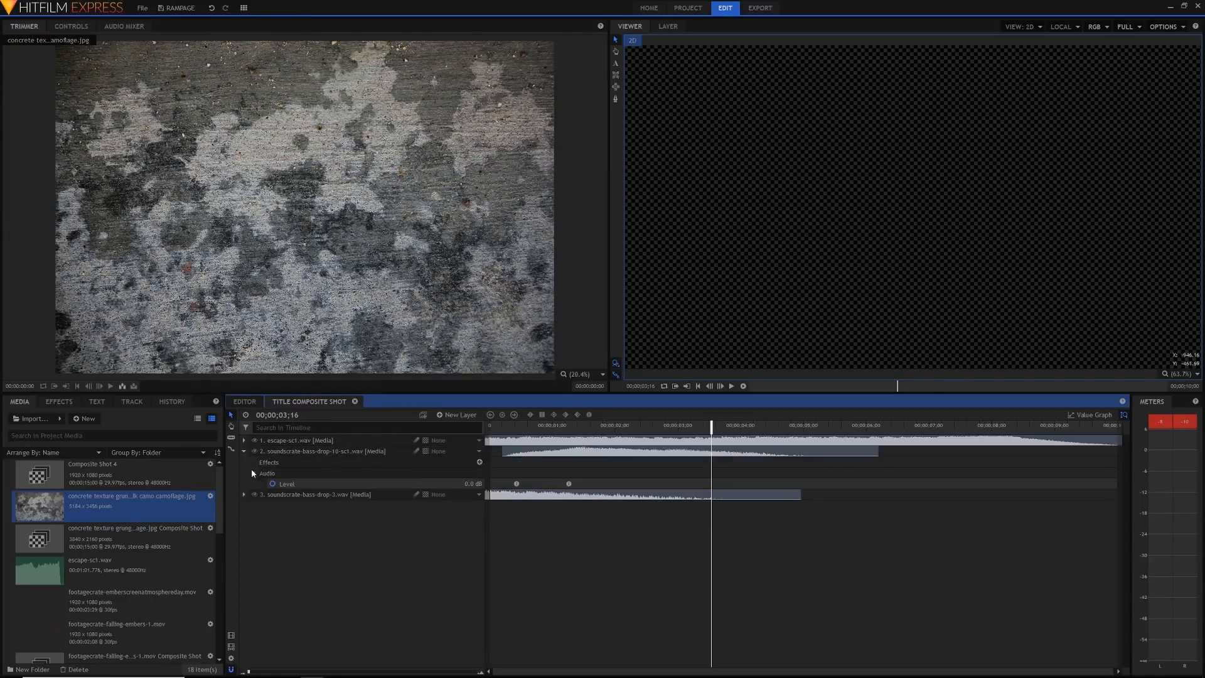
pyautogui.click(244, 494)
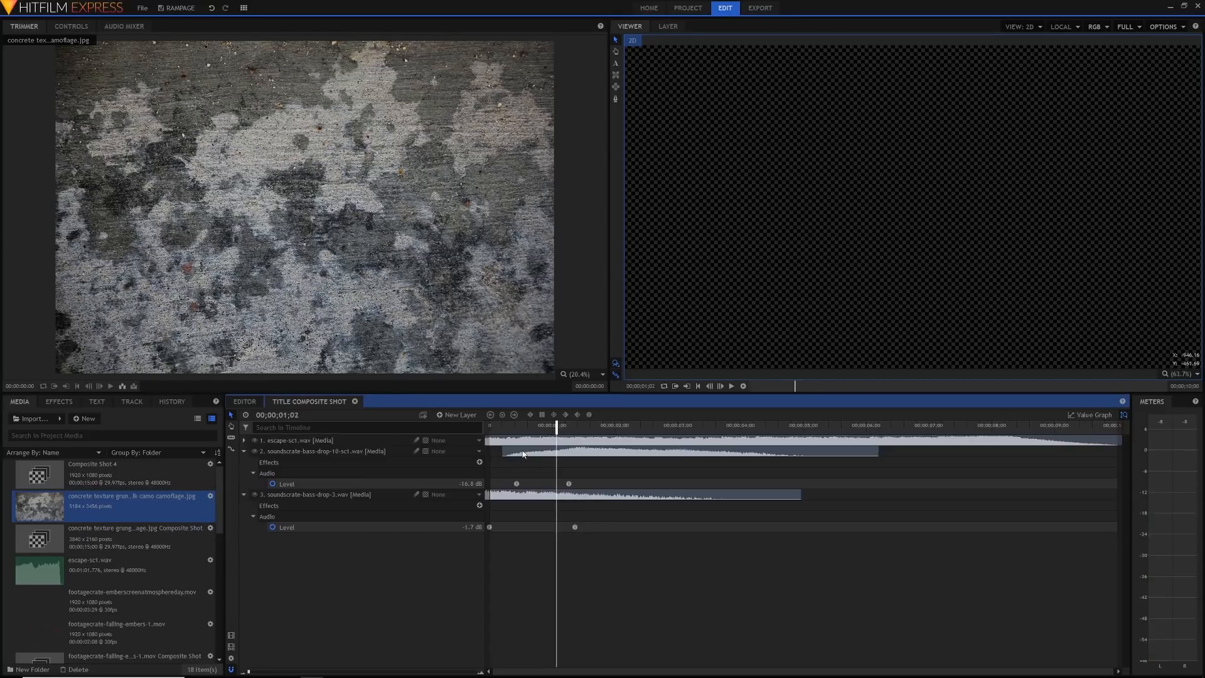
pyautogui.moveTo(511, 446)
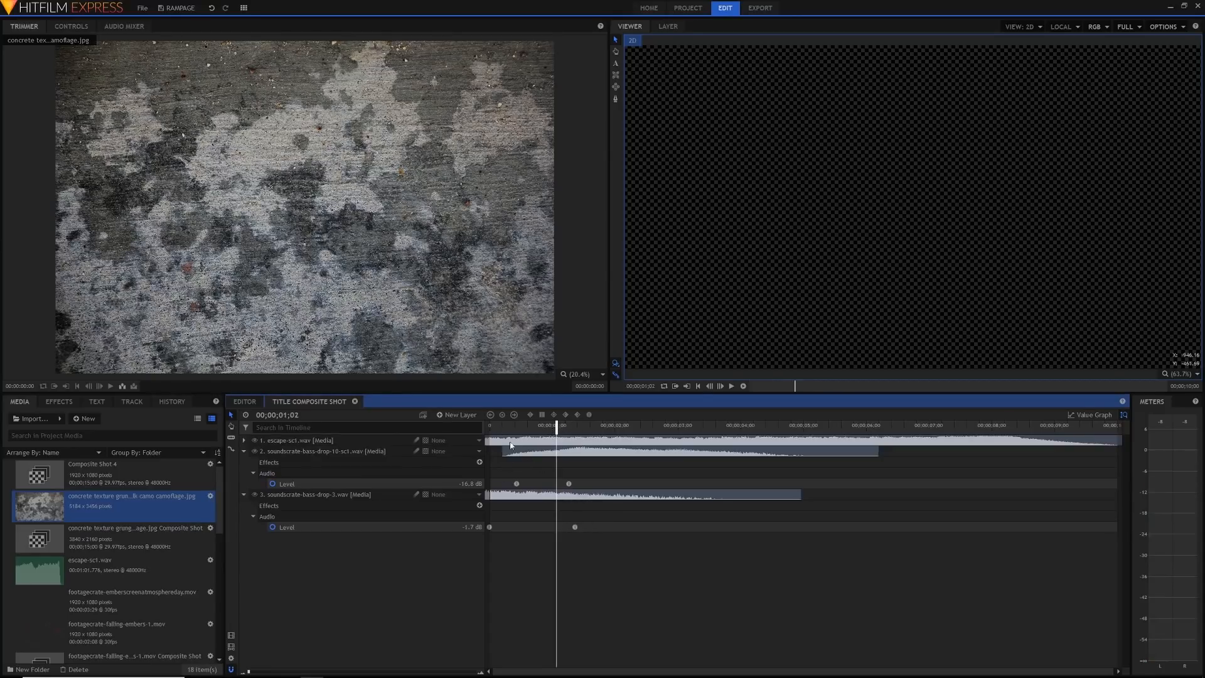
pyautogui.click(245, 452)
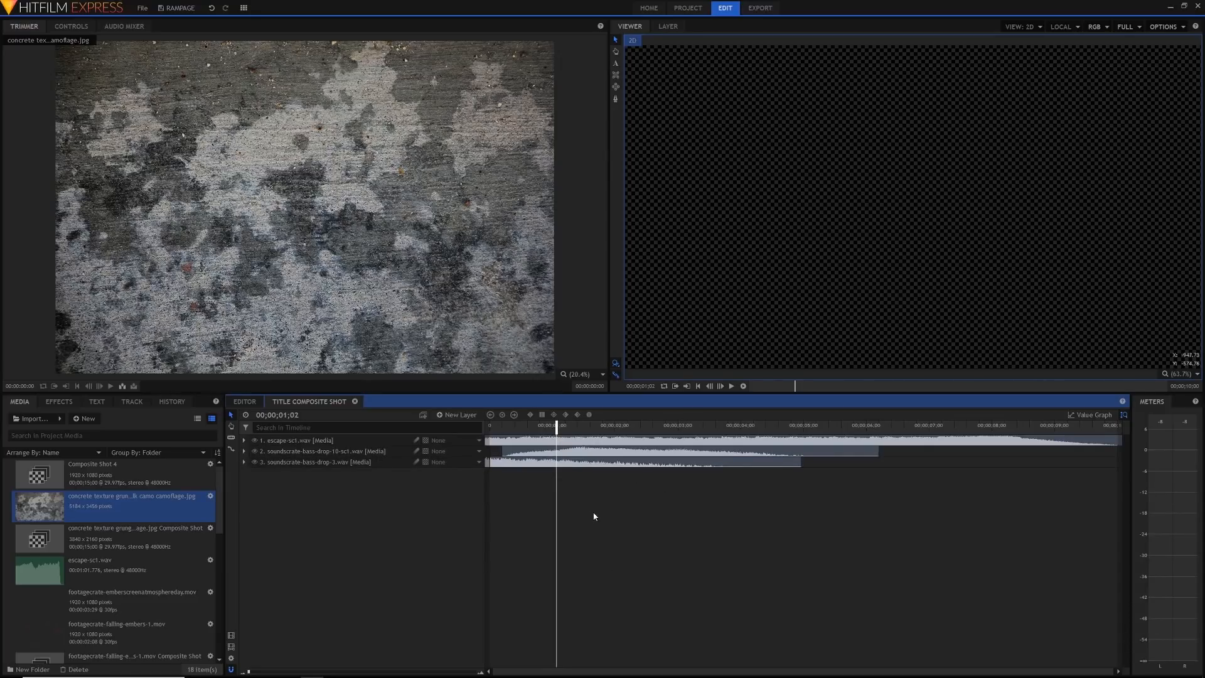
# - Add a RAMPAGE text layer in Raleway Black, size 100, centre-aligned
pyautogui.click(459, 415)
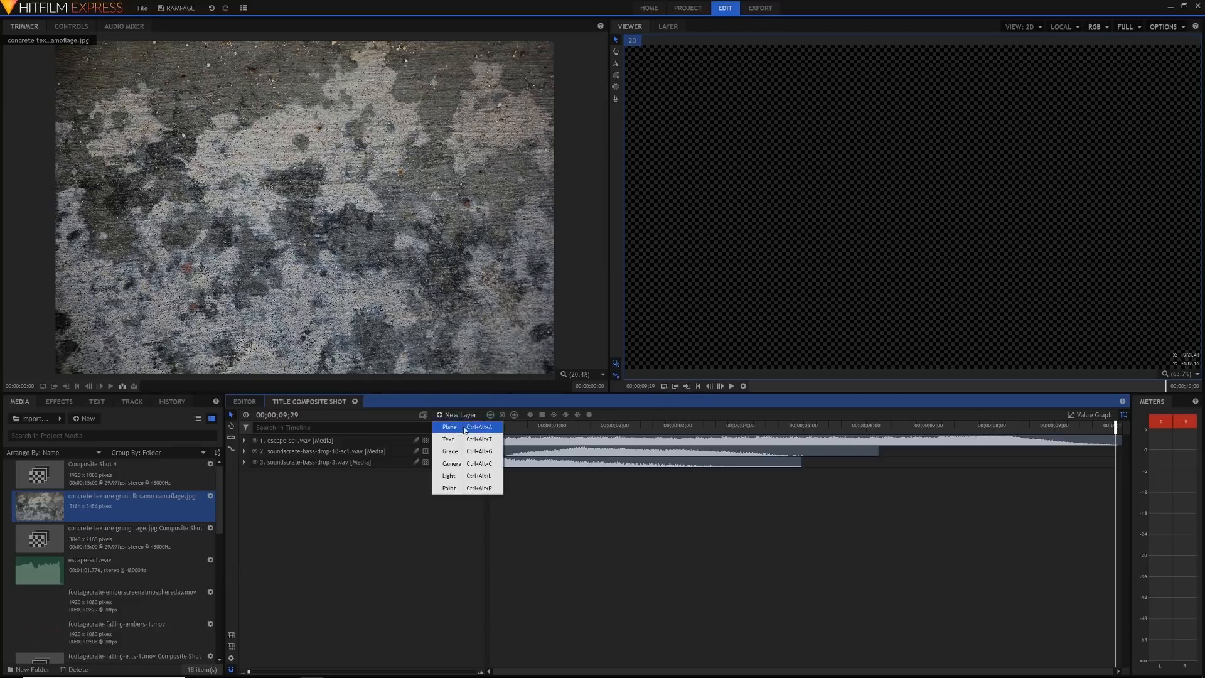
pyautogui.click(448, 438)
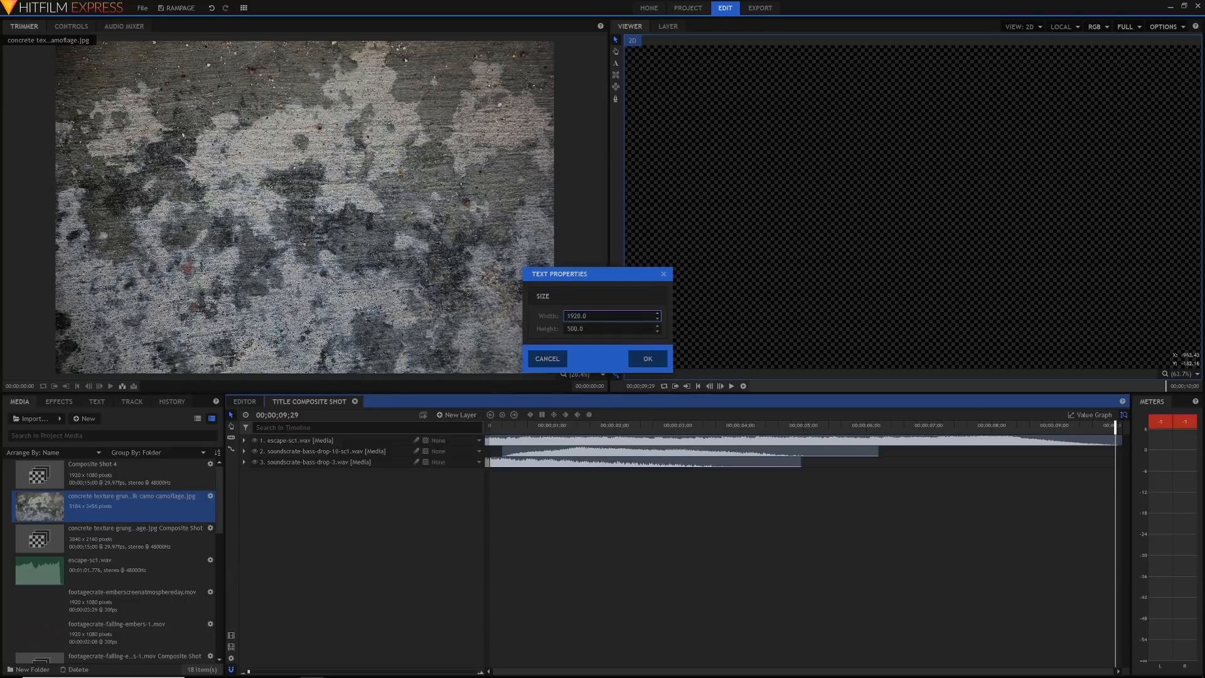
pyautogui.click(646, 359)
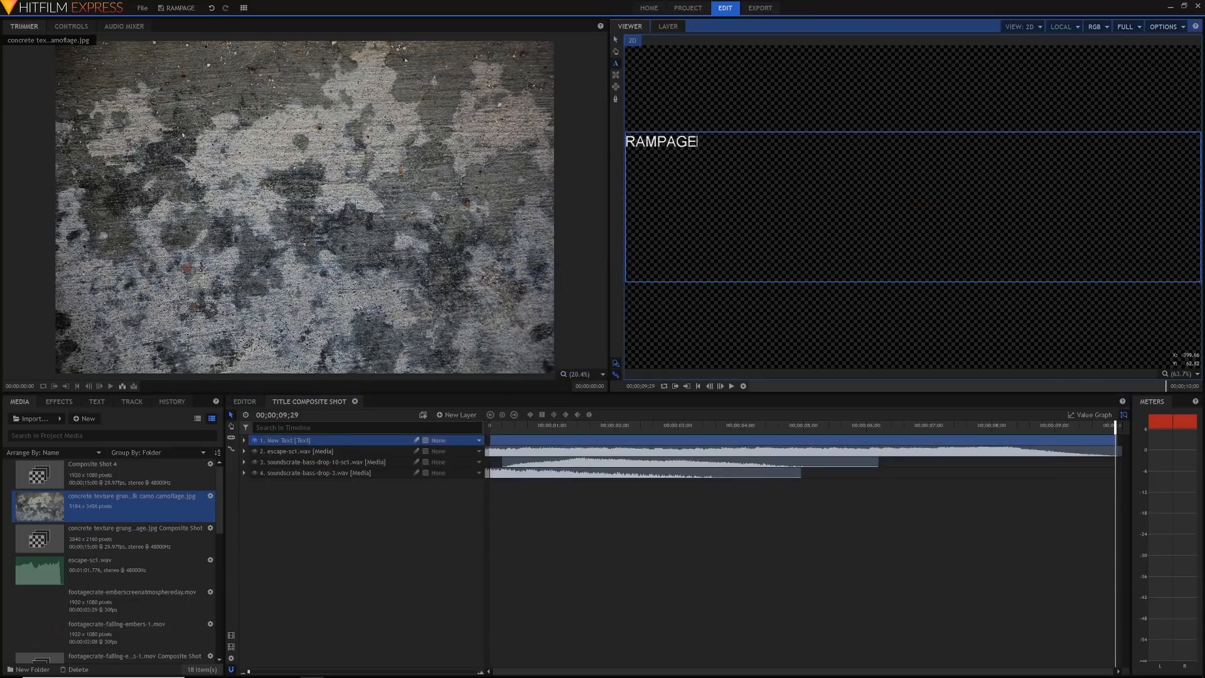
pyautogui.click(97, 401)
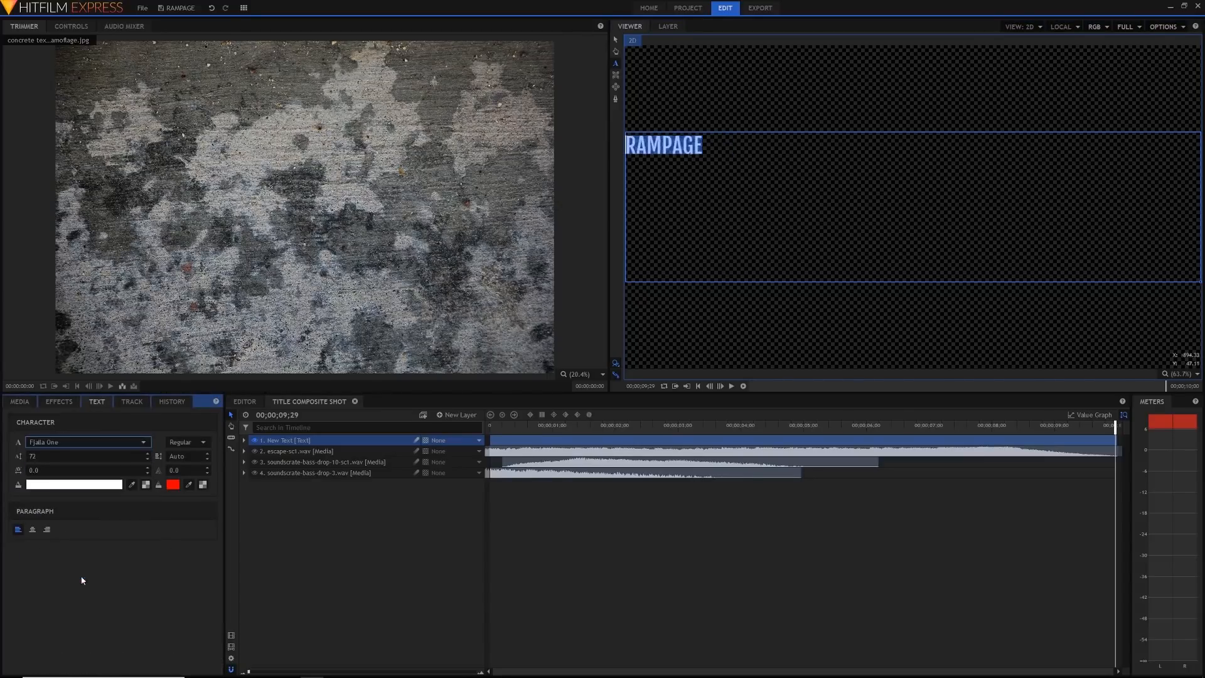
pyautogui.click(87, 441)
pyautogui.write('300')
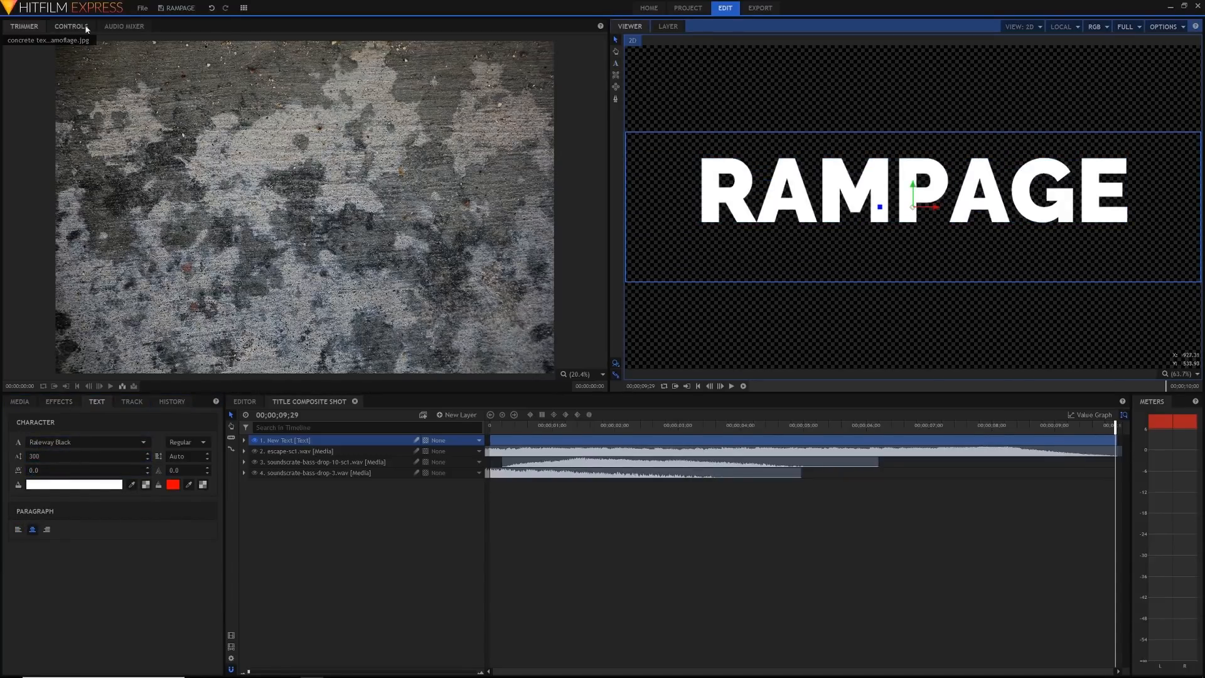
pyautogui.click(69, 27)
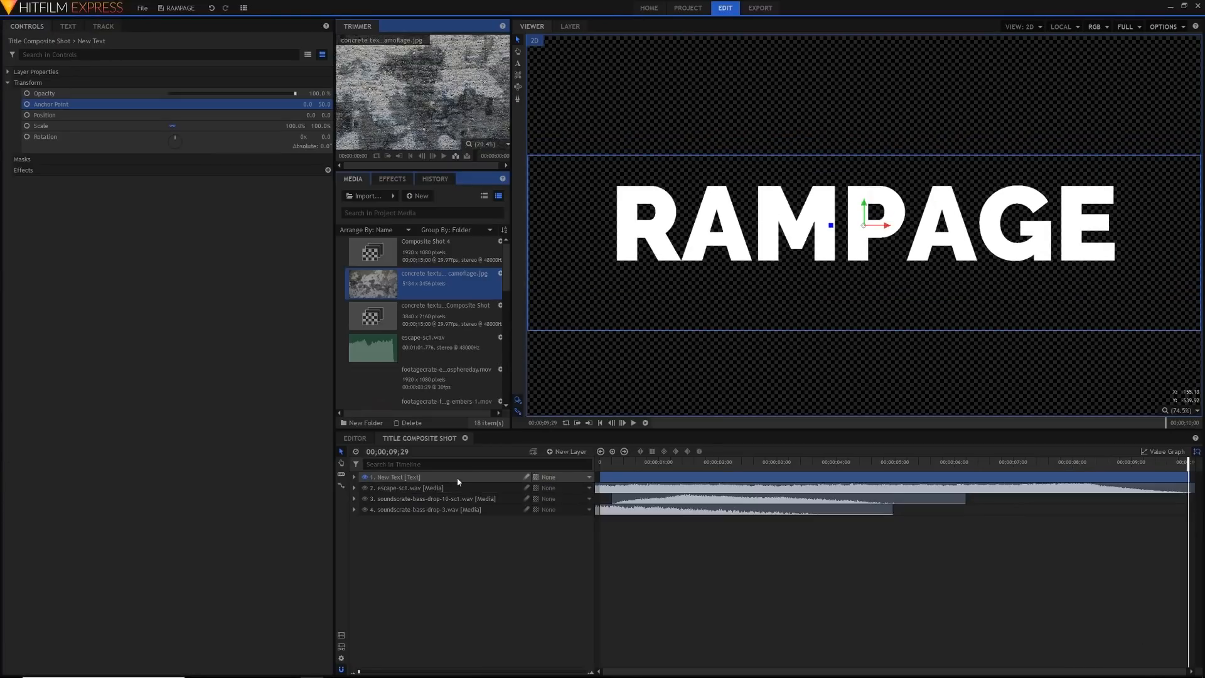
pyautogui.moveTo(458, 483)
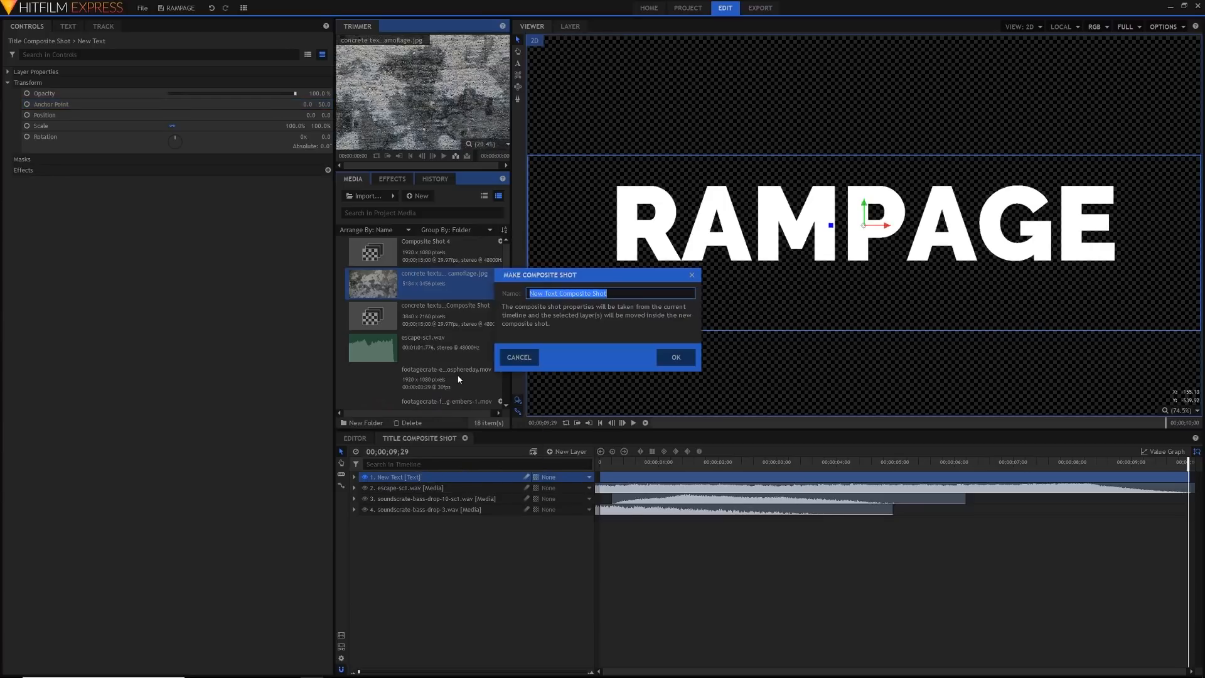
# - Confirm turning the RAMPAGE text layer into its own New Text composite shot
pyautogui.click(675, 357)
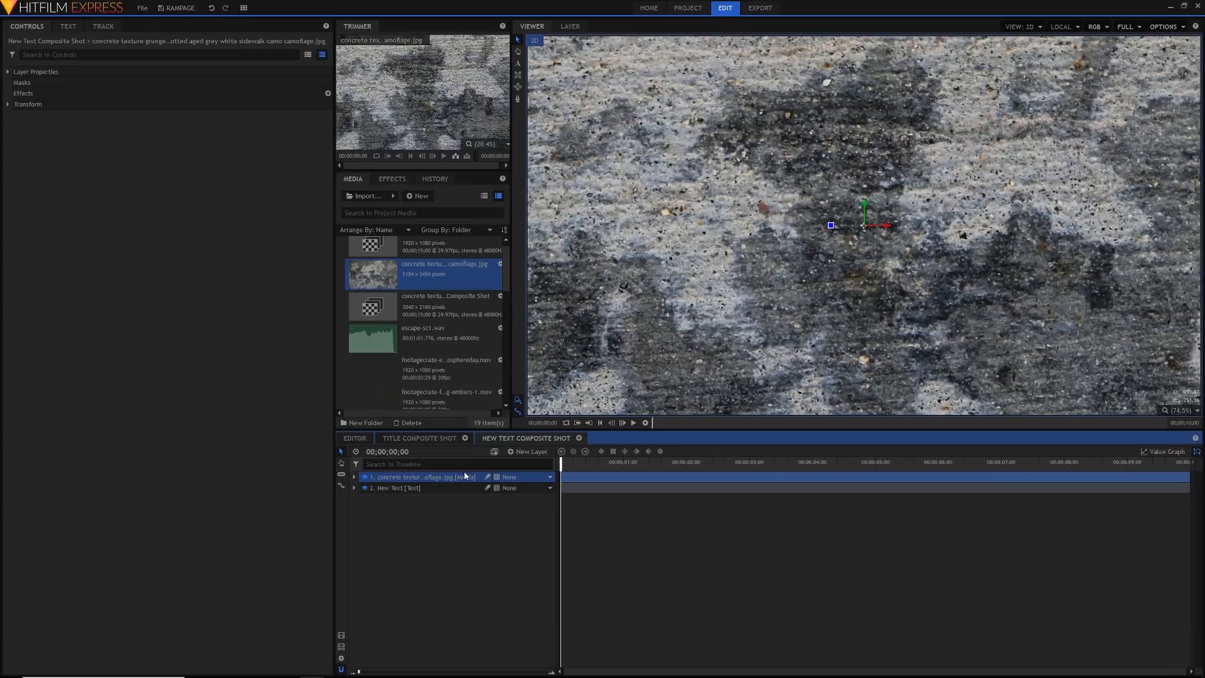
# - Scale the concrete texture to 30% and apply Set Matte with New Text as source
pyautogui.click(28, 103)
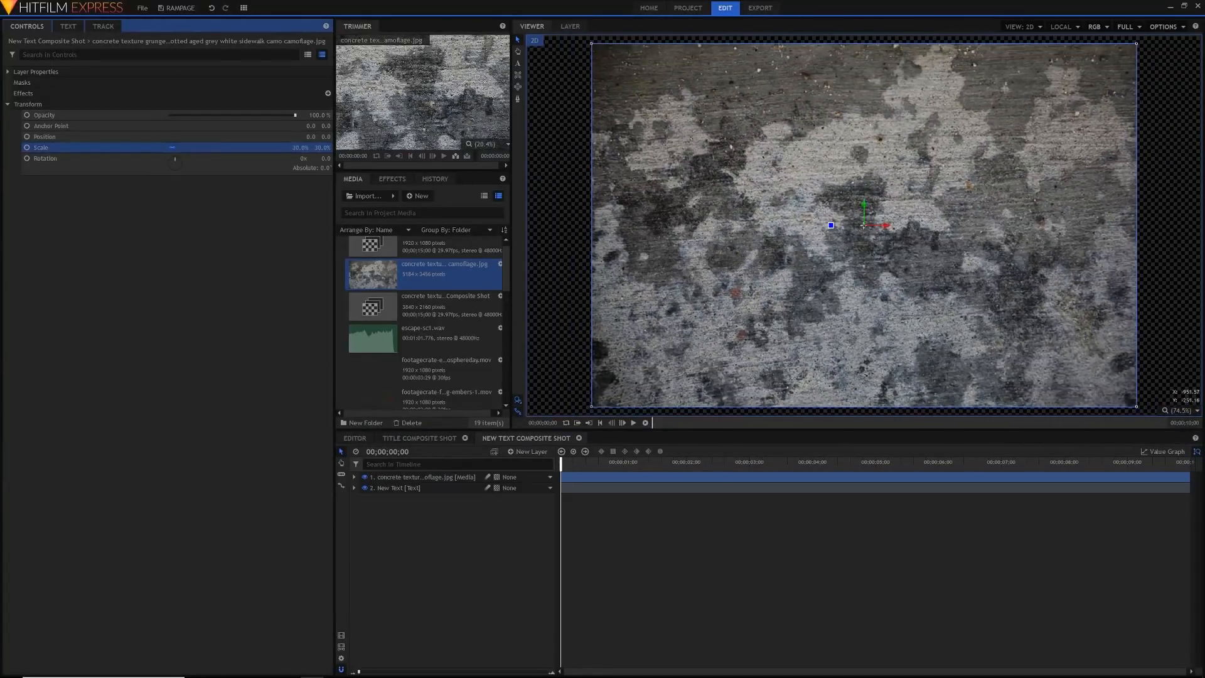
pyautogui.click(391, 178)
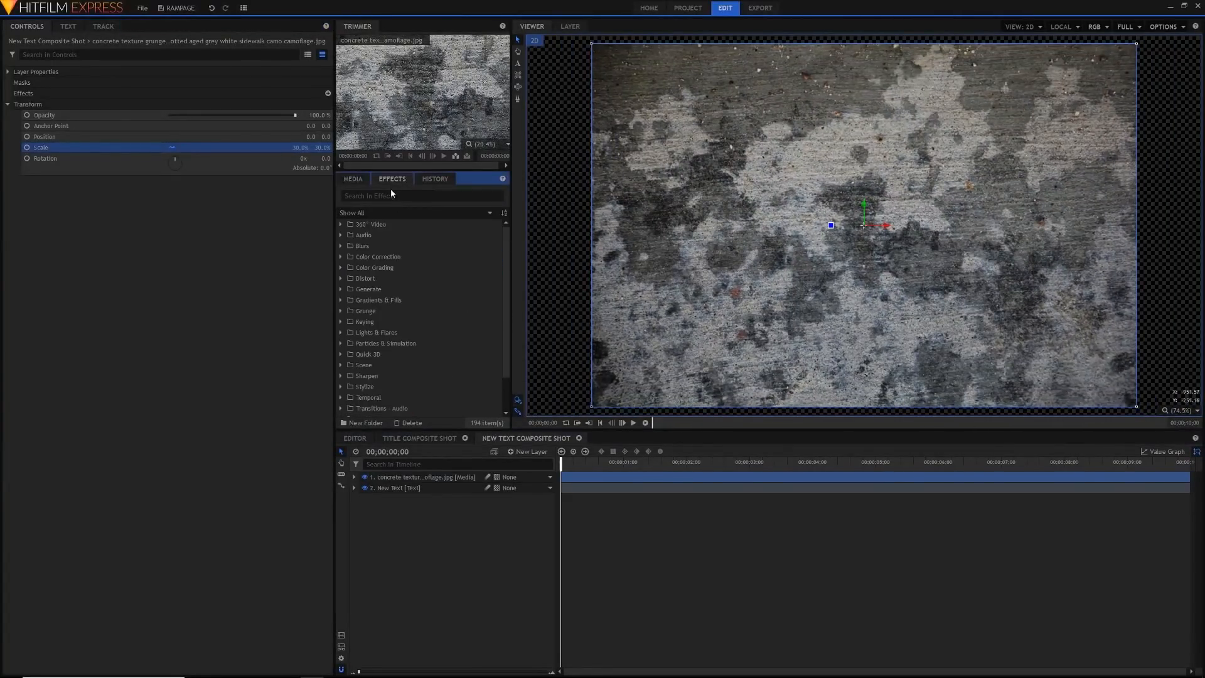
pyautogui.write('set')
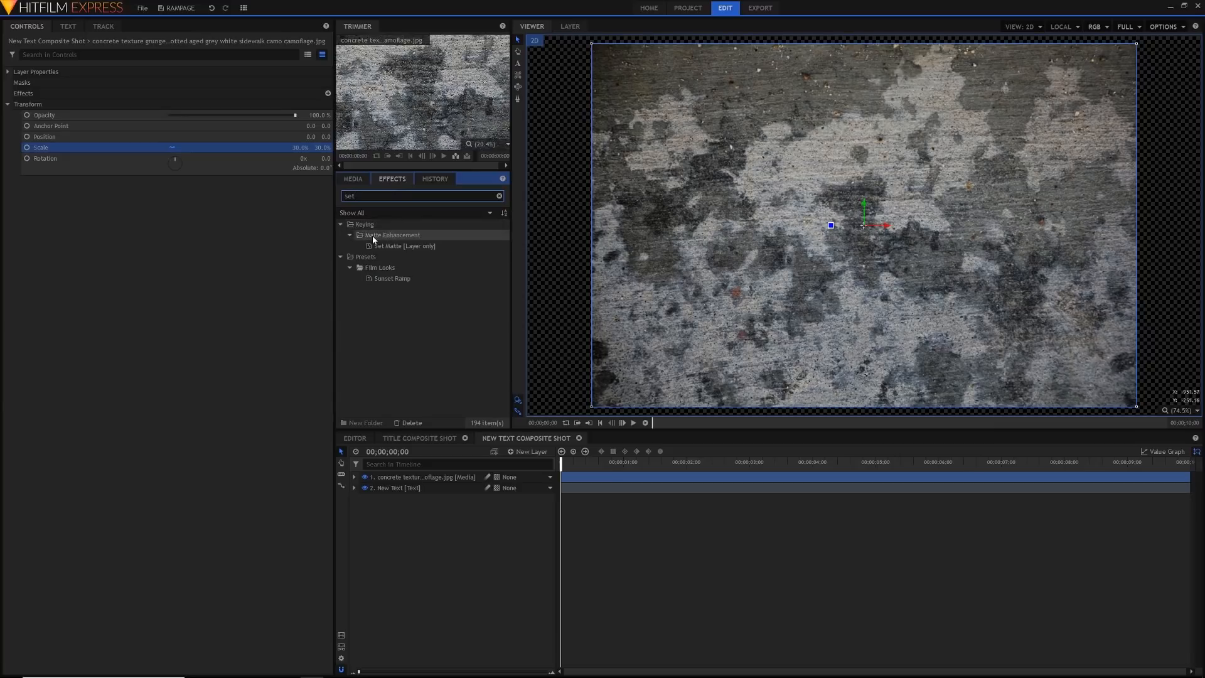
pyautogui.click(403, 246)
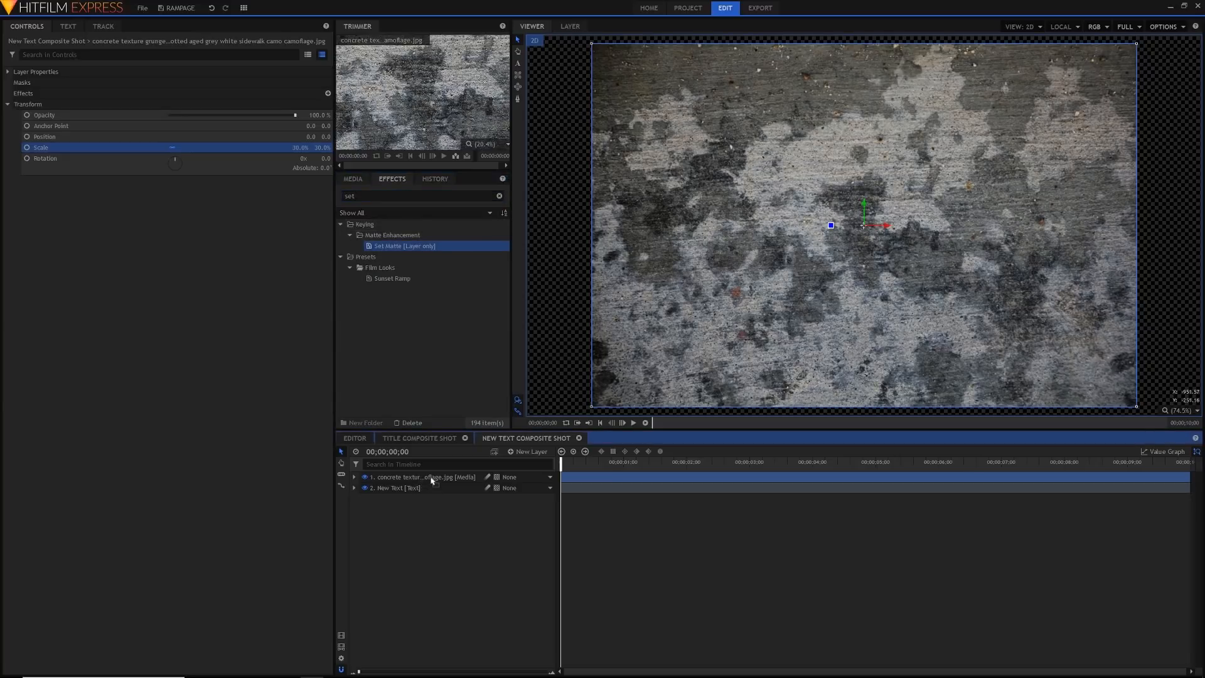
pyautogui.click(354, 477)
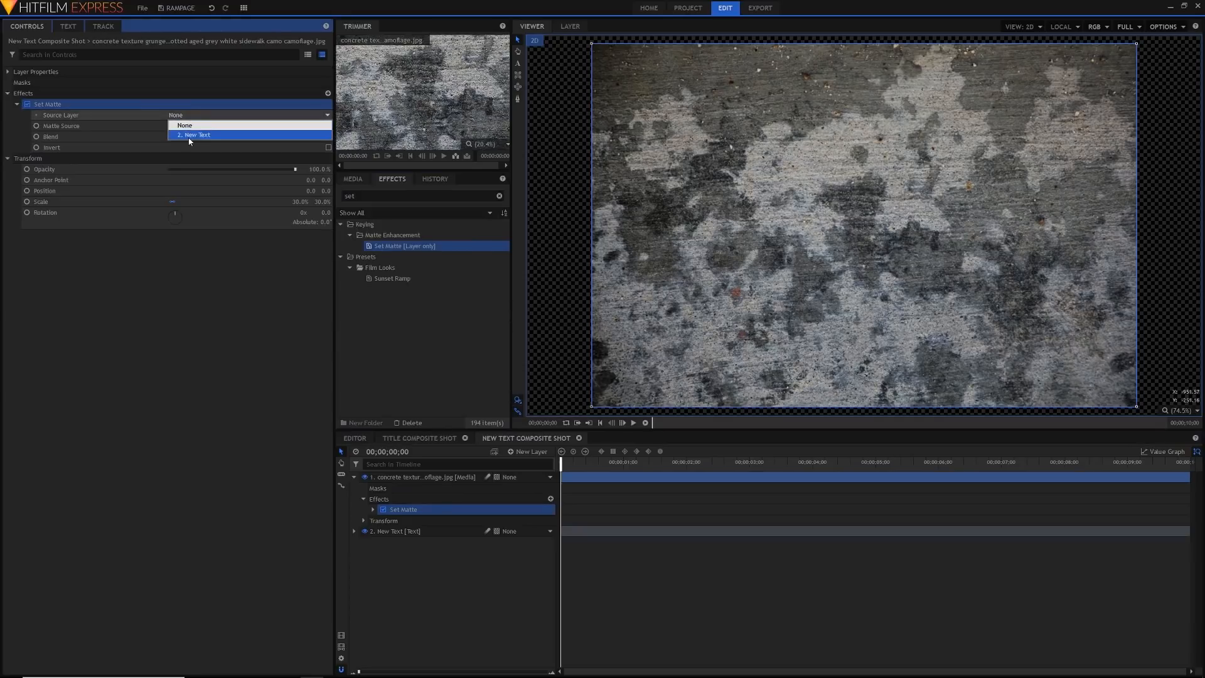
pyautogui.click(196, 135)
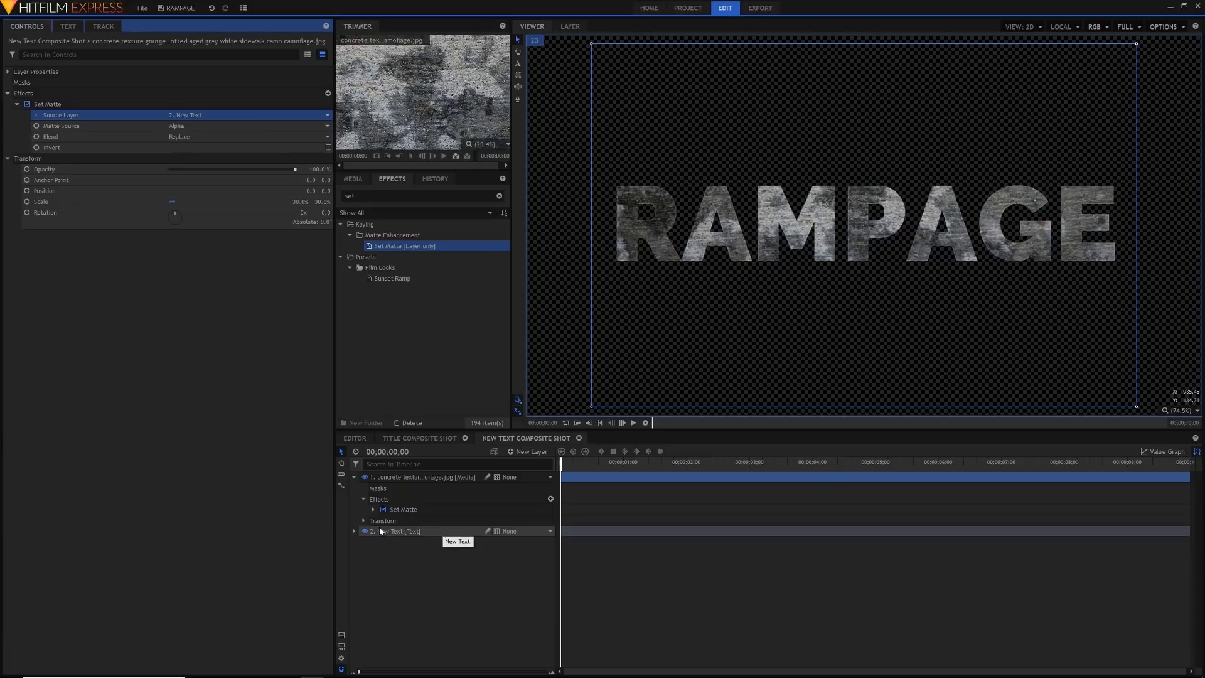
pyautogui.moveTo(364, 531)
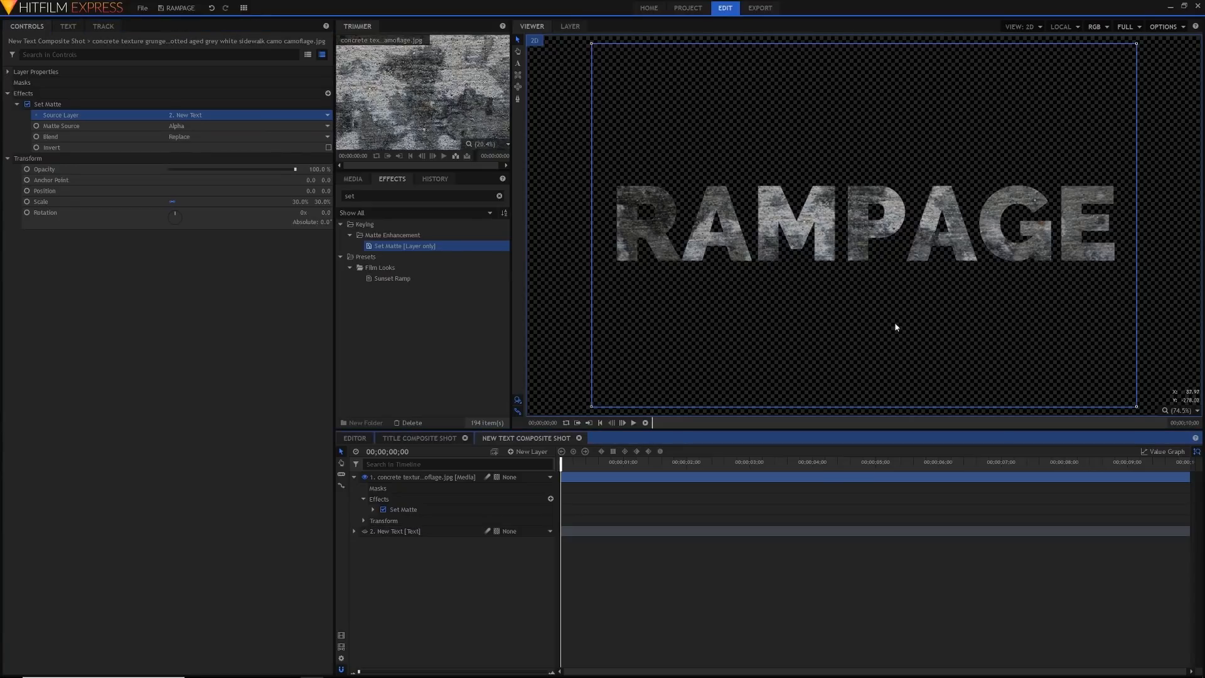
pyautogui.click(419, 438)
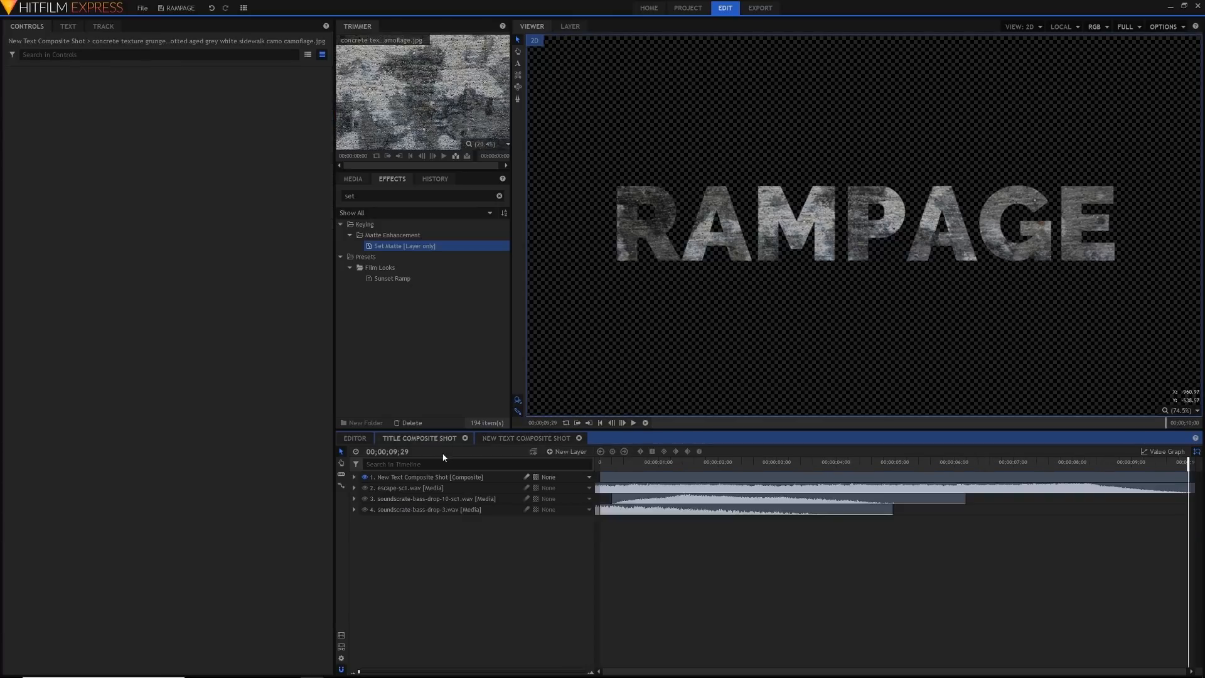
# - Make the nested title layer 3D, accept a new camera, and search for Parallax
pyautogui.click(428, 477)
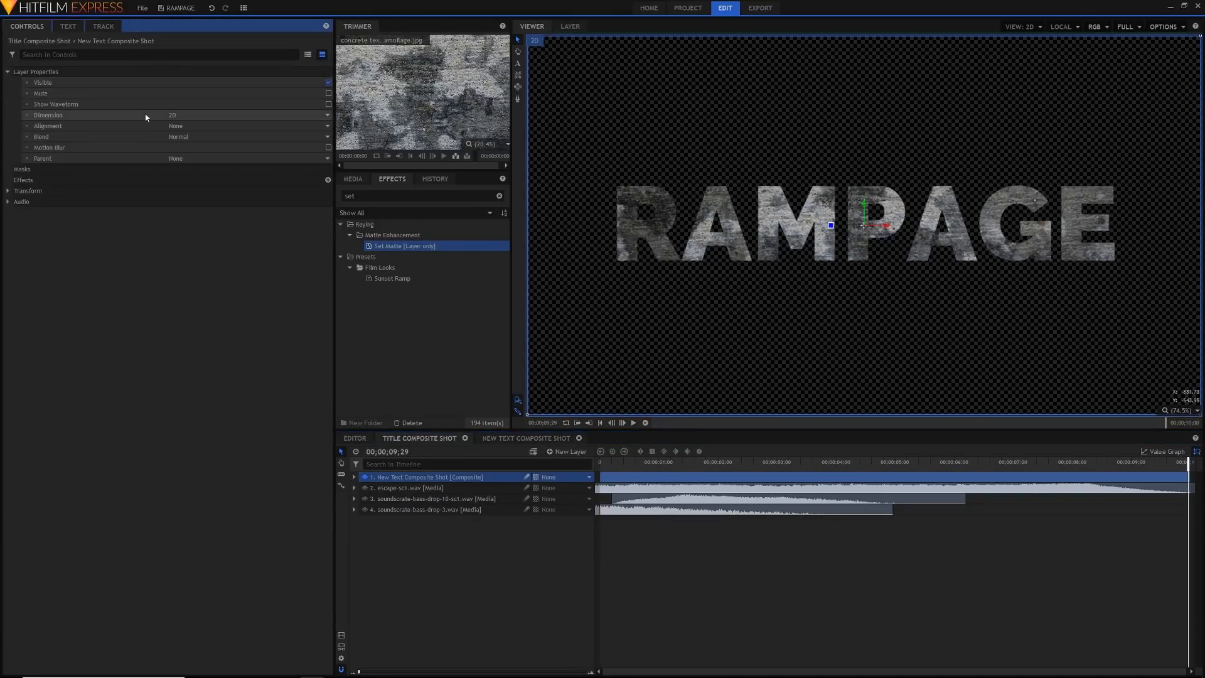
pyautogui.click(246, 114)
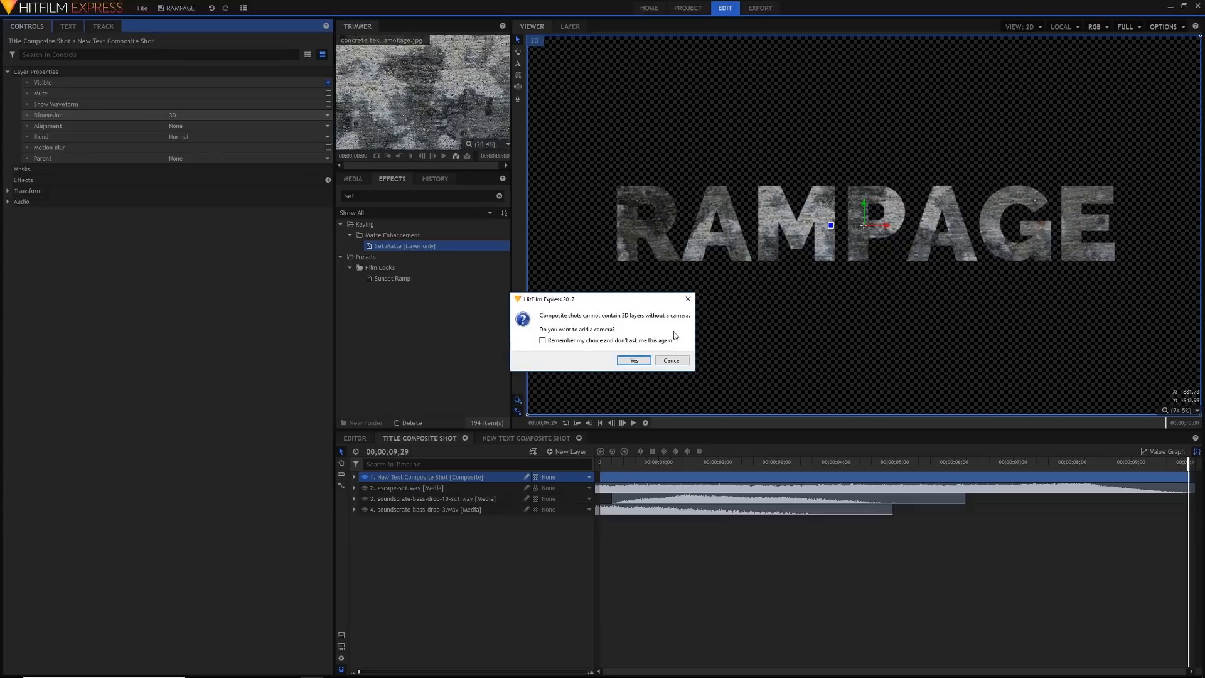
pyautogui.click(633, 361)
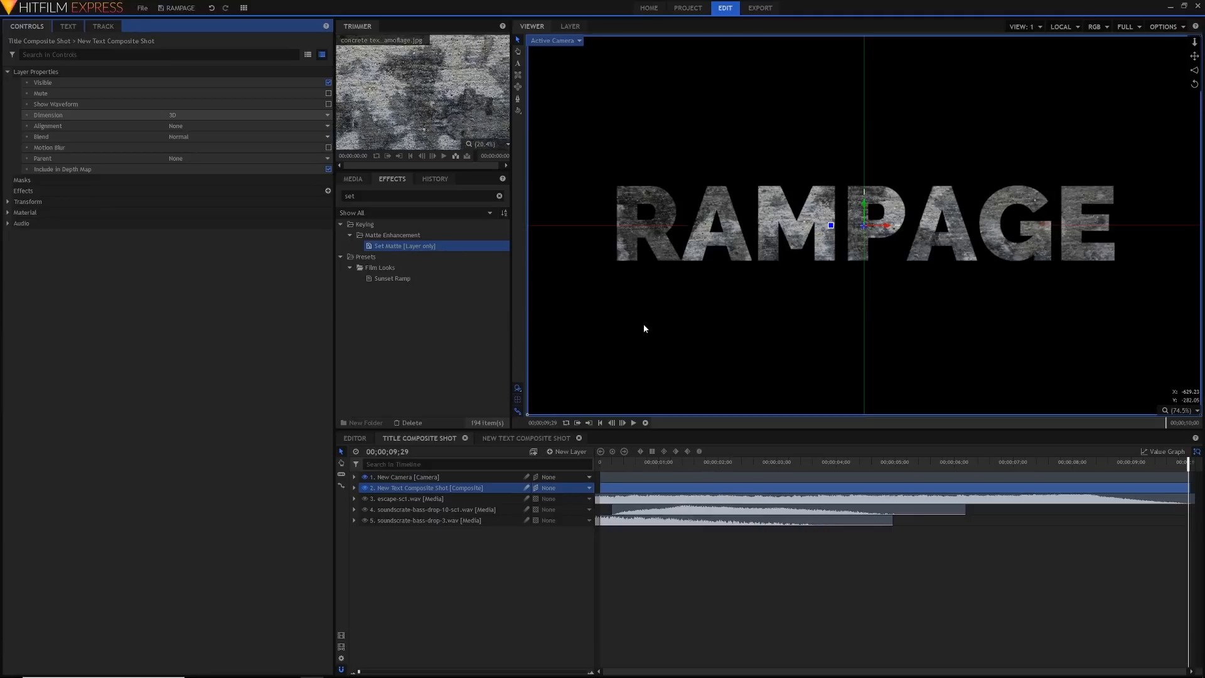
pyautogui.moveTo(608, 357)
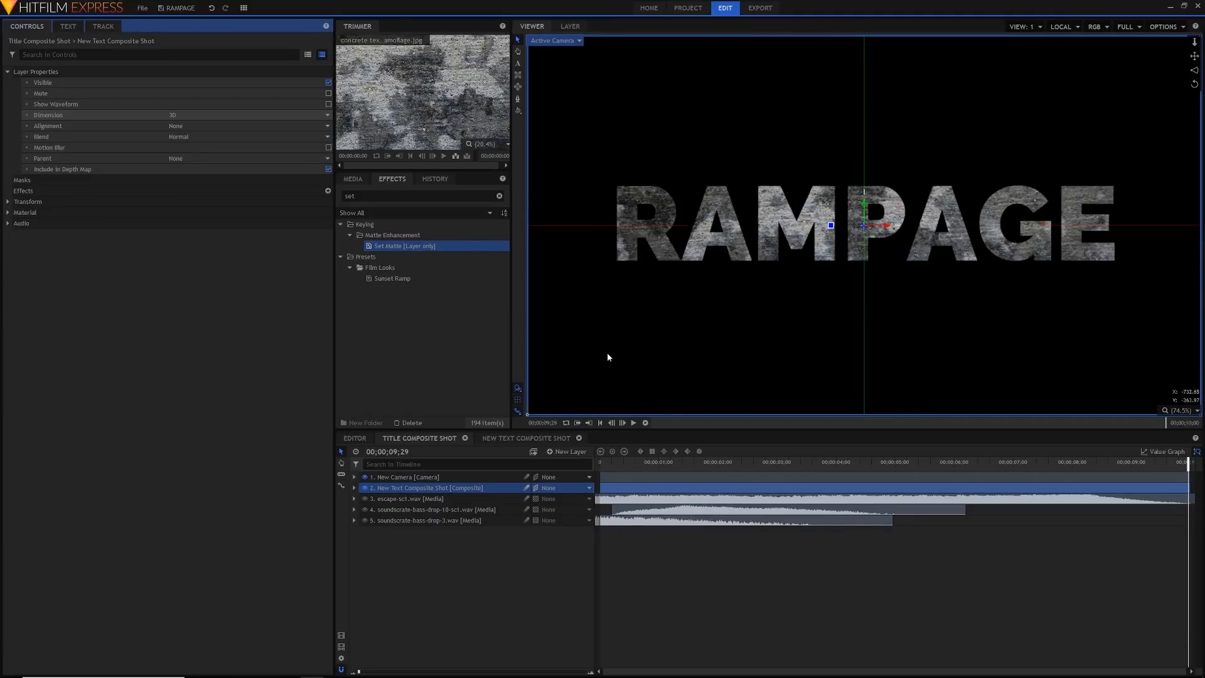
pyautogui.write('paral')
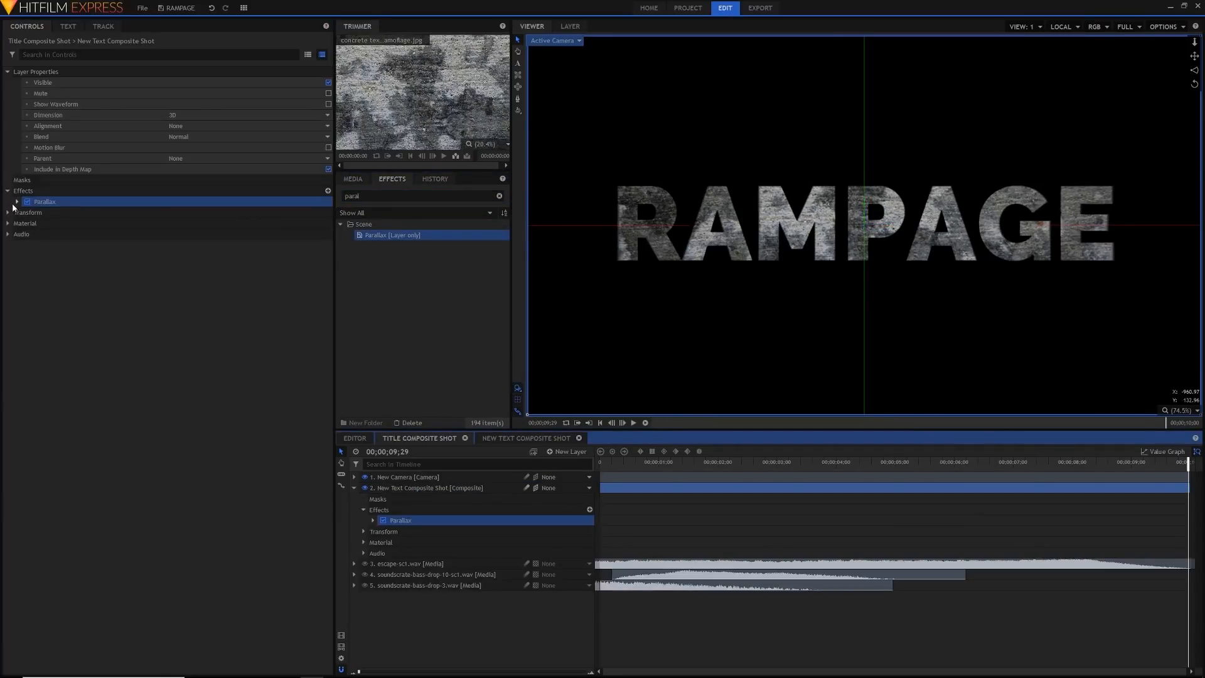
# - Raise the Parallax depth and tick Invert Map
pyautogui.click(18, 201)
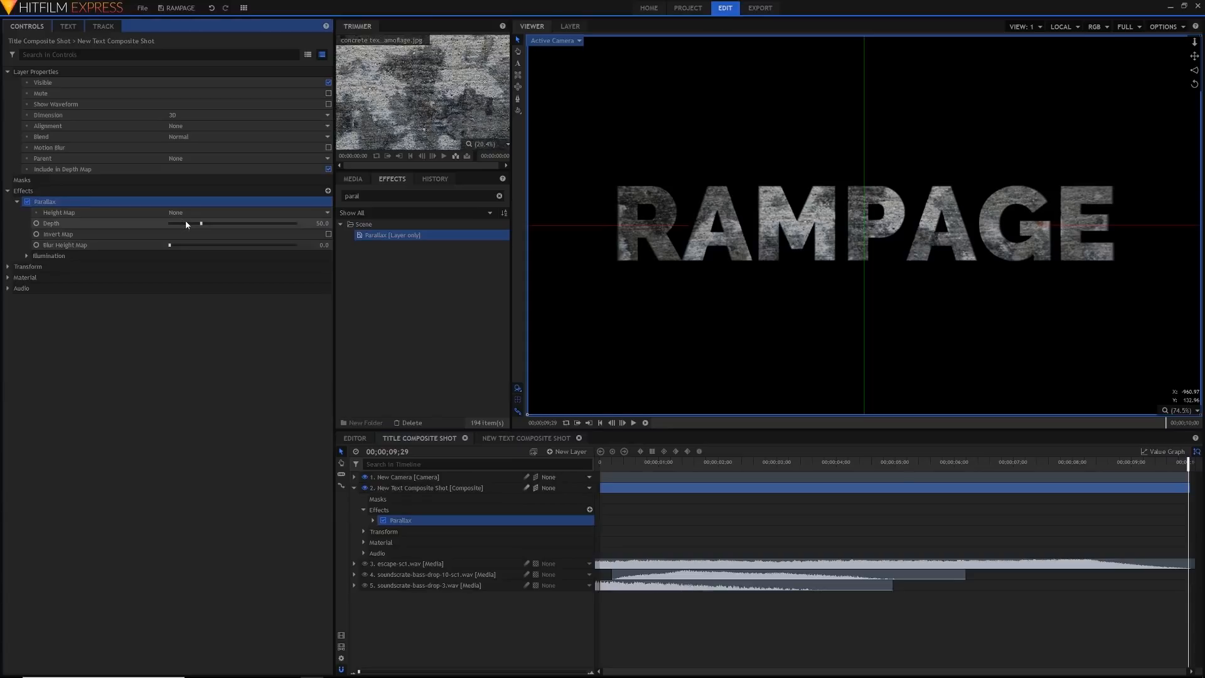
pyautogui.moveTo(201, 223); pyautogui.dragTo(295, 223)
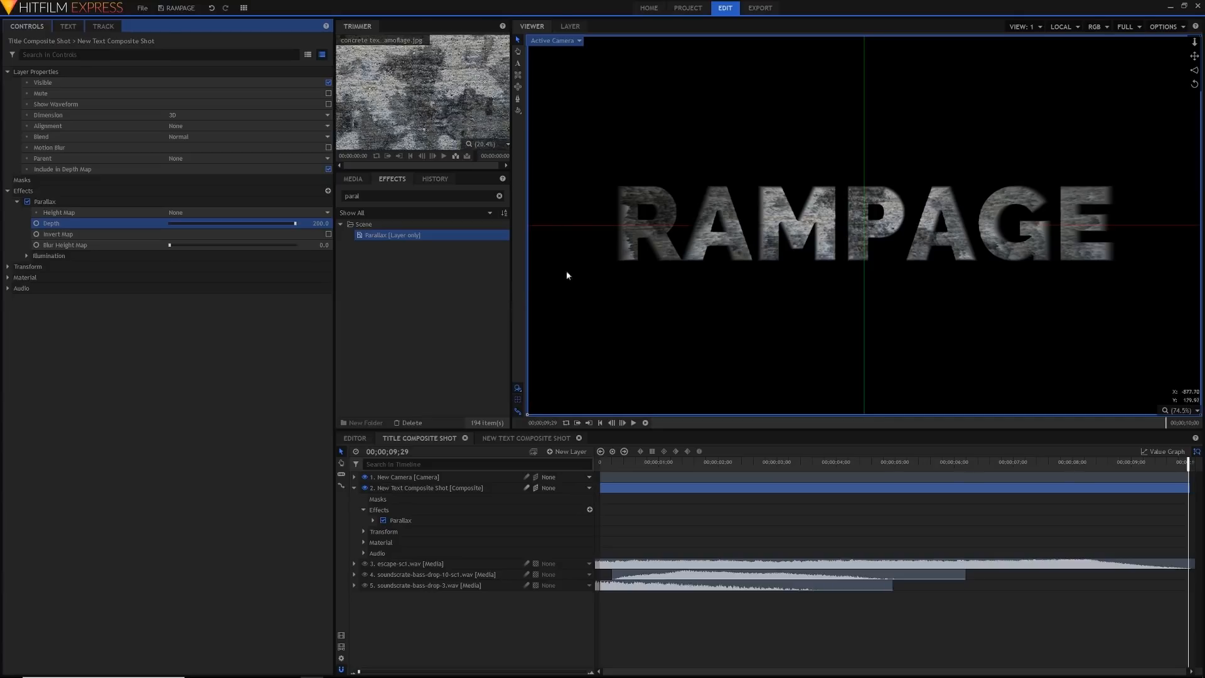
pyautogui.click(329, 234)
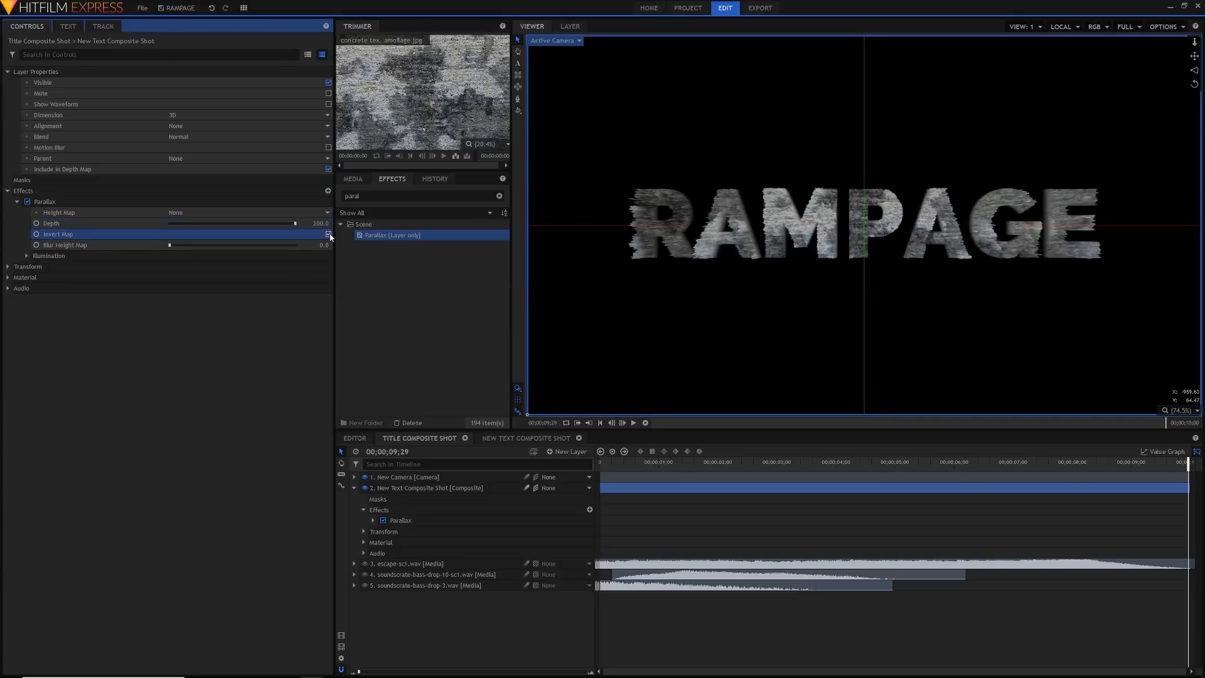
# - Settle the Parallax depth near 59 and blur the height map to 2.0
pyautogui.moveTo(296, 223); pyautogui.dragTo(203, 223)
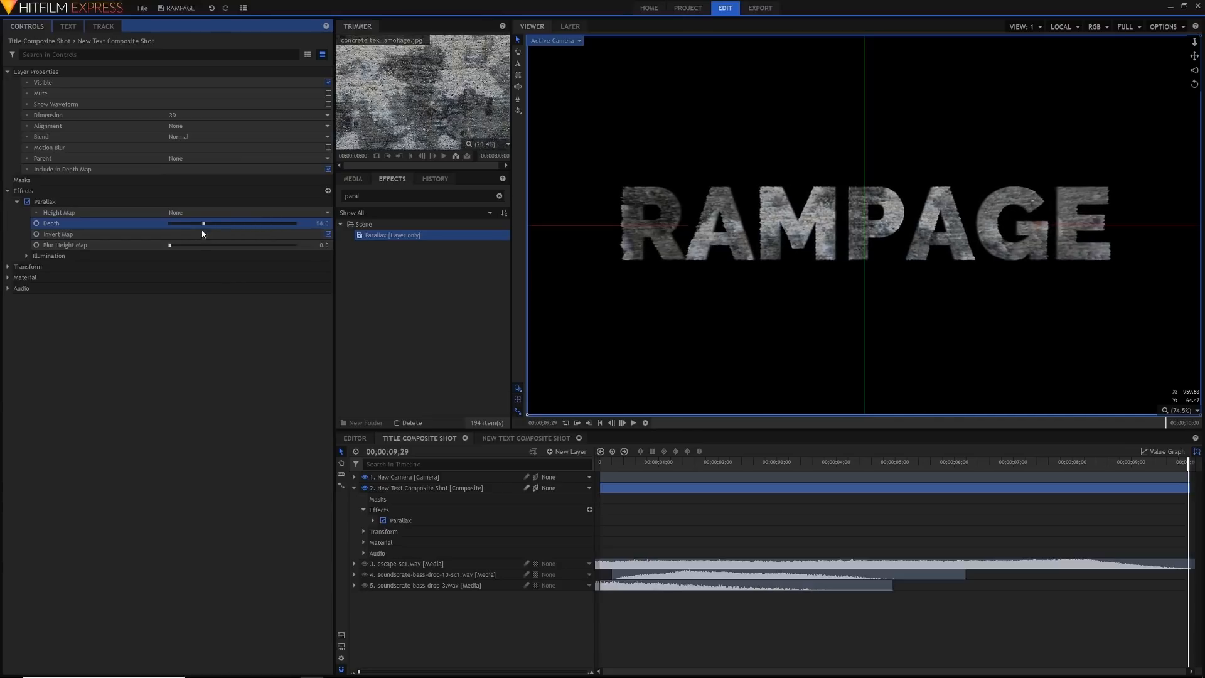
pyautogui.moveTo(202, 223); pyautogui.dragTo(169, 223)
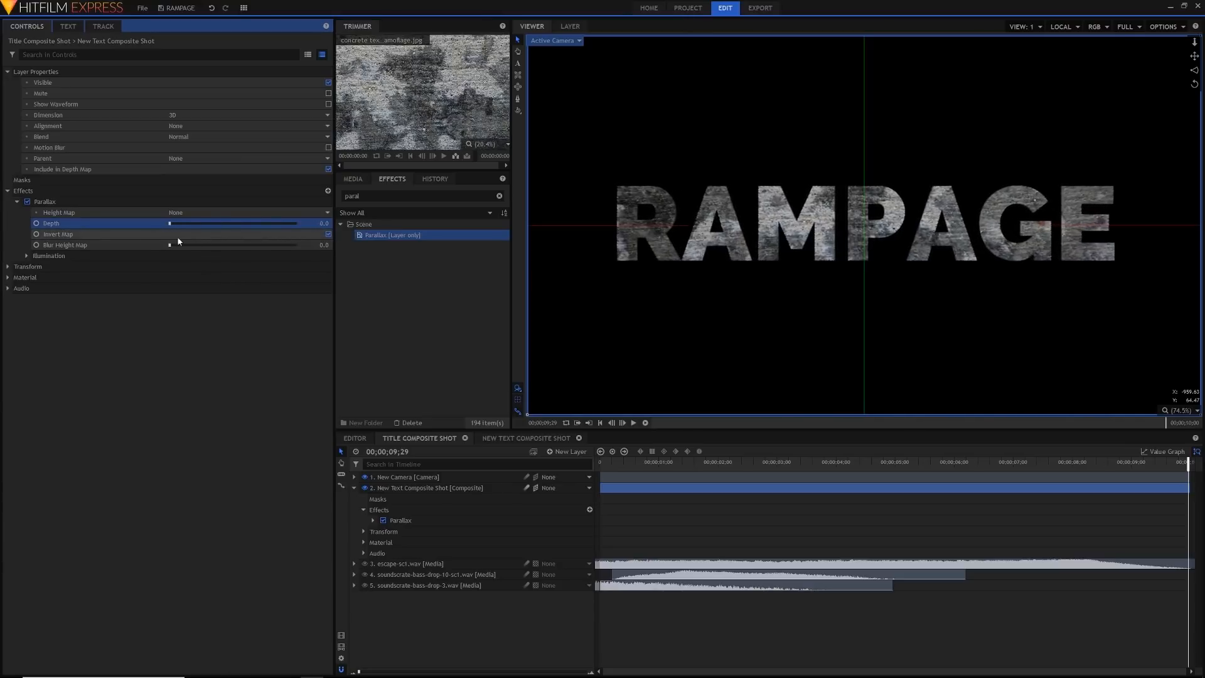
pyautogui.moveTo(169, 222); pyautogui.dragTo(295, 222)
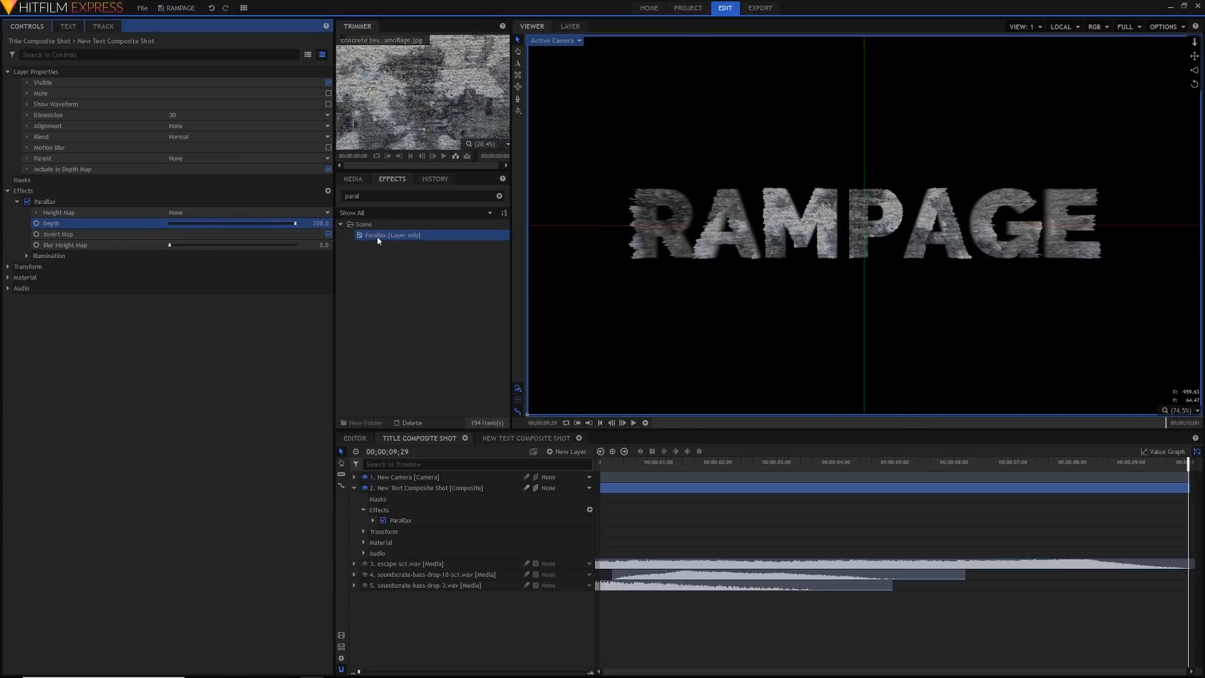
pyautogui.moveTo(294, 223); pyautogui.dragTo(255, 222)
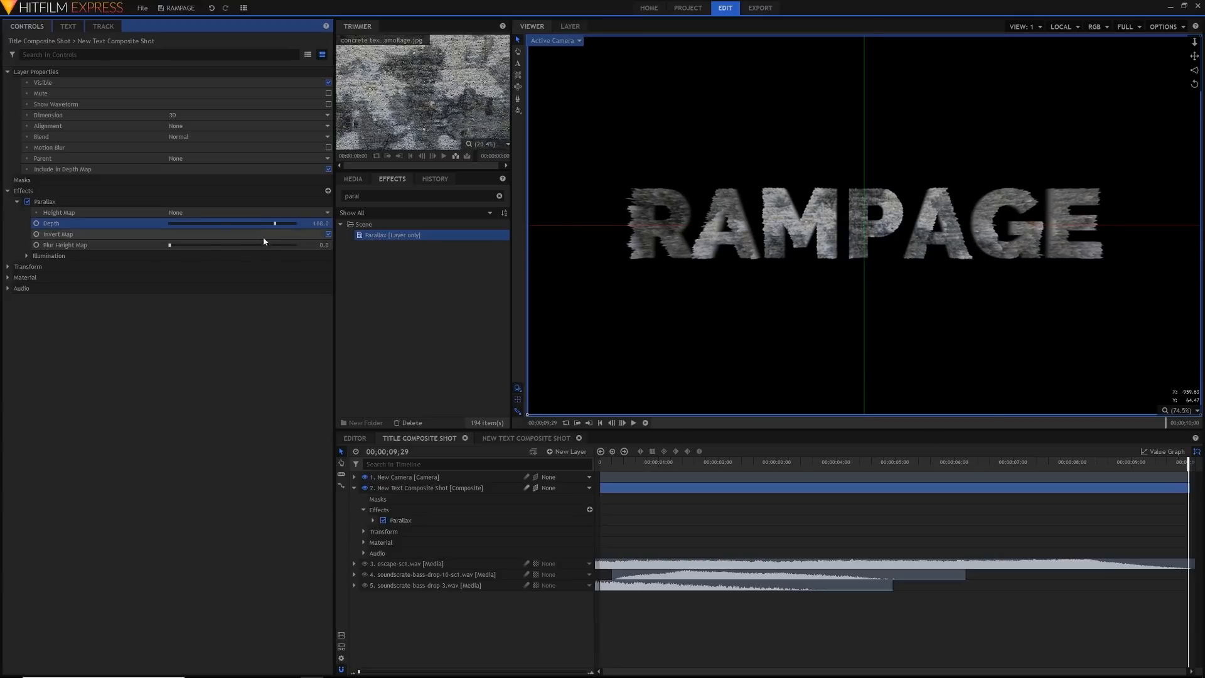
pyautogui.moveTo(275, 223); pyautogui.dragTo(170, 223)
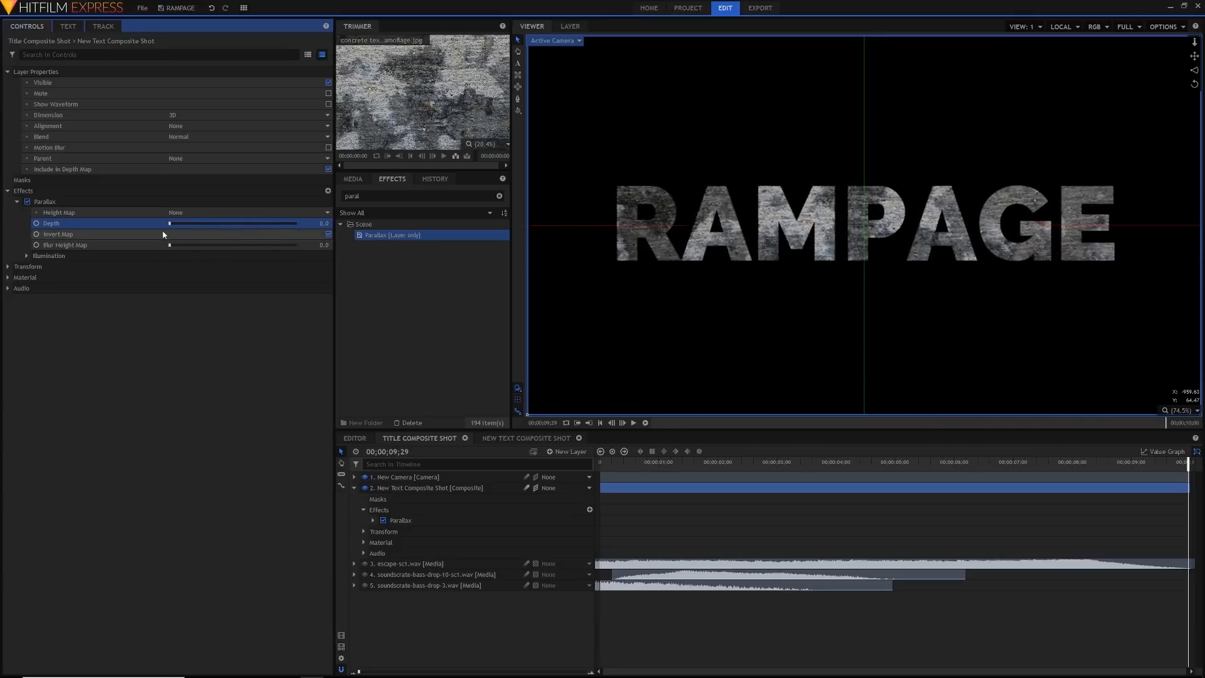
pyautogui.moveTo(169, 223); pyautogui.dragTo(190, 223)
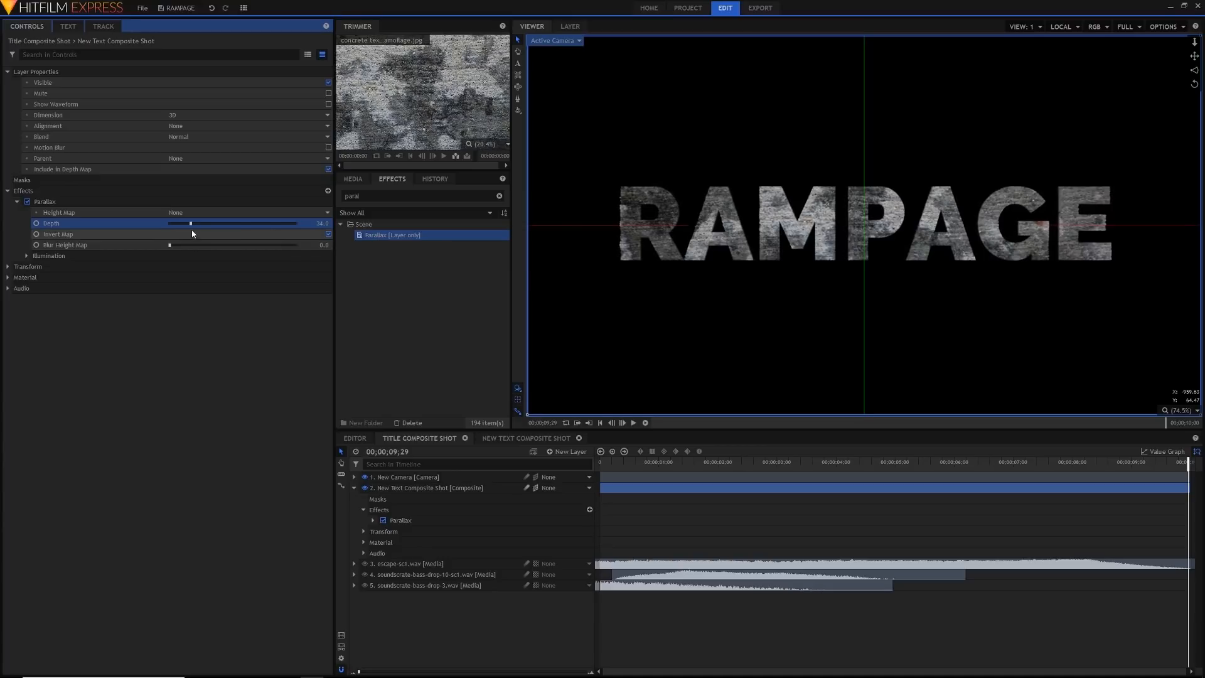
pyautogui.moveTo(190, 223); pyautogui.dragTo(188, 224)
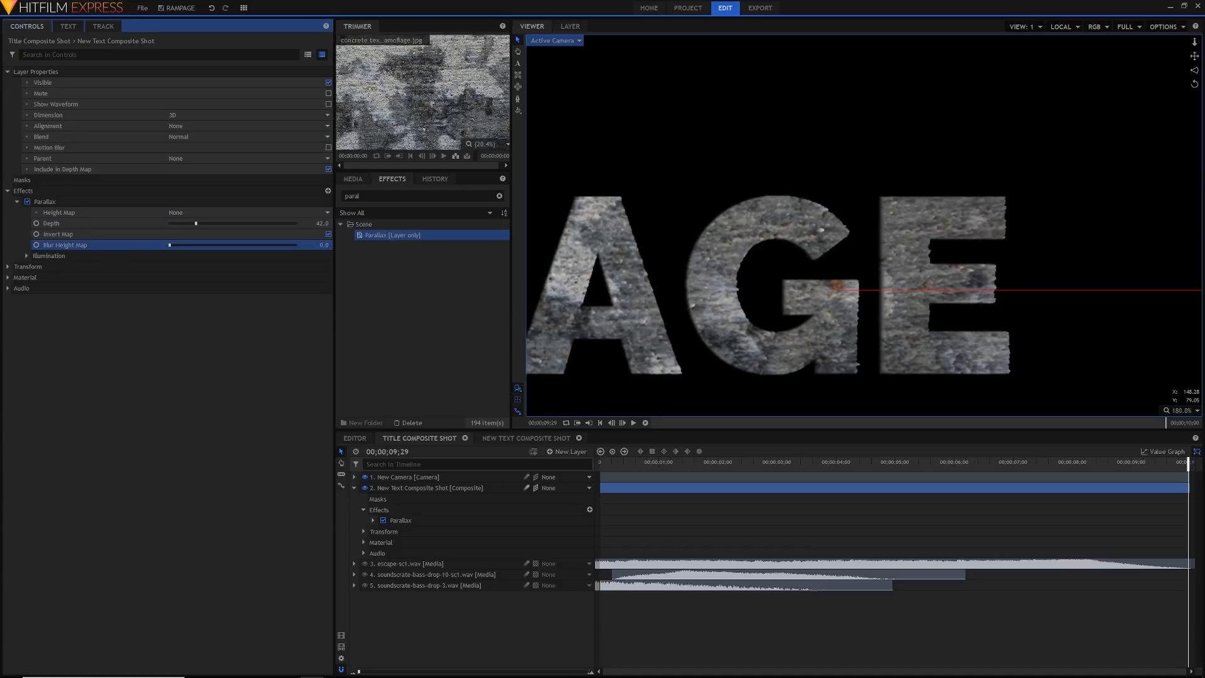
pyautogui.moveTo(169, 244); pyautogui.dragTo(174, 244)
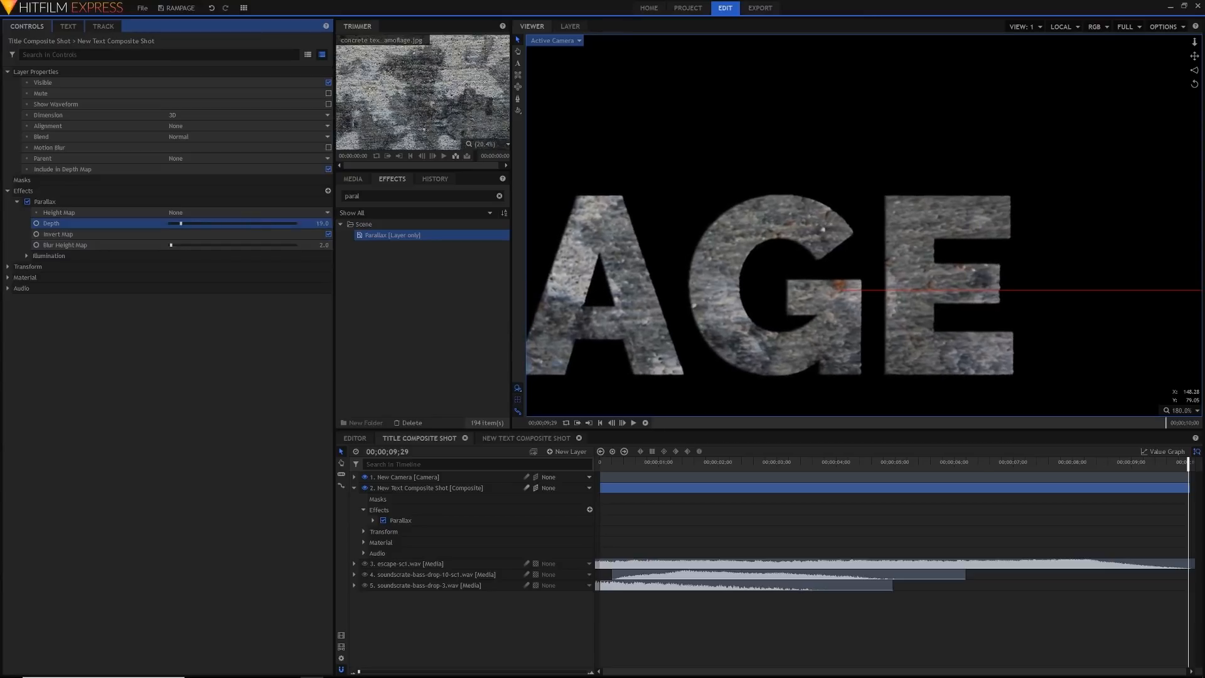
pyautogui.moveTo(181, 223); pyautogui.dragTo(191, 223)
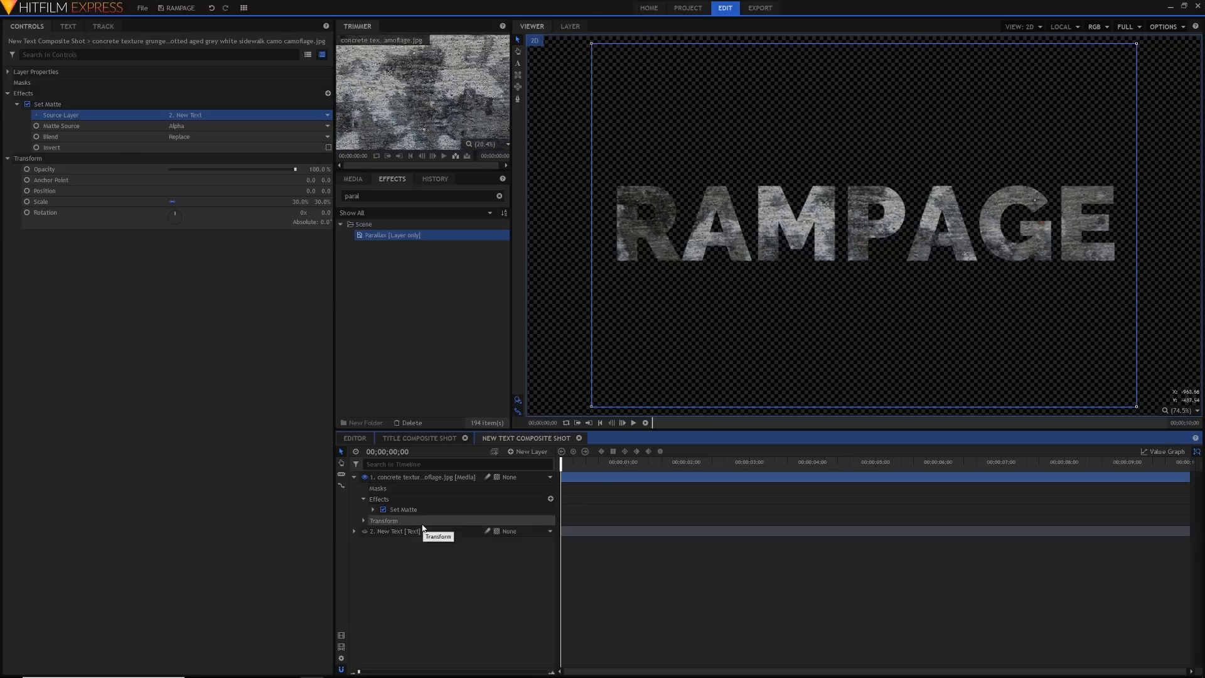
# - Select the plain New Text layer and go back to the Title Composite Shot
pyautogui.click(397, 532)
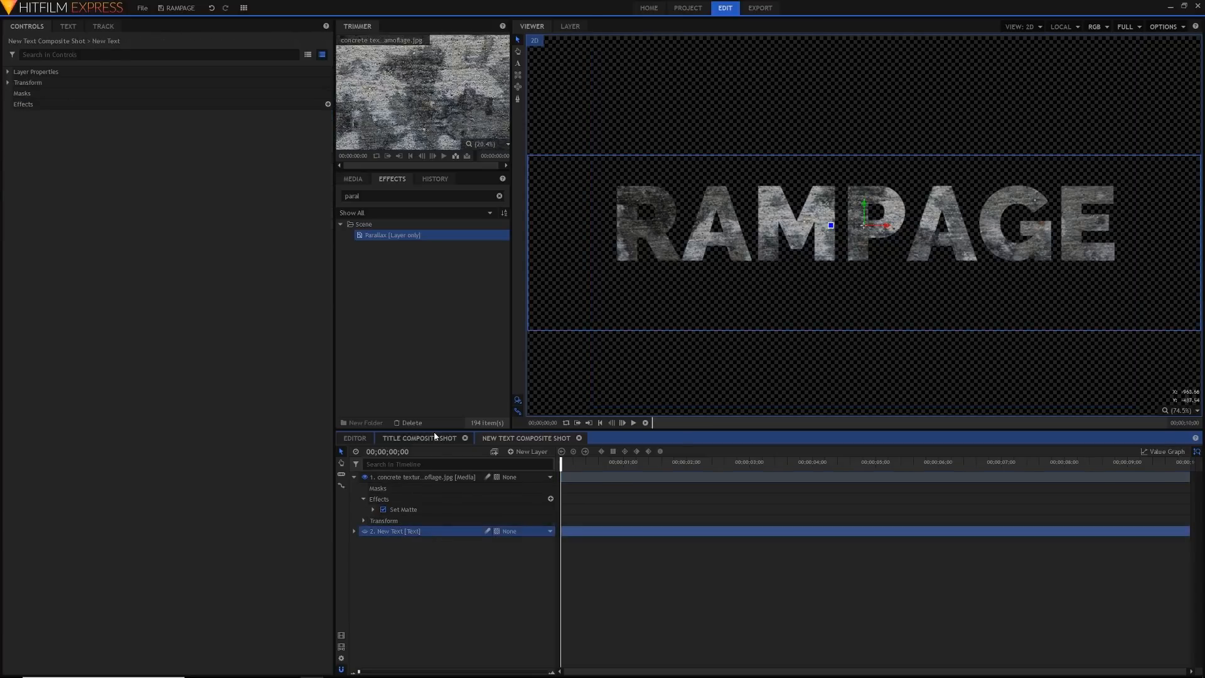
pyautogui.click(419, 438)
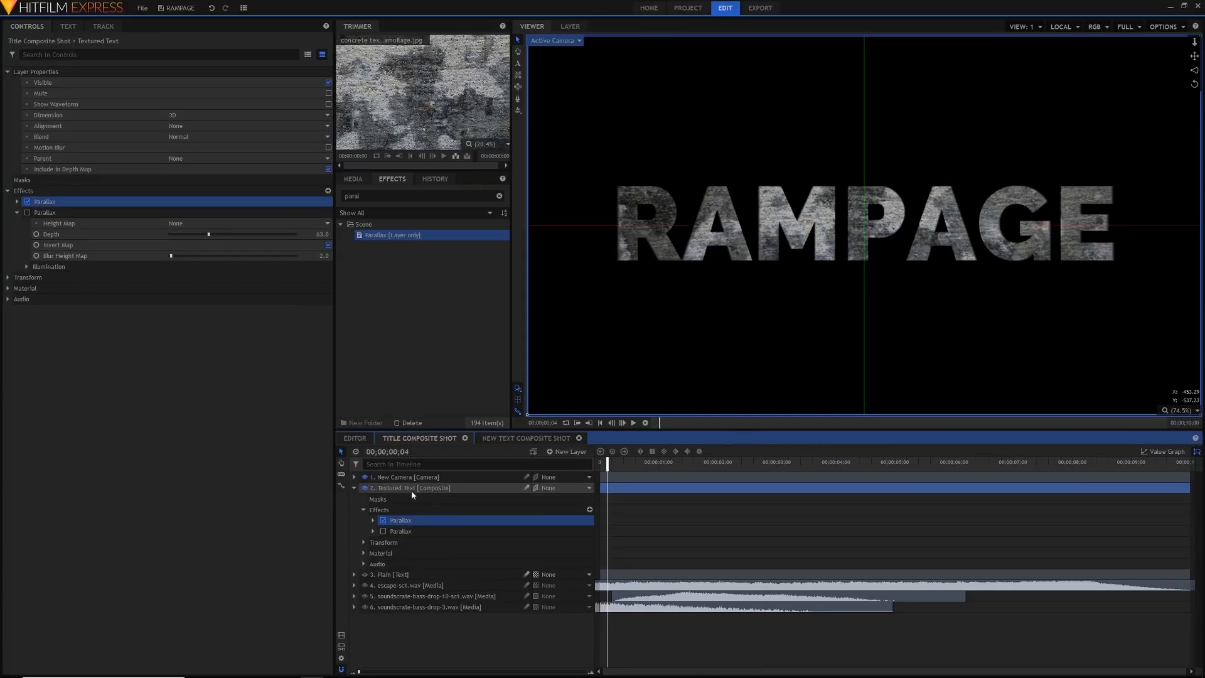
# - Map the first Parallax from the Plain layer at depth 142, then enable the second Parallax
pyautogui.click(17, 202)
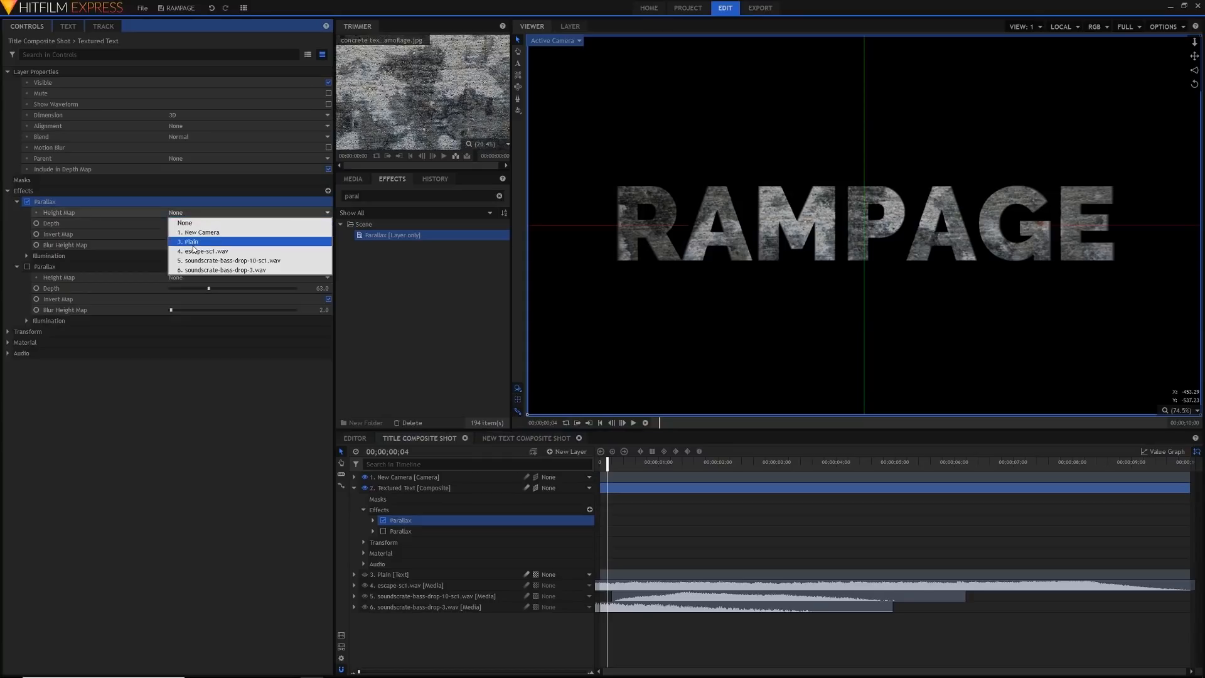
pyautogui.click(189, 242)
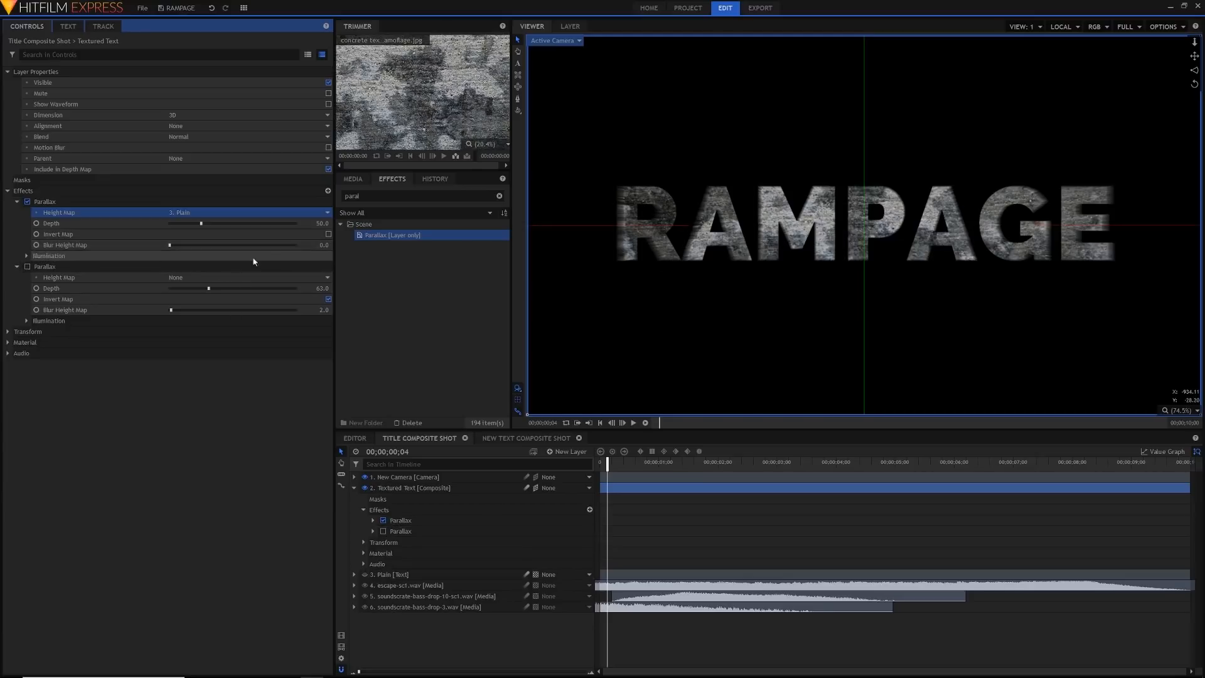
pyautogui.click(58, 233)
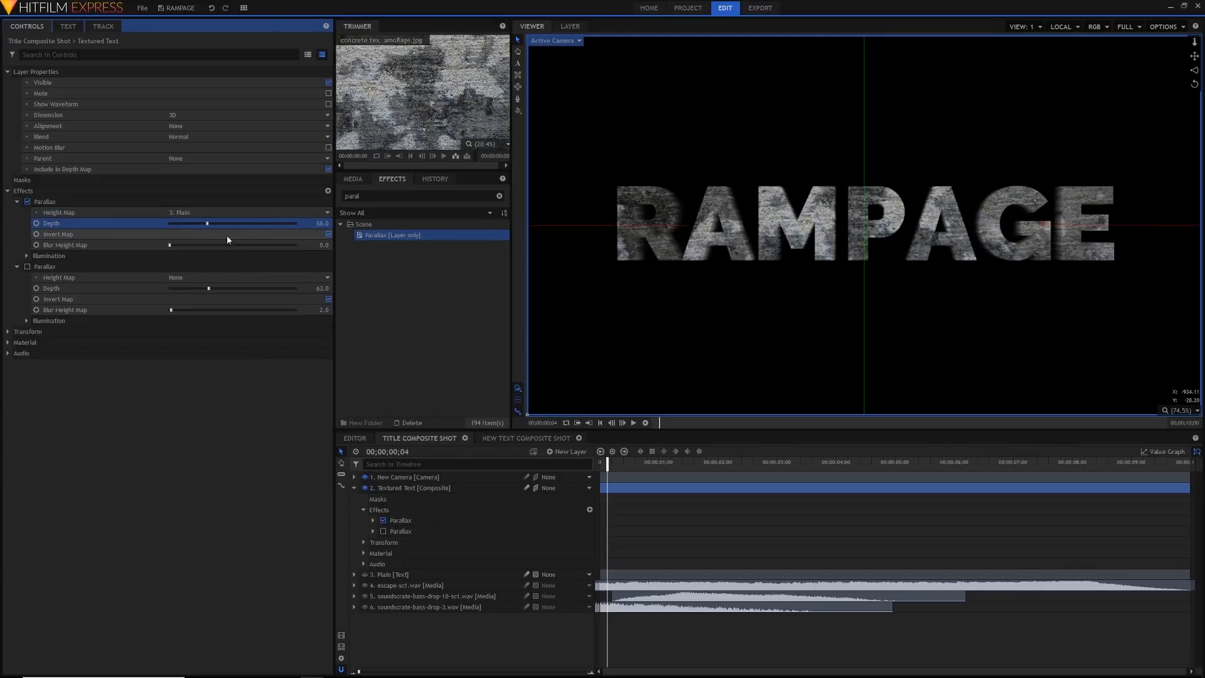
pyautogui.moveTo(206, 223); pyautogui.dragTo(294, 223)
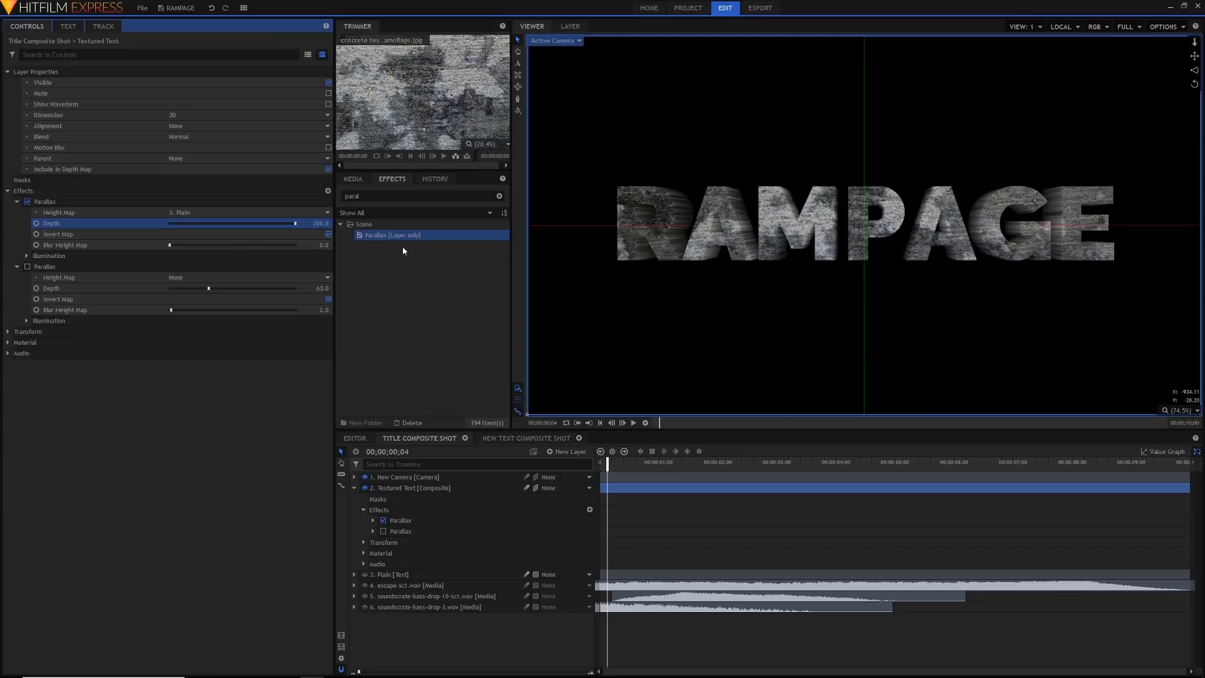
pyautogui.moveTo(295, 223); pyautogui.dragTo(230, 223)
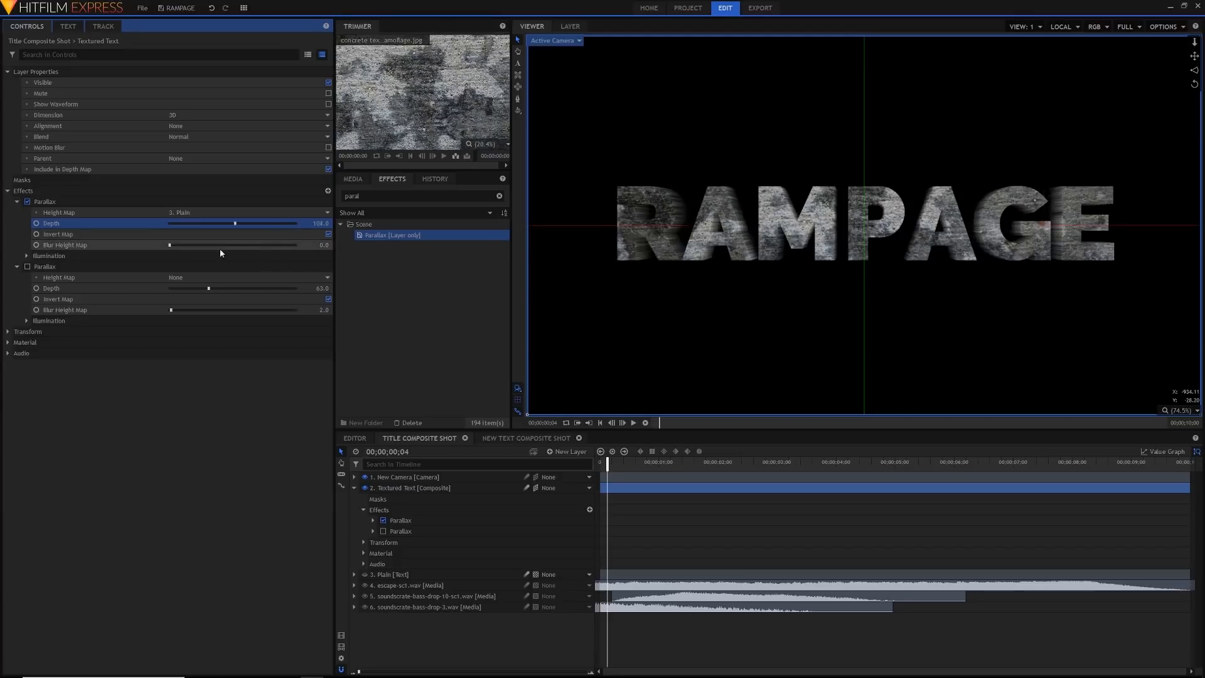
pyautogui.moveTo(223, 223); pyautogui.dragTo(296, 223)
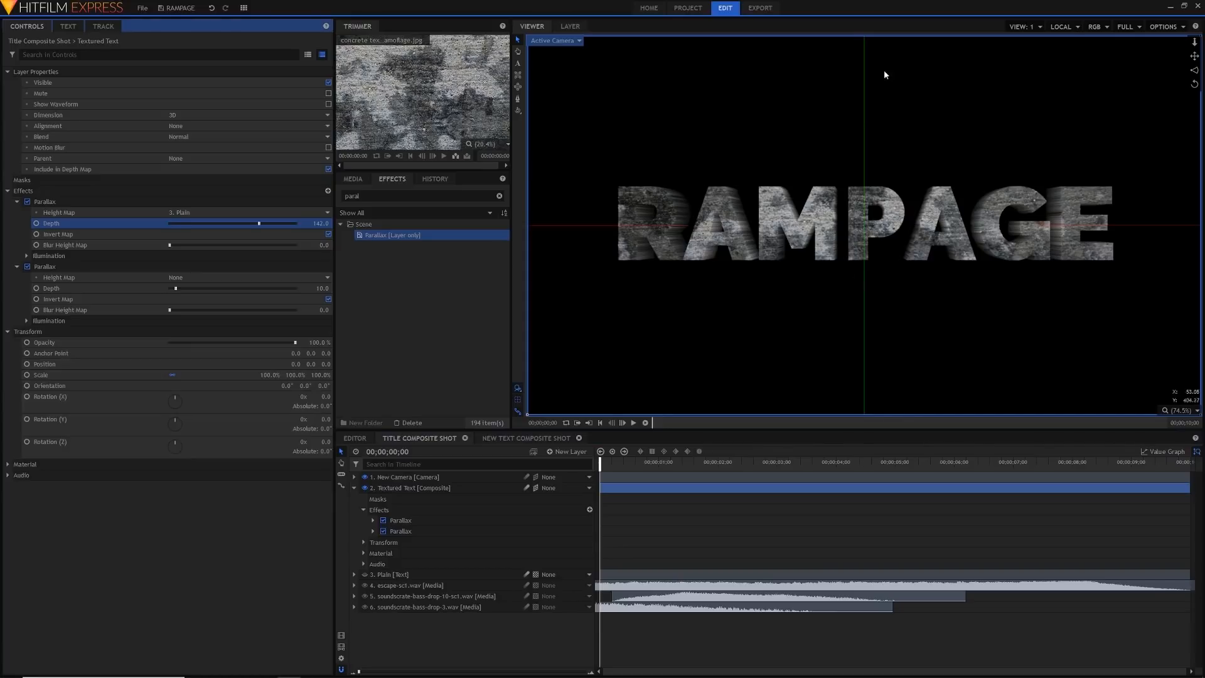
pyautogui.click(411, 487)
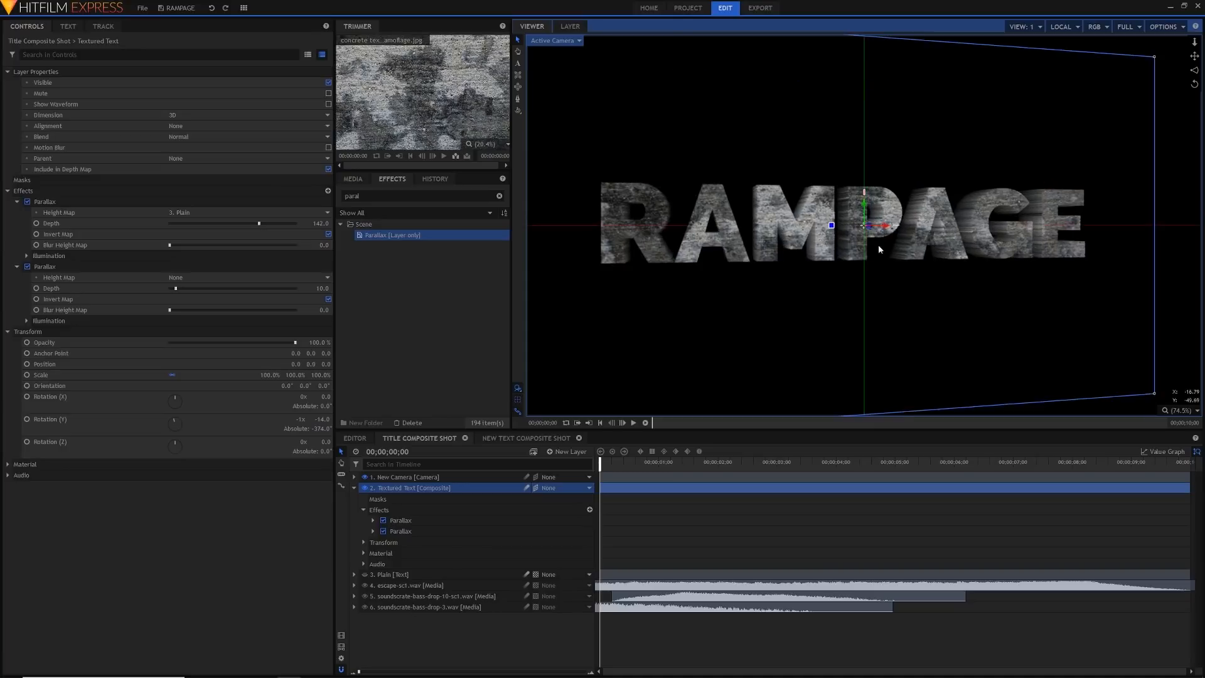
# - Add a light layer, set its intensity to about 90 and tint the spot light orange
pyautogui.click(568, 451)
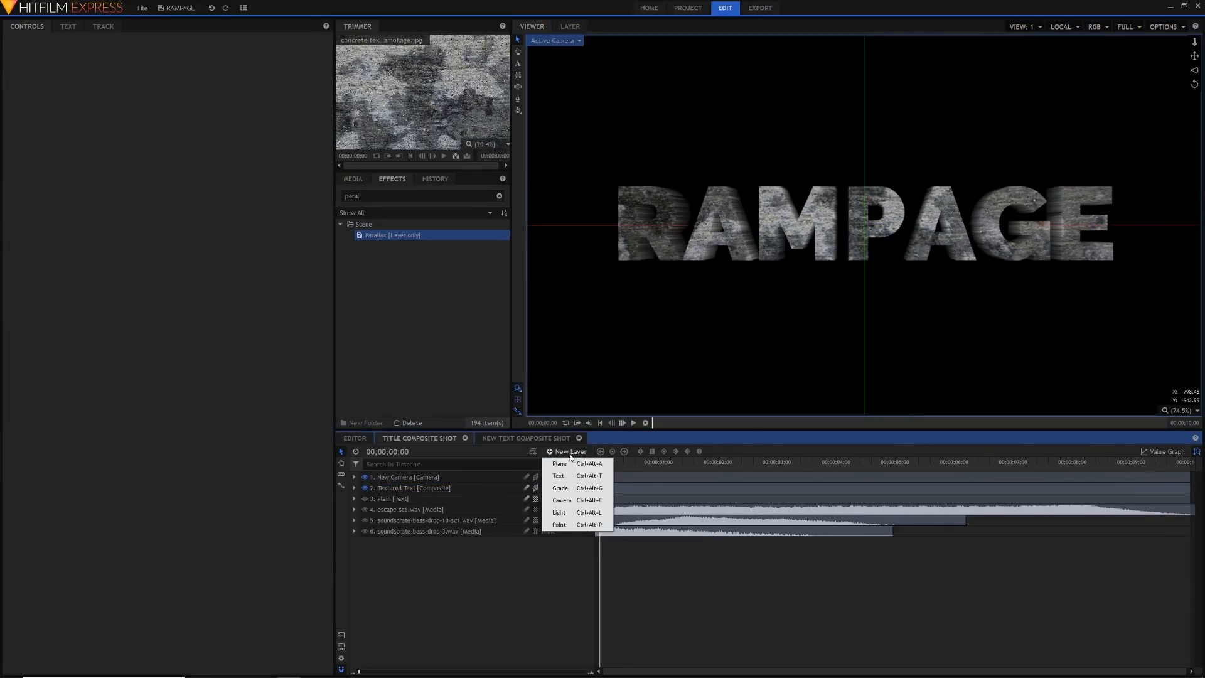
pyautogui.click(558, 513)
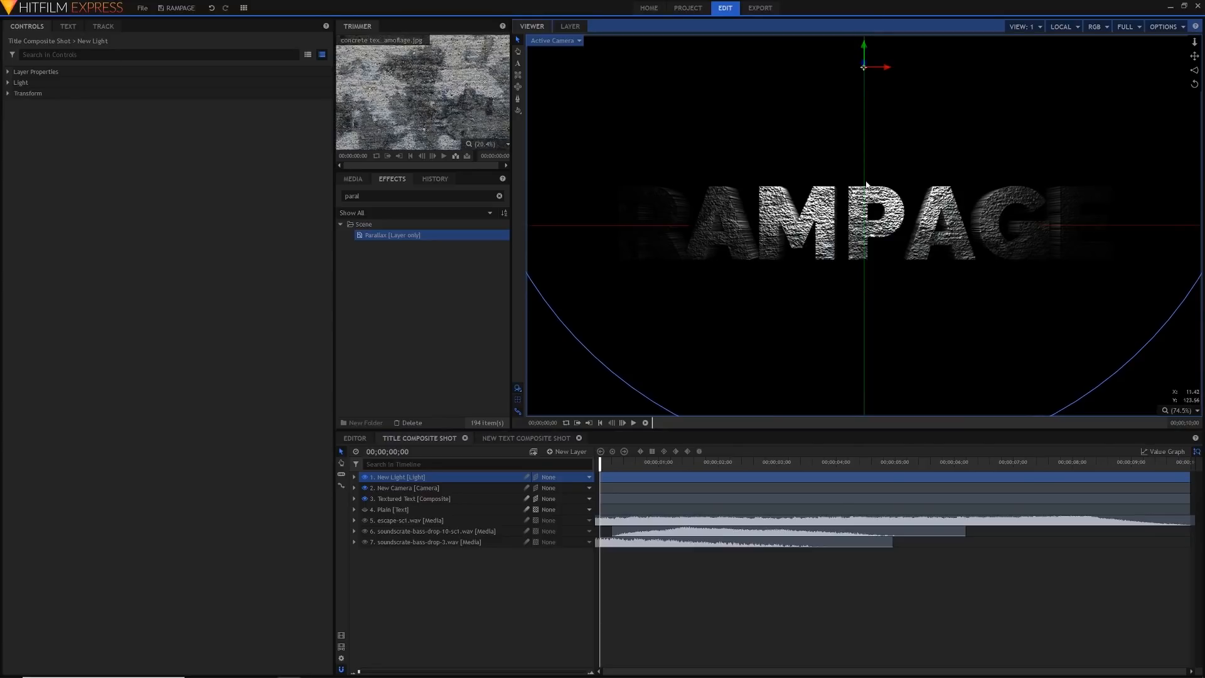
pyautogui.click(21, 83)
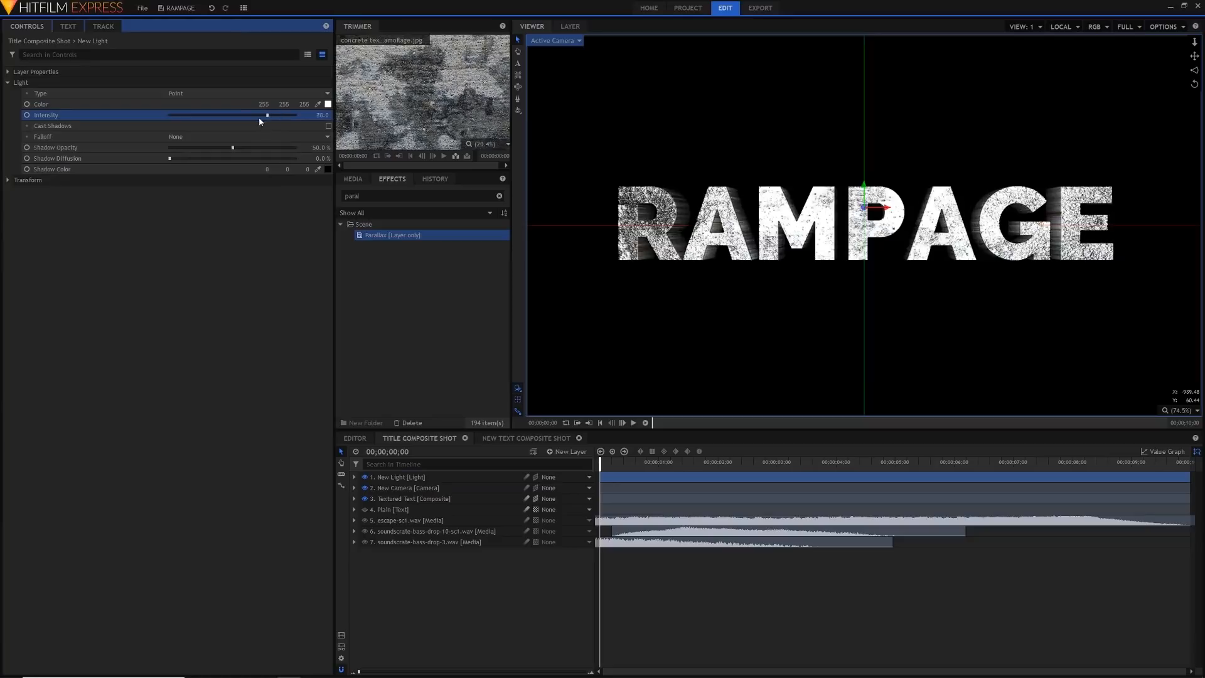
pyautogui.moveTo(267, 115); pyautogui.dragTo(236, 114)
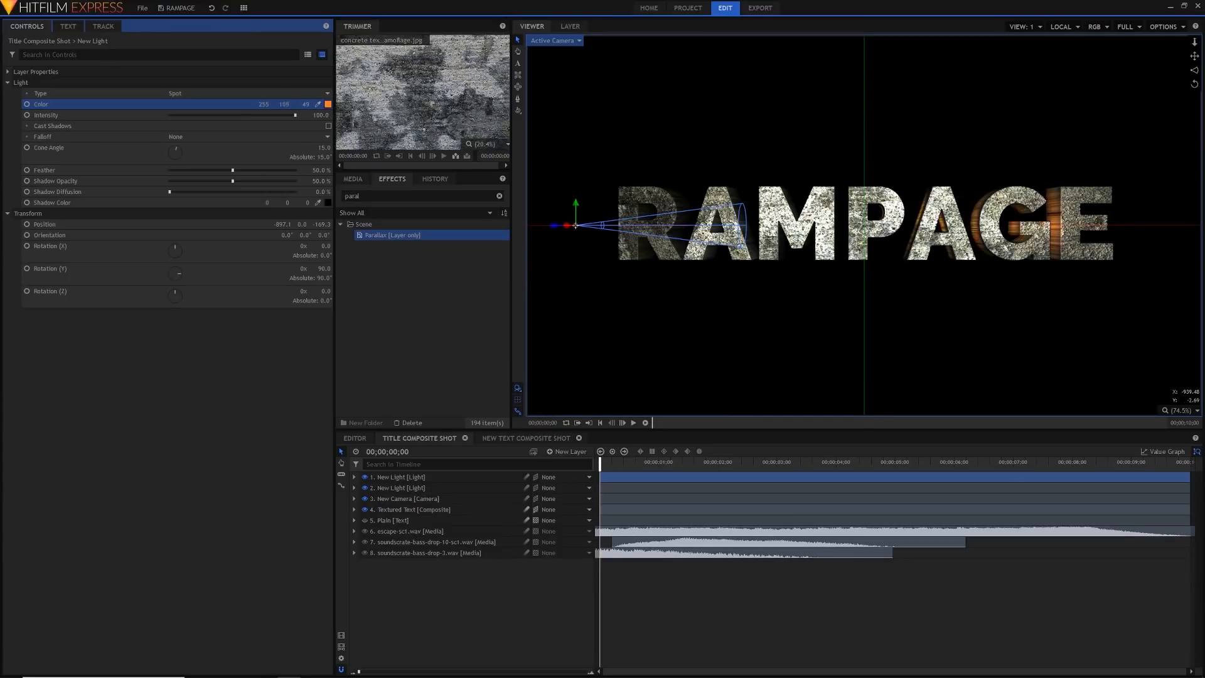
pyautogui.moveTo(283, 103); pyautogui.dragTo(292, 103)
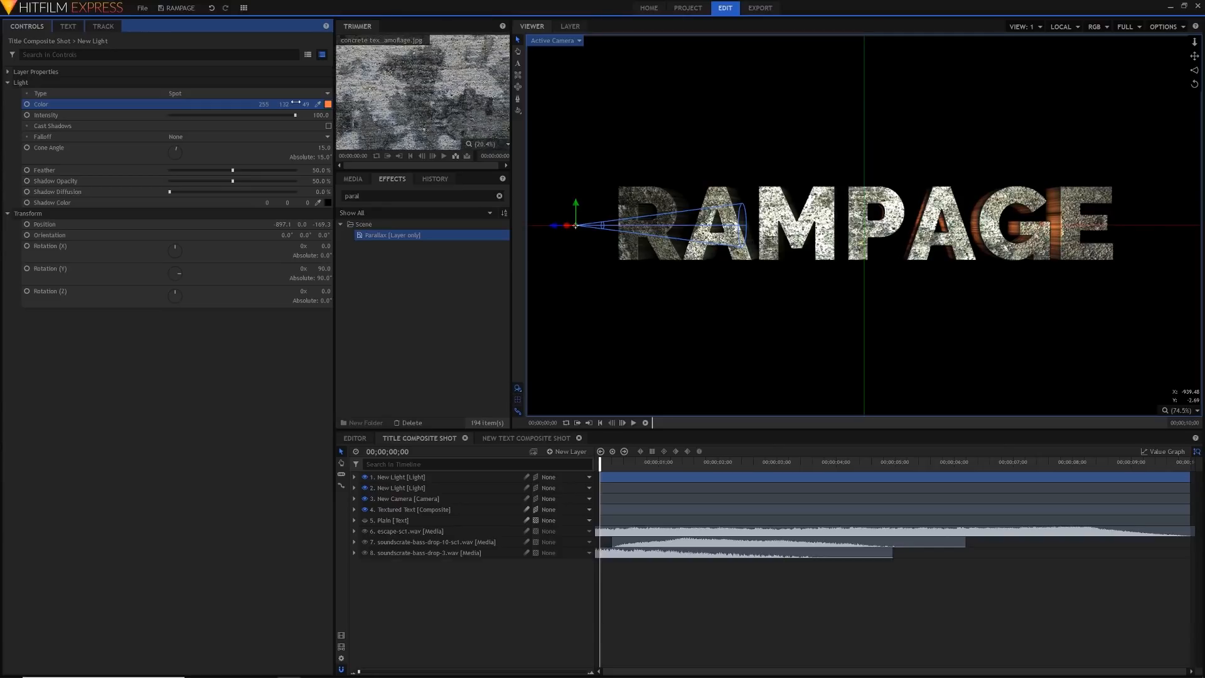
pyautogui.moveTo(298, 104); pyautogui.dragTo(315, 104)
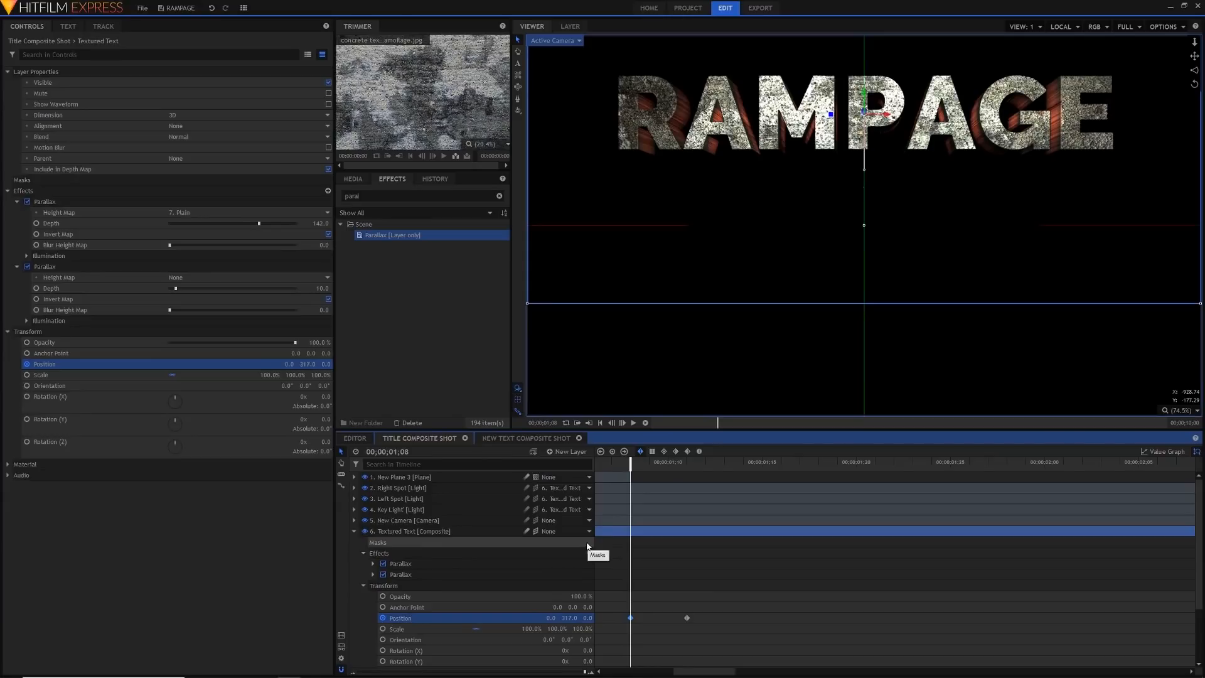
pyautogui.moveTo(528, 532)
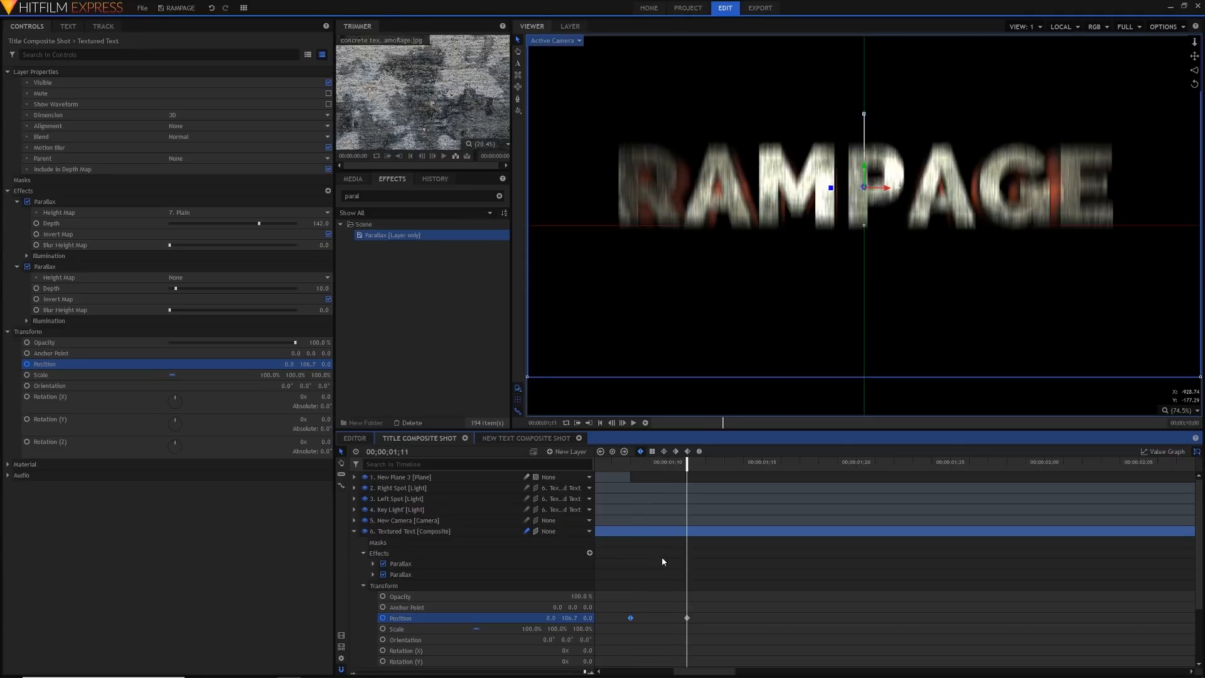
# - Scrub later to check the Textured Text landing and set the viewer zoom to Scale to Fit
pyautogui.click(761, 462)
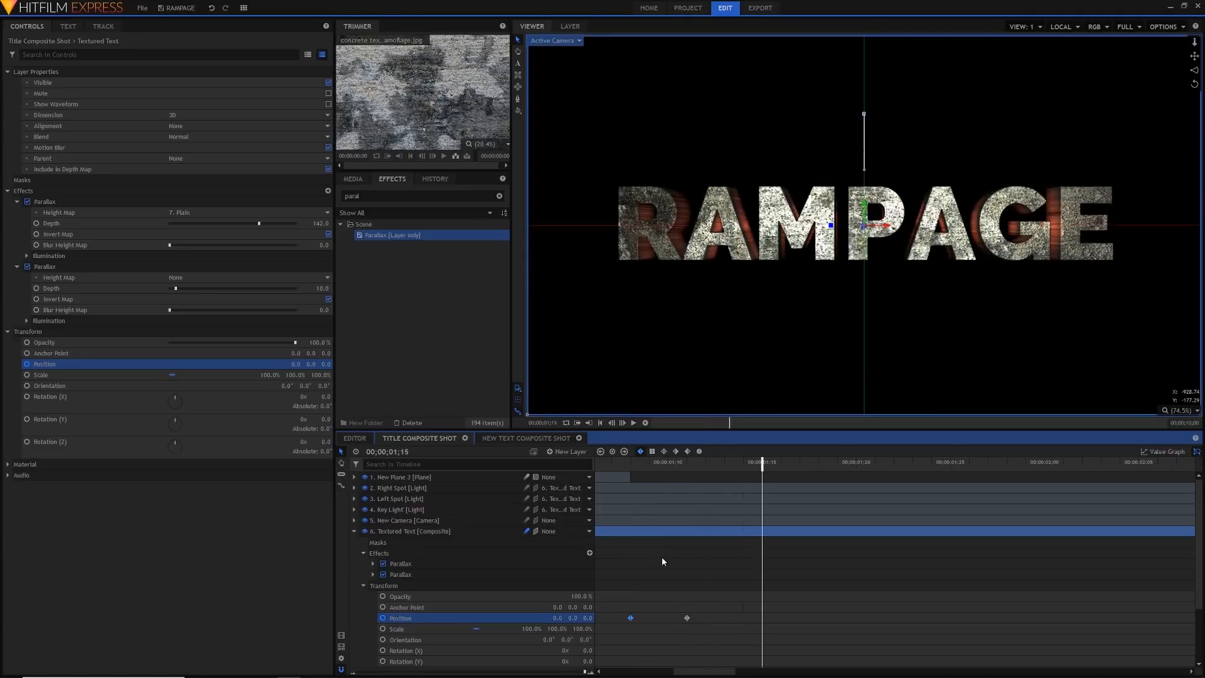
pyautogui.click(1174, 410)
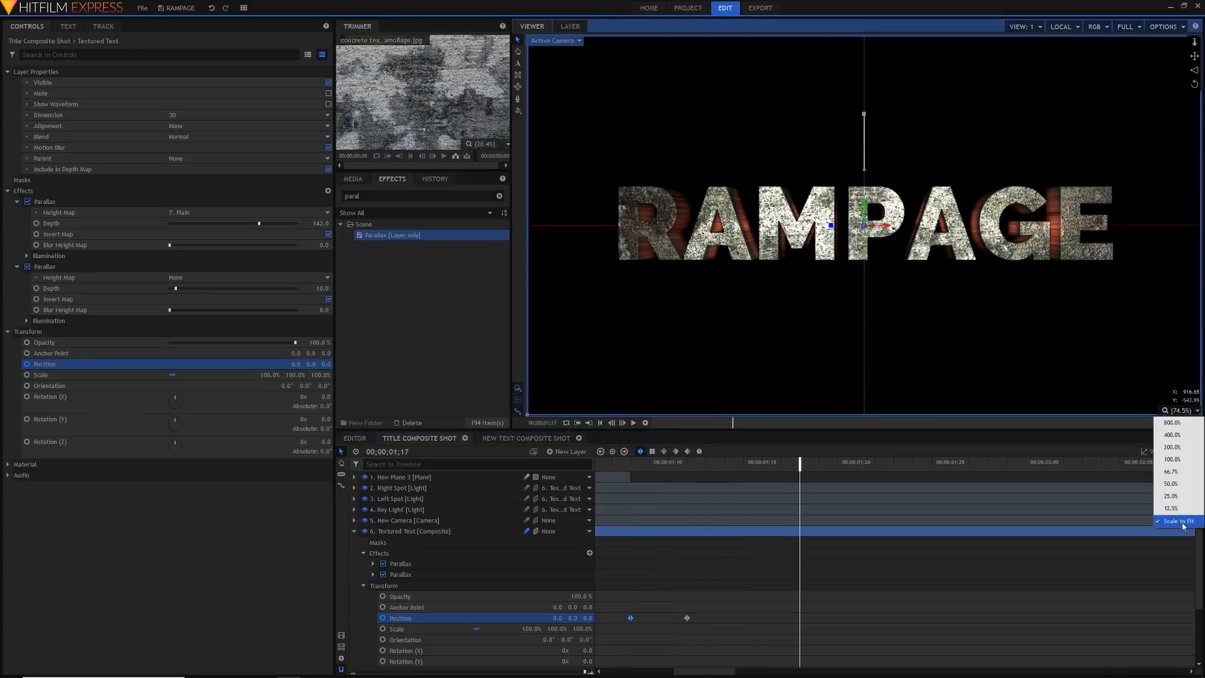
pyautogui.click(1174, 521)
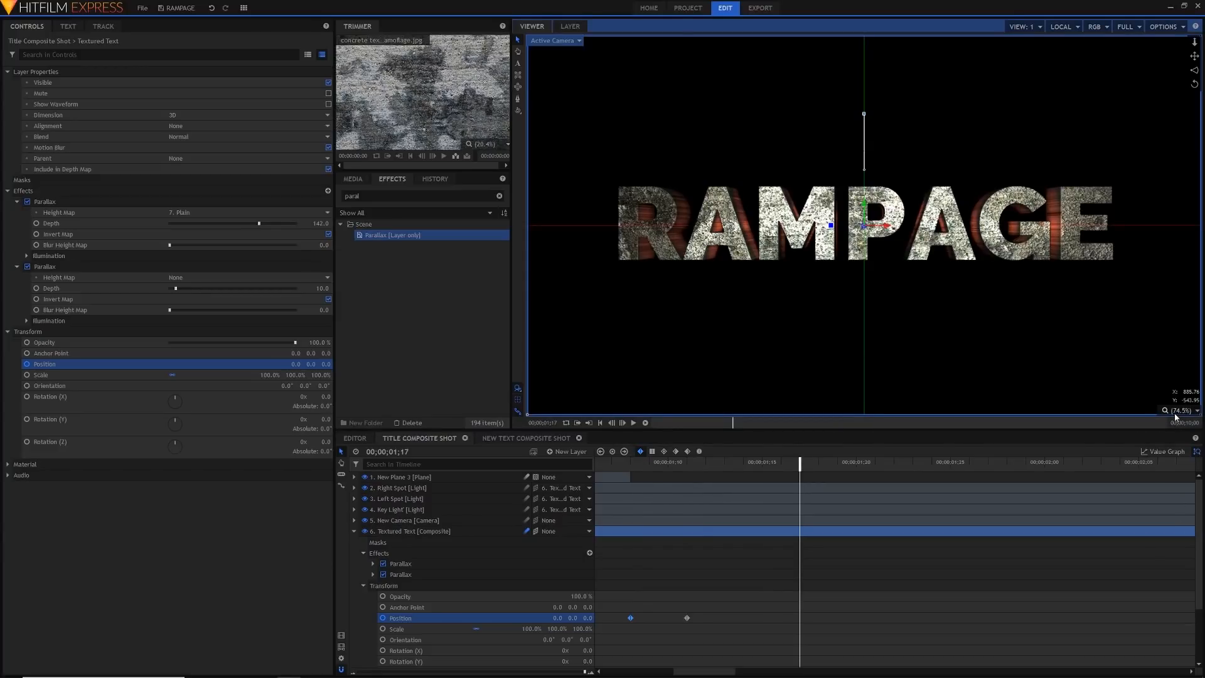
pyautogui.moveTo(1166, 414)
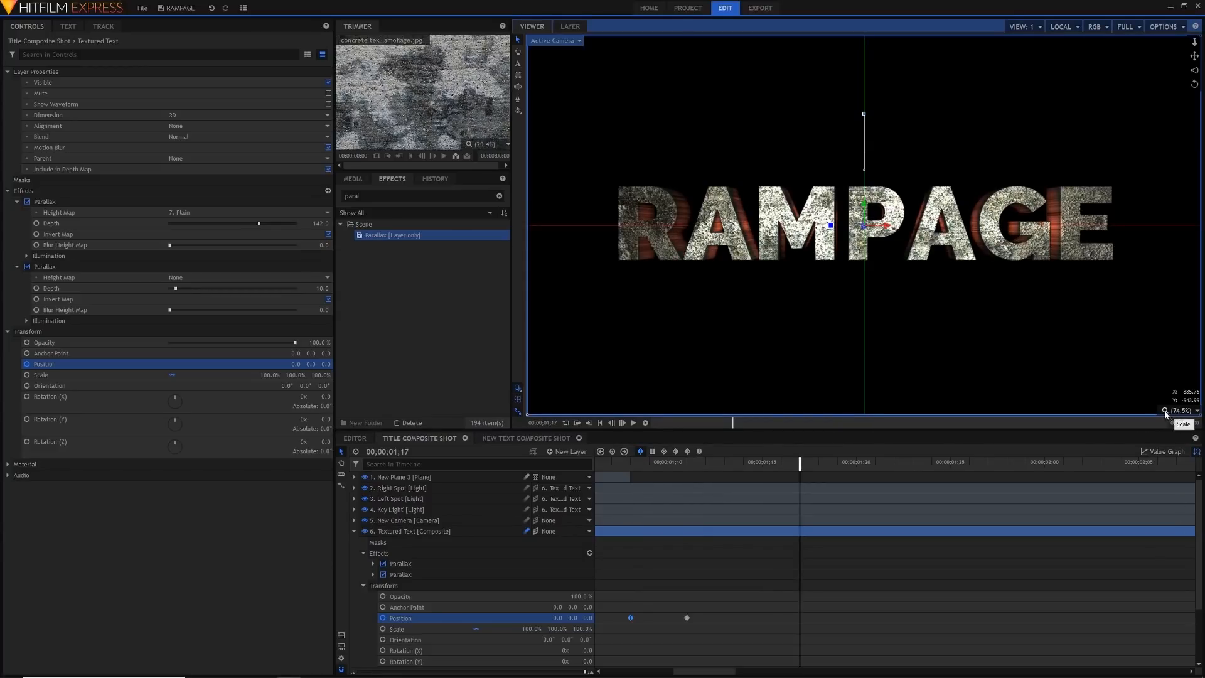
pyautogui.click(353, 178)
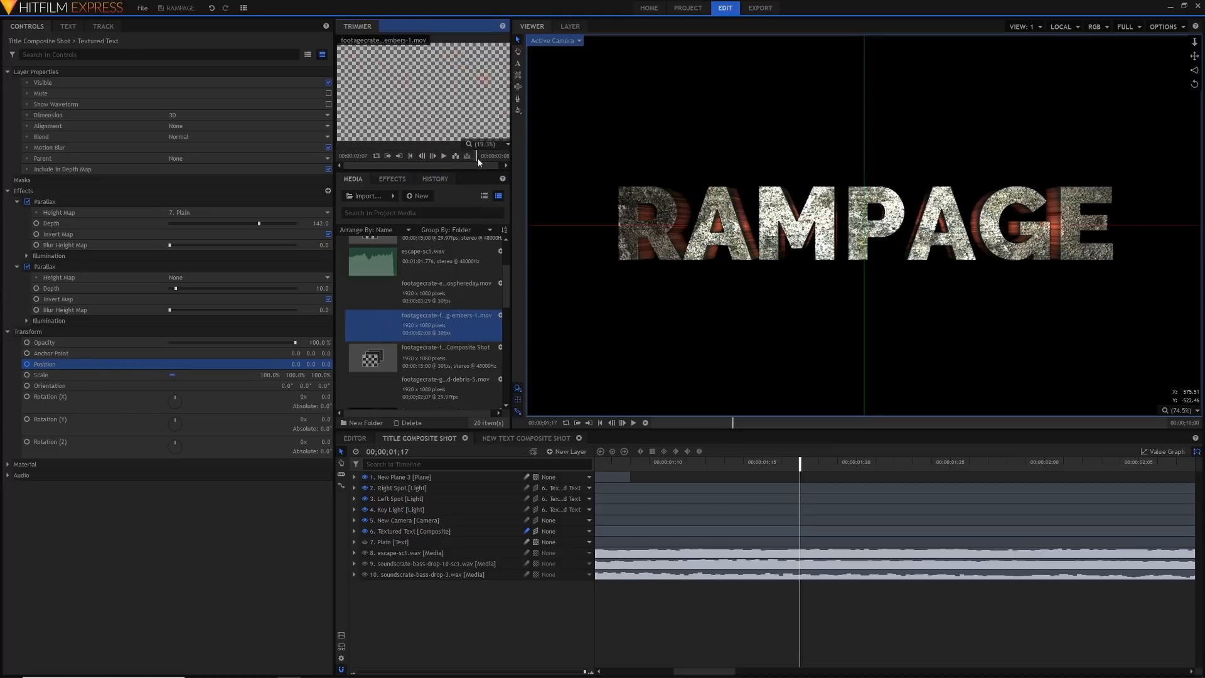
pyautogui.moveTo(384, 599)
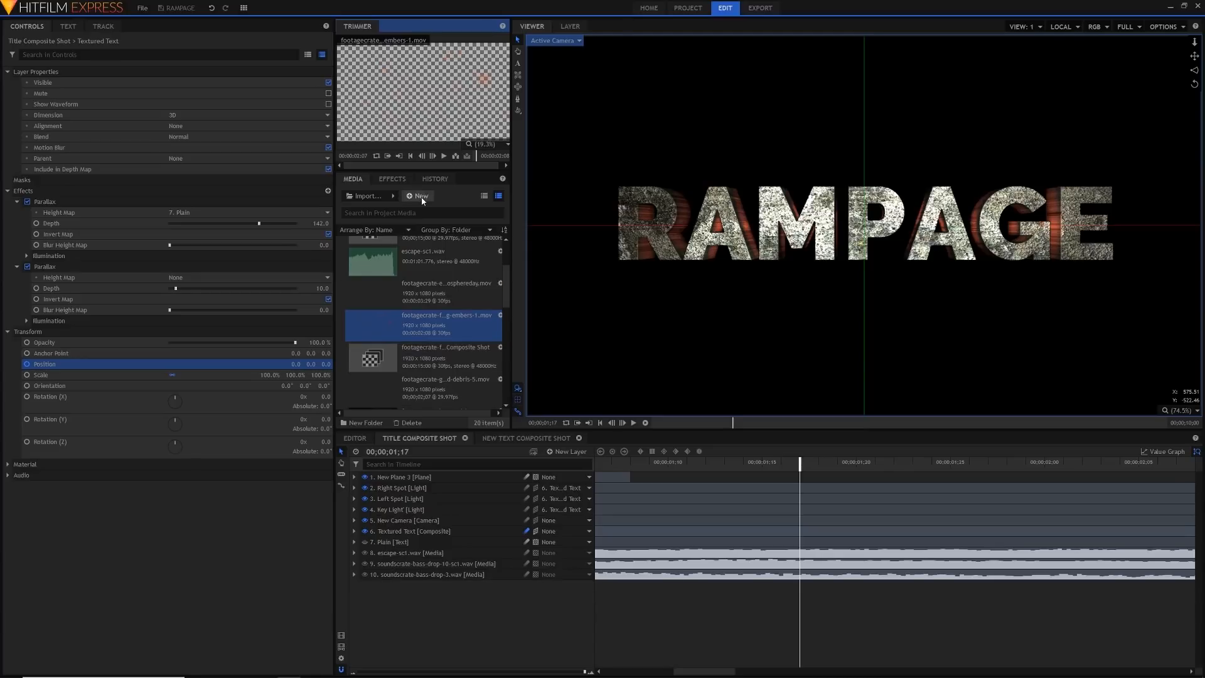
# - Create a new 'Falling Embers' composite shot, then return to the title composite shot
pyautogui.click(421, 195)
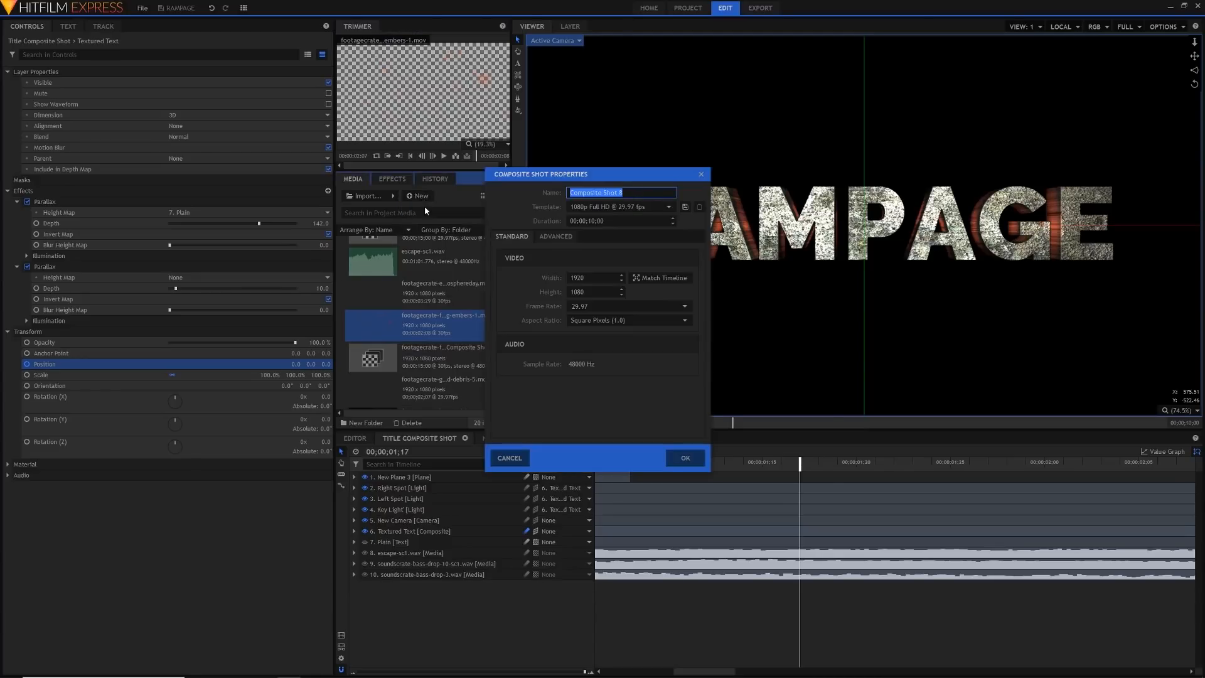
pyautogui.write('Fall')
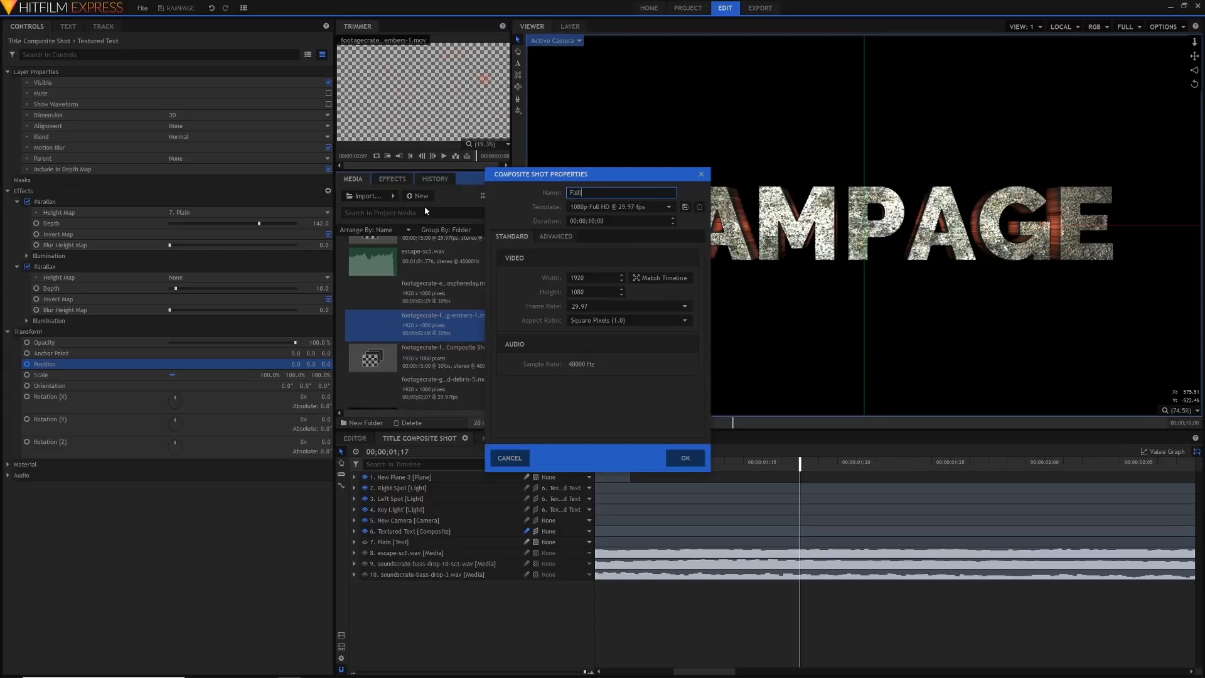
pyautogui.click(683, 457)
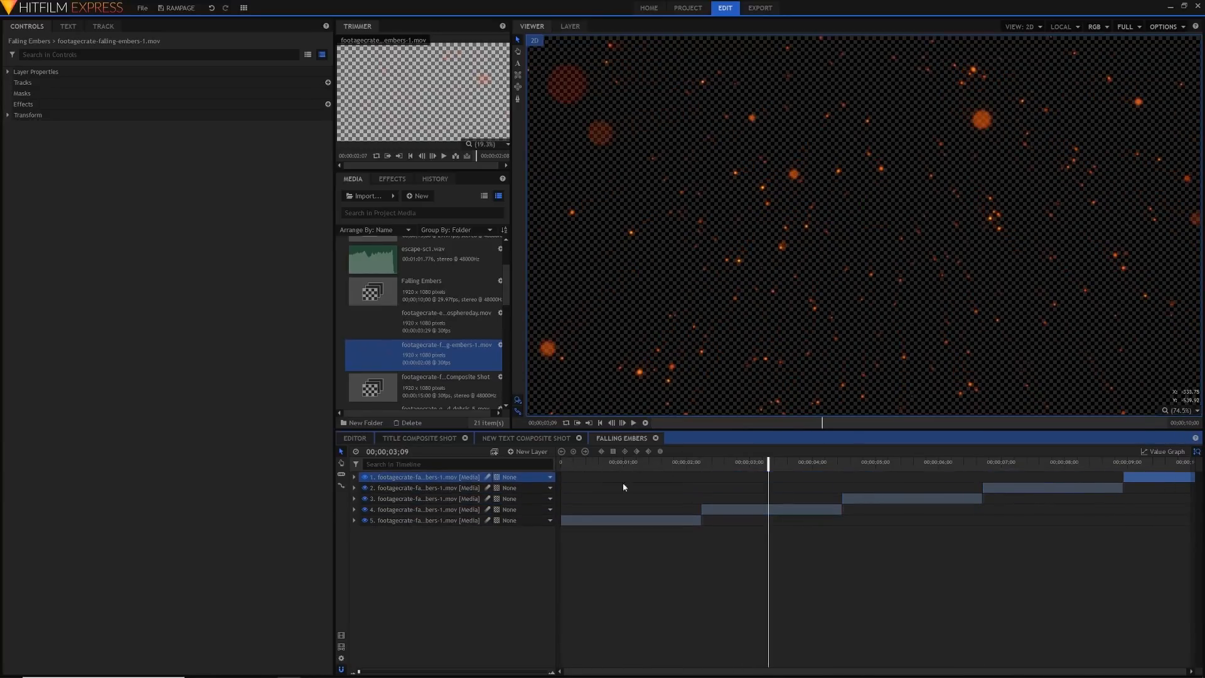
pyautogui.click(525, 438)
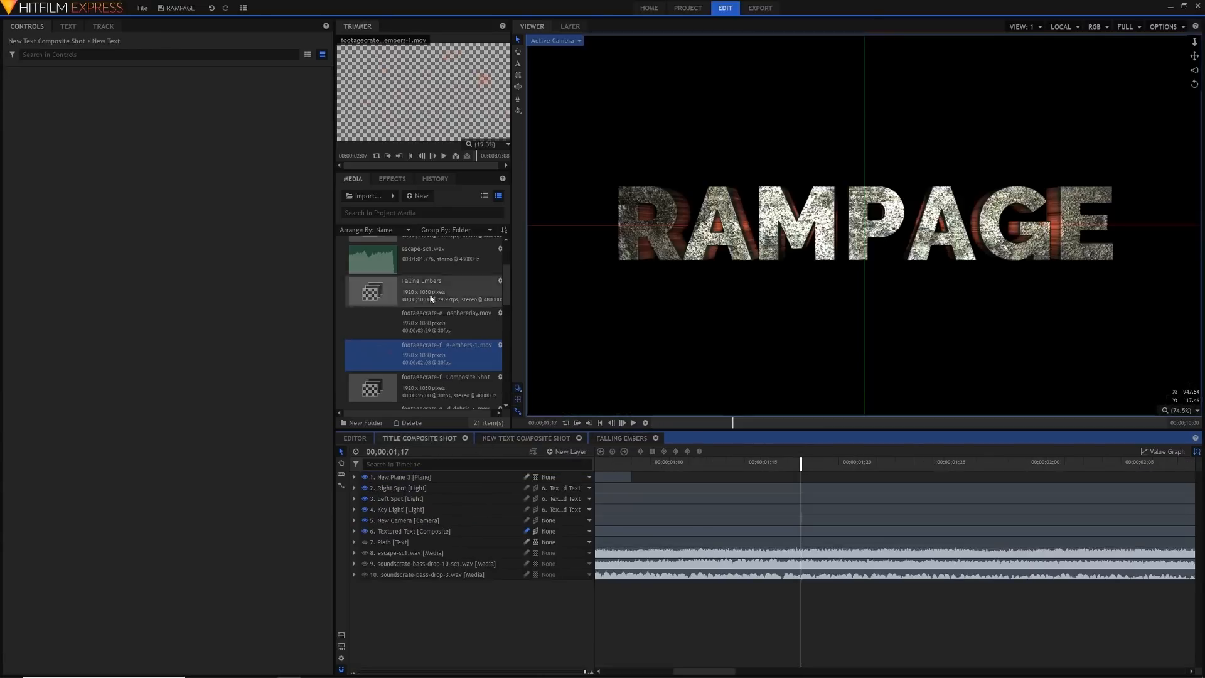
# - Select the Falling Embers shot to add it into the title timeline
pyautogui.click(421, 283)
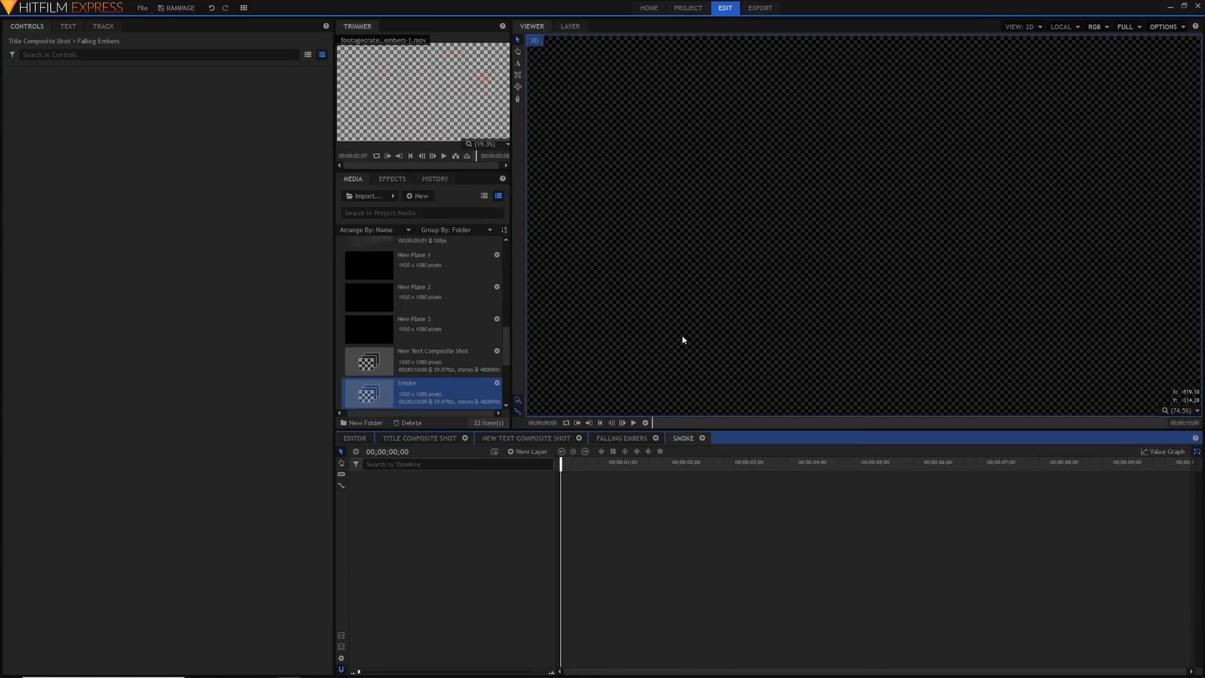
pyautogui.scroll(3)
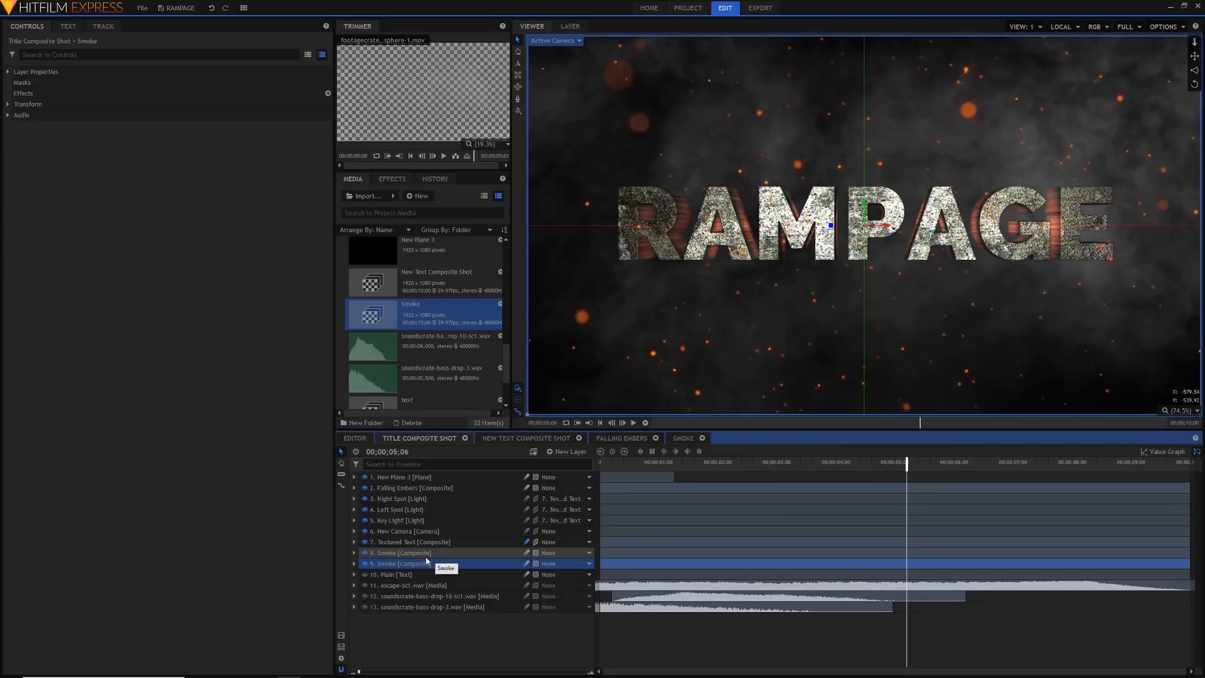
# - Move a Smoke layer above Textured Text, apply Time Reverse, and fine-tune the orange smoke tint
pyautogui.click(400, 552)
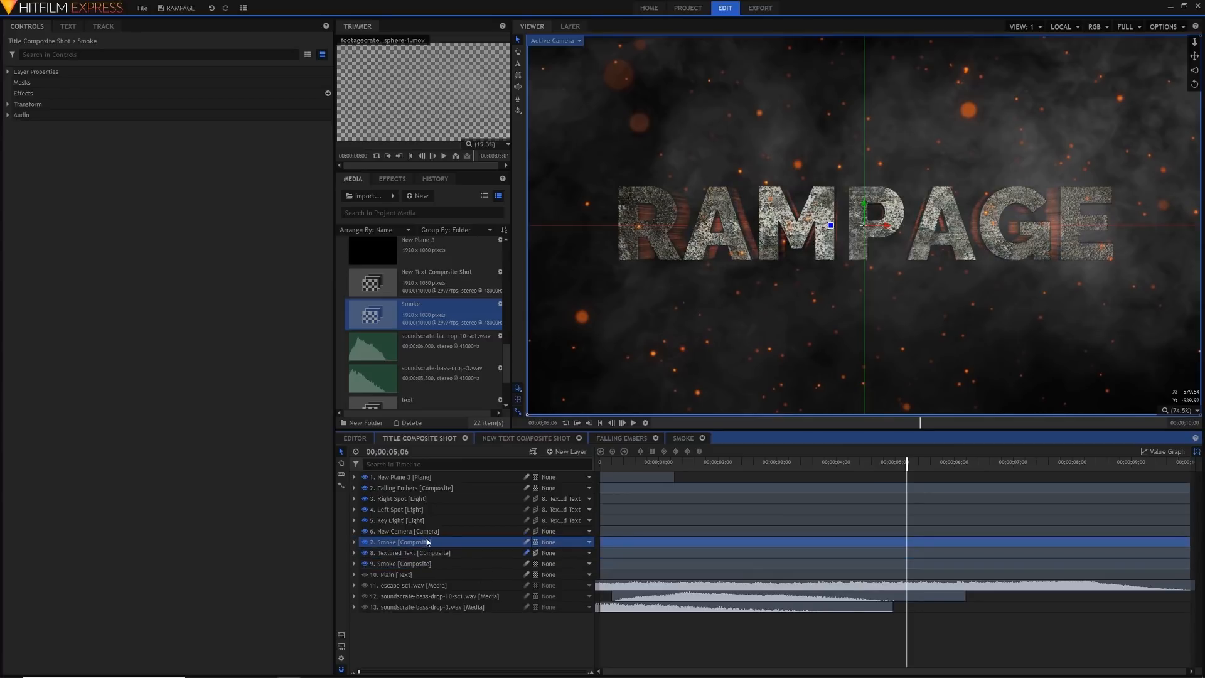
pyautogui.moveTo(992, 229)
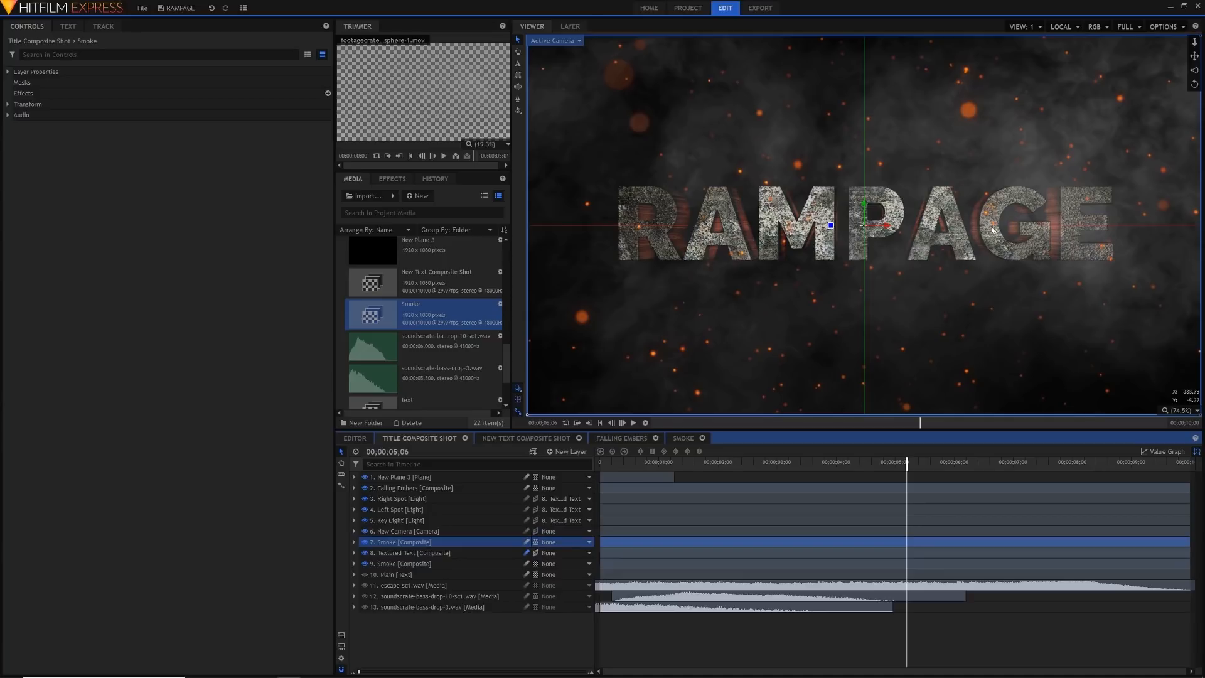
pyautogui.moveTo(883, 273)
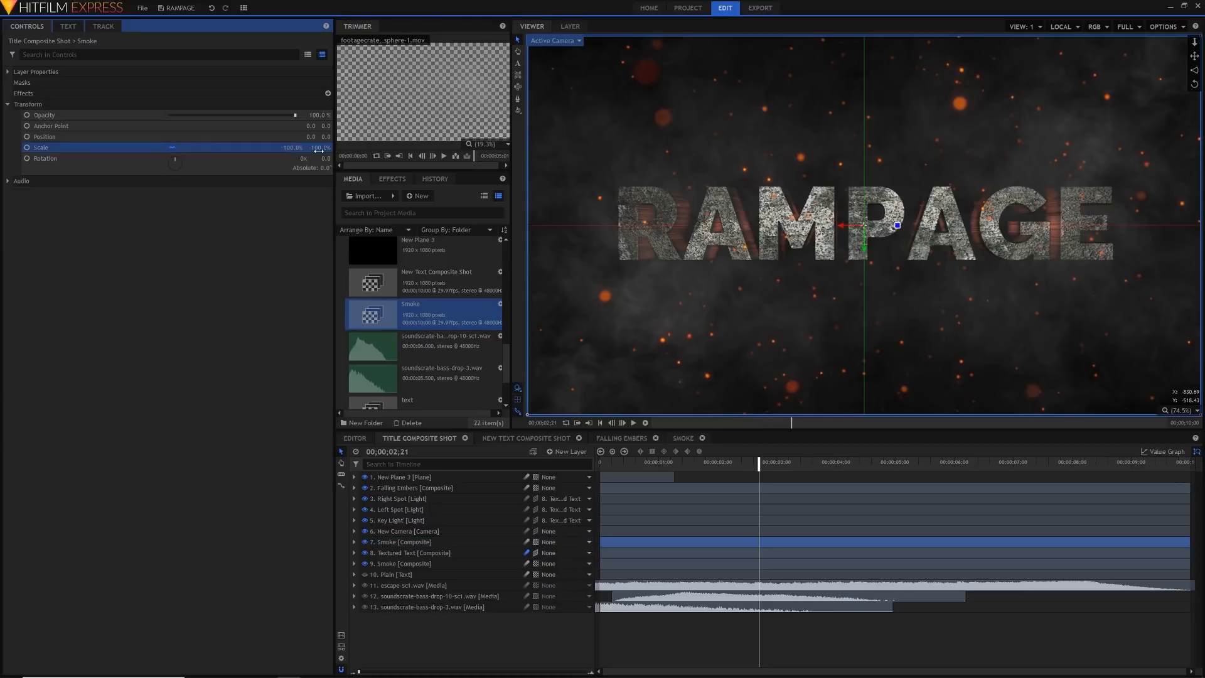
pyautogui.click(392, 179)
pyautogui.write('tim')
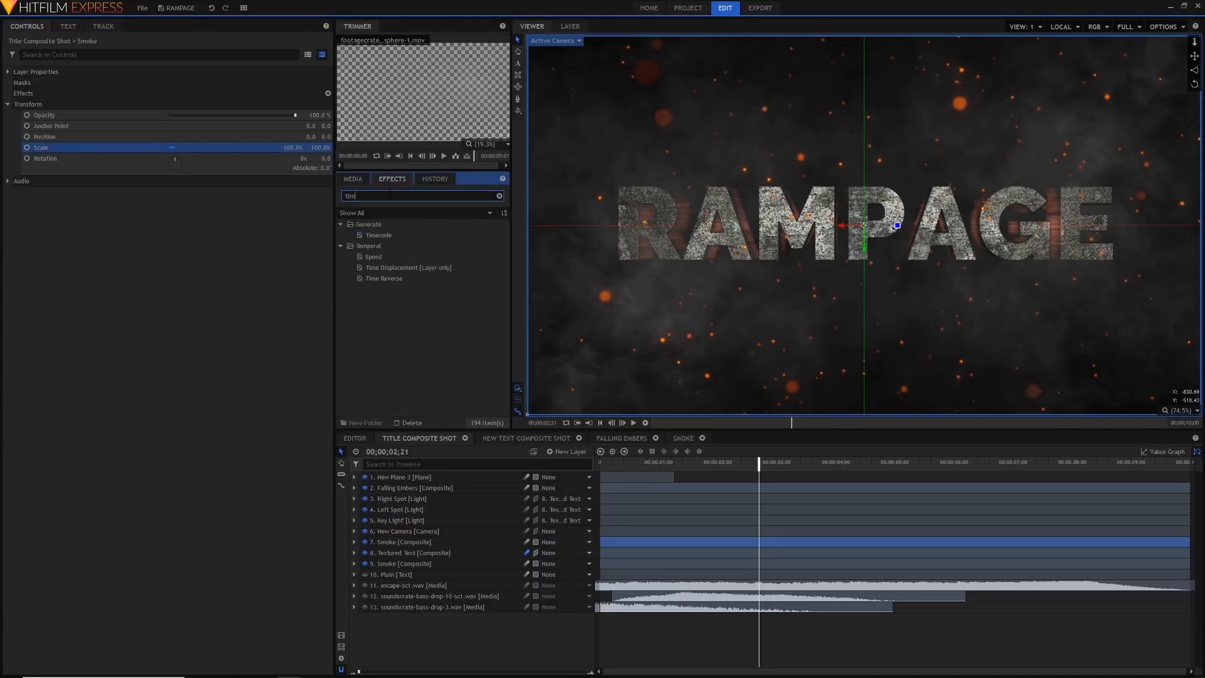
pyautogui.click(384, 278)
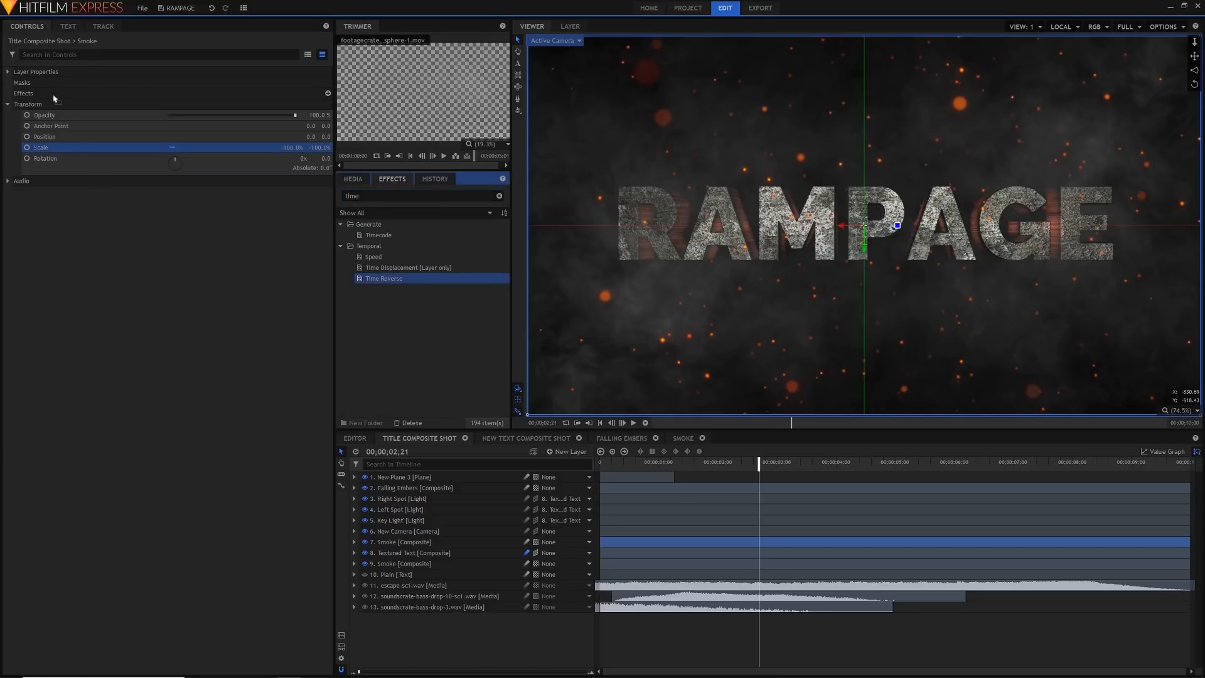
pyautogui.click(354, 542)
pyautogui.write('hue')
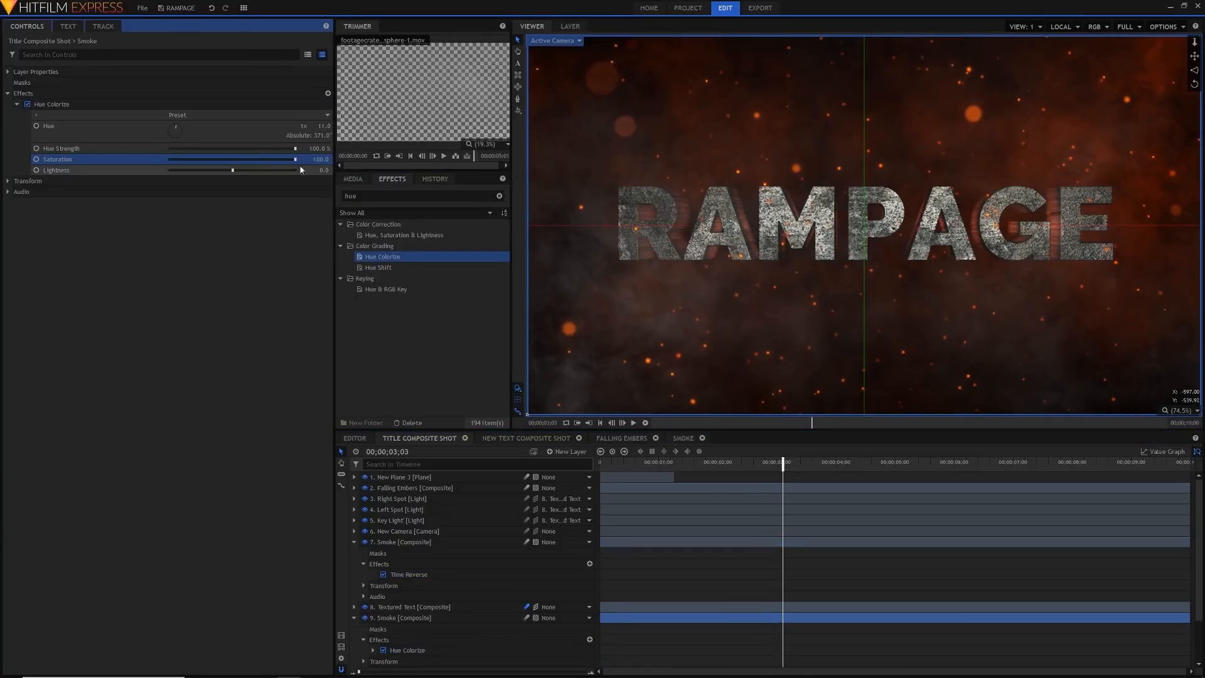
pyautogui.moveTo(295, 158); pyautogui.dragTo(264, 159)
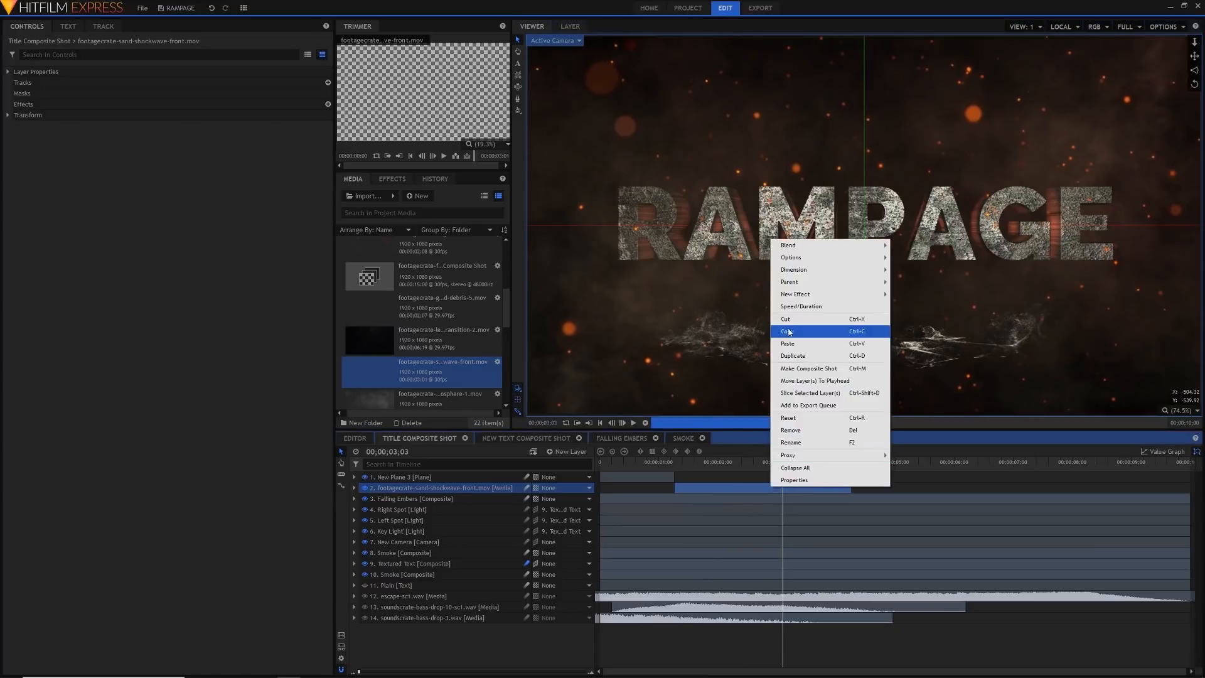
# - Set the sand shockwave clip's speed to 160% in Speed/Duration
pyautogui.click(801, 306)
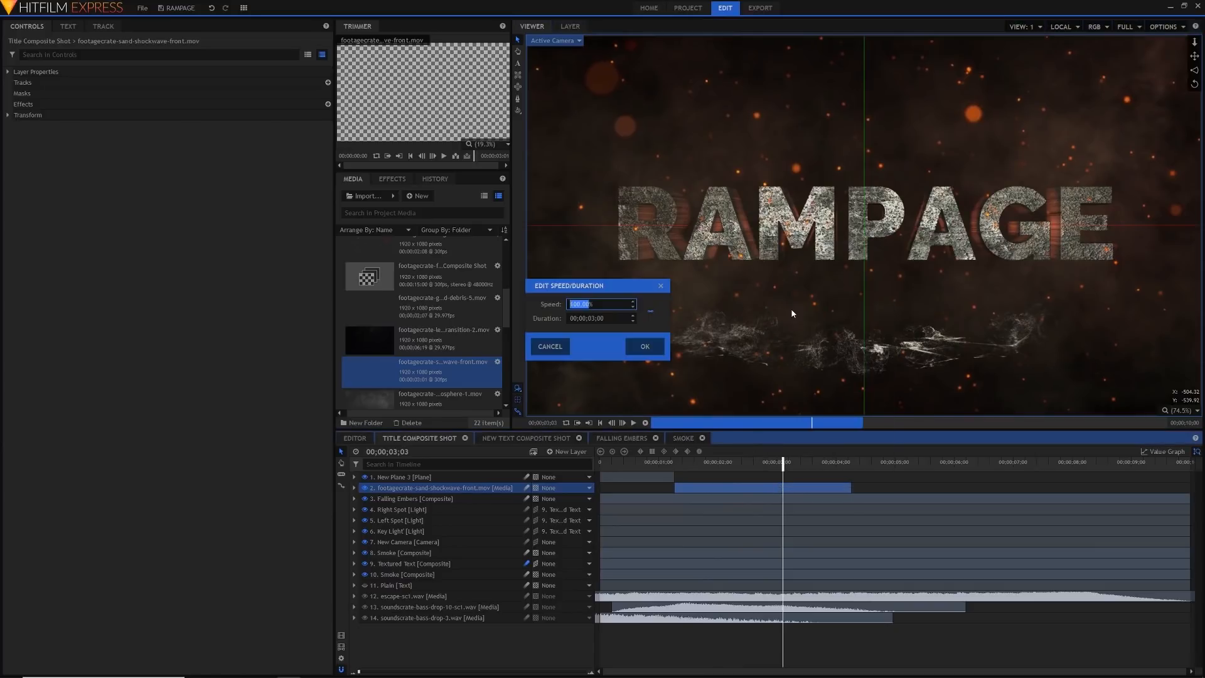
pyautogui.write('160%')
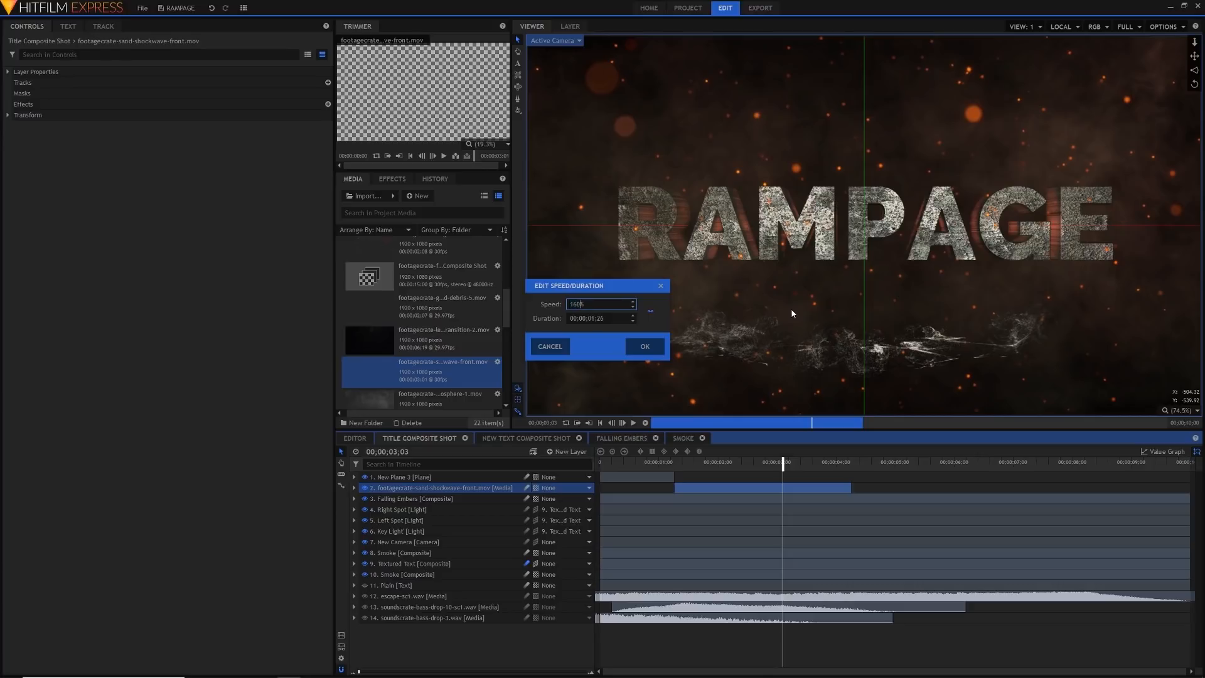
pyautogui.click(644, 346)
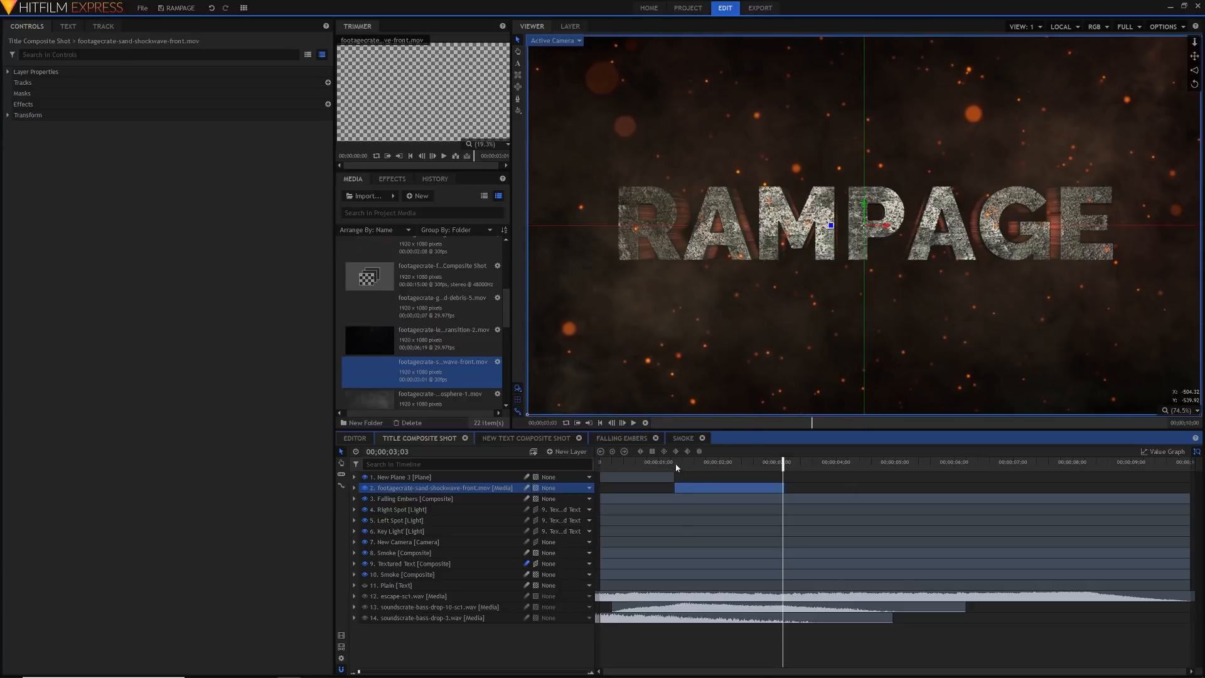
# - Give the shockwave layer Screen blend mode and switch its Curves to the Red channel
pyautogui.click(8, 72)
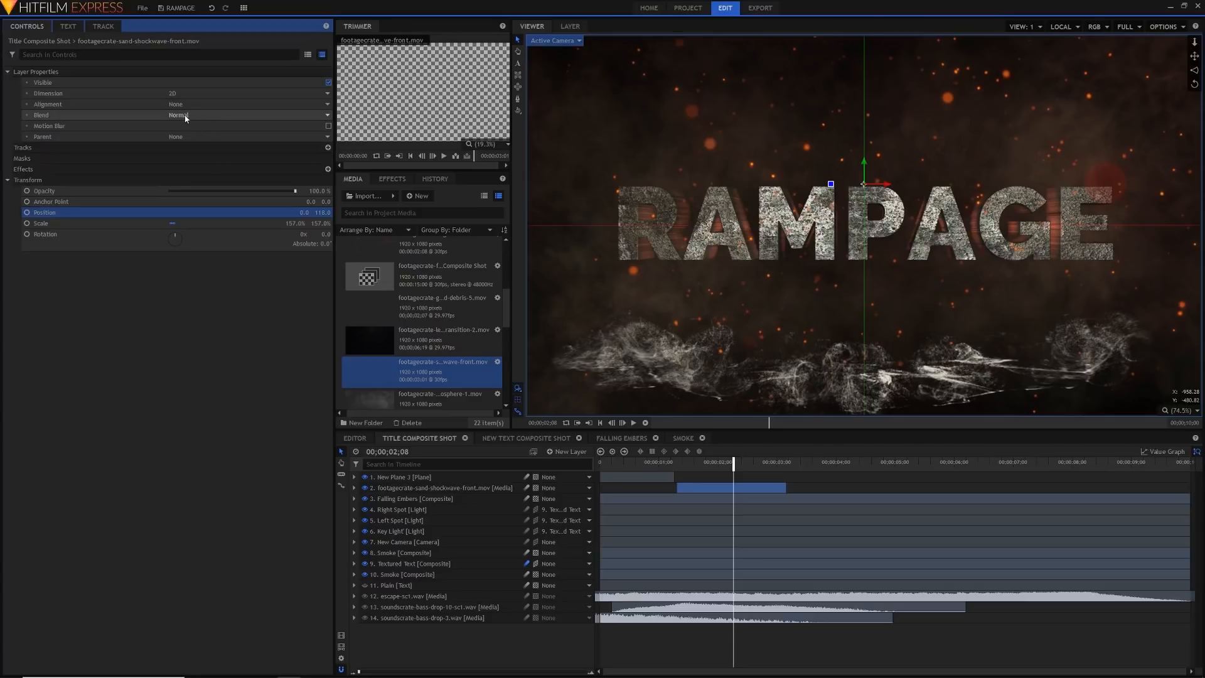
pyautogui.click(246, 114)
pyautogui.write('curv')
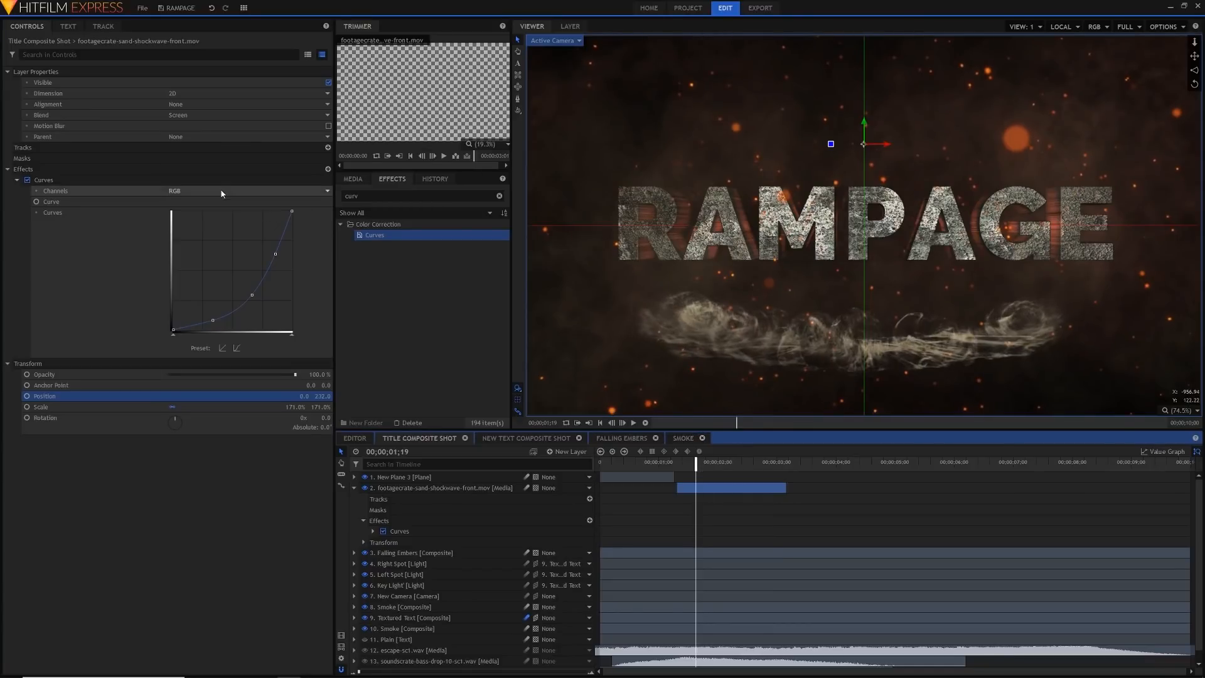
pyautogui.click(246, 191)
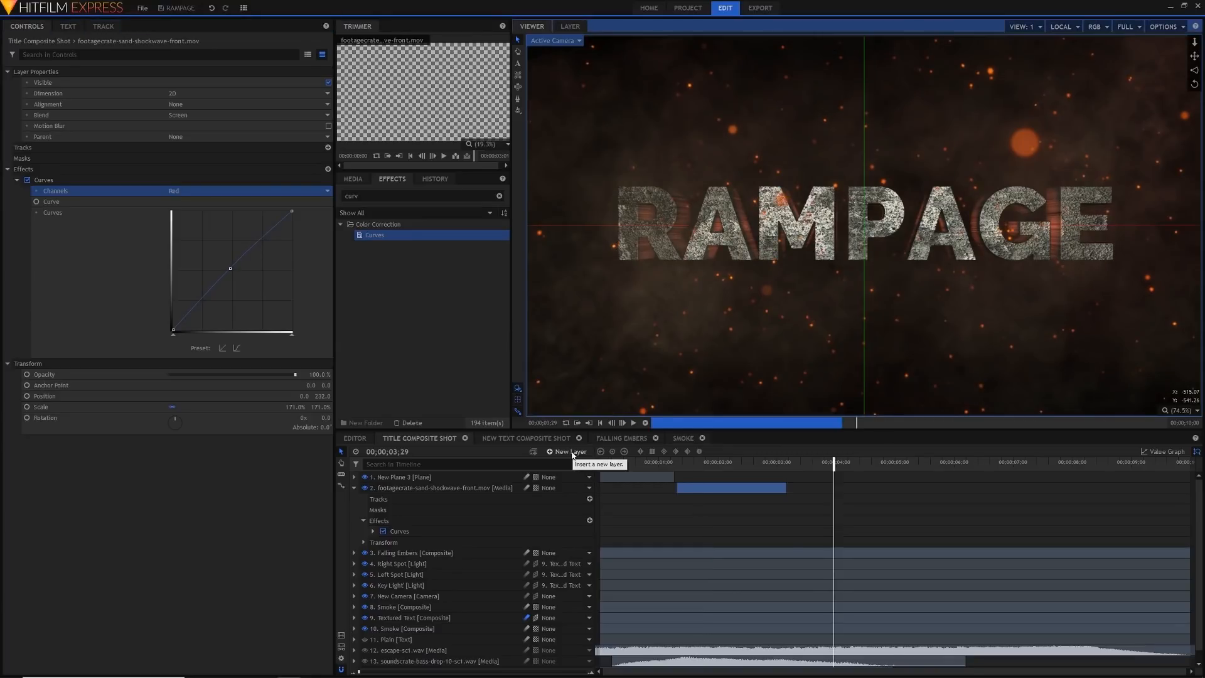
# - Add a New Grade layer and keyframe its Shake amount spiking from 50 to 200, then 0
pyautogui.click(570, 451)
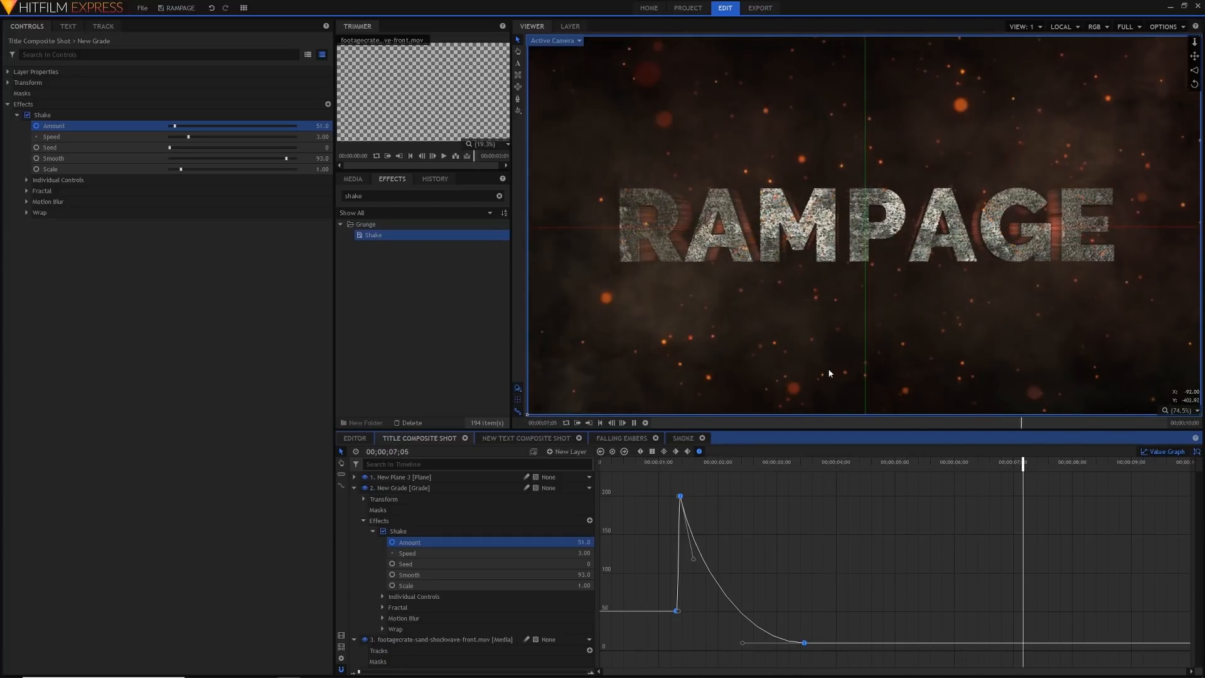
pyautogui.click(639, 462)
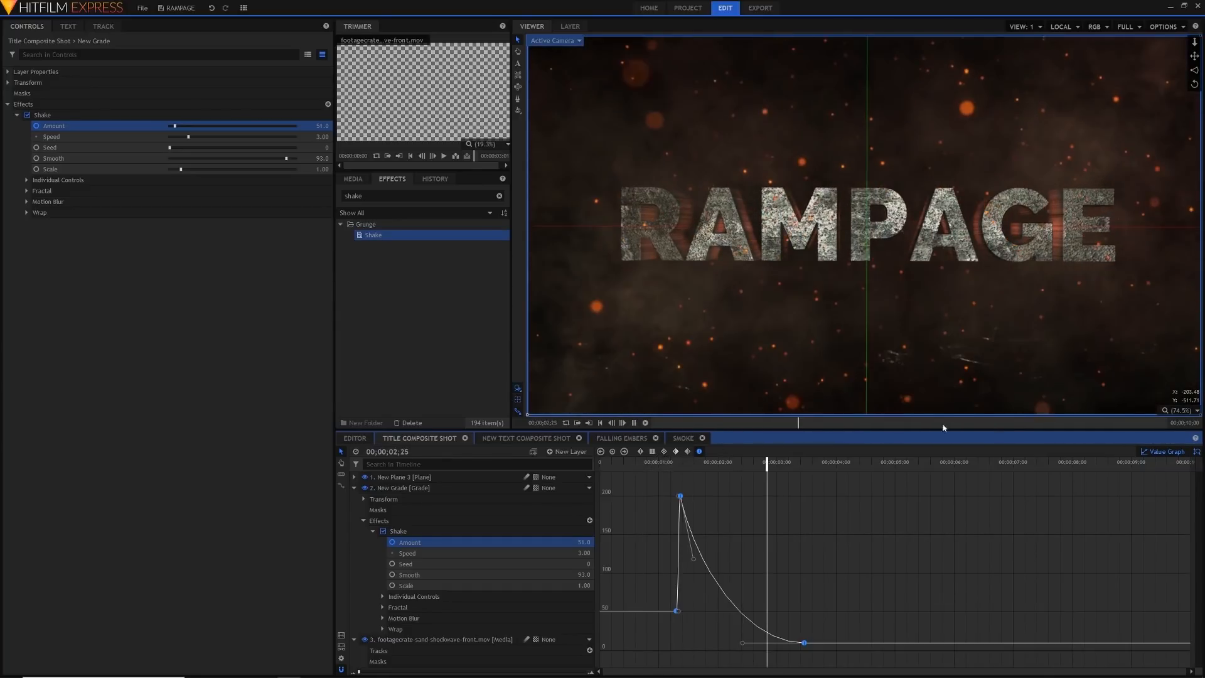
pyautogui.click(883, 462)
pyautogui.write('light')
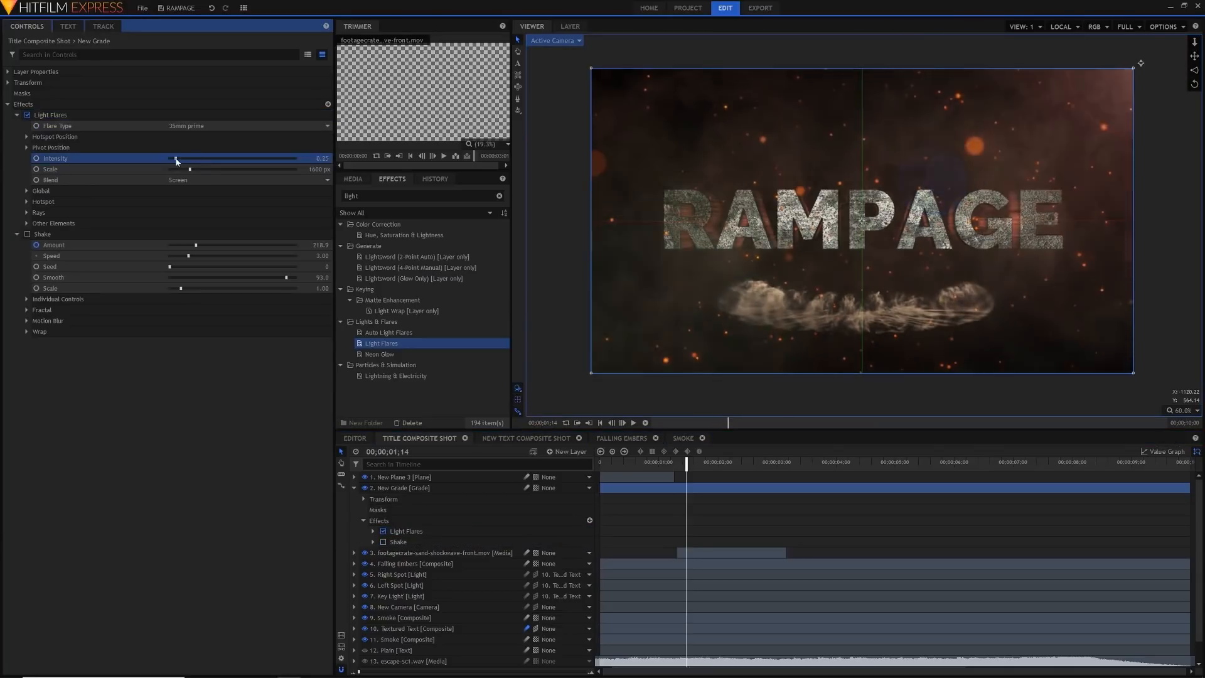
# - Raise the Light Flares intensity to about 0.55
pyautogui.moveTo(175, 159); pyautogui.dragTo(190, 158)
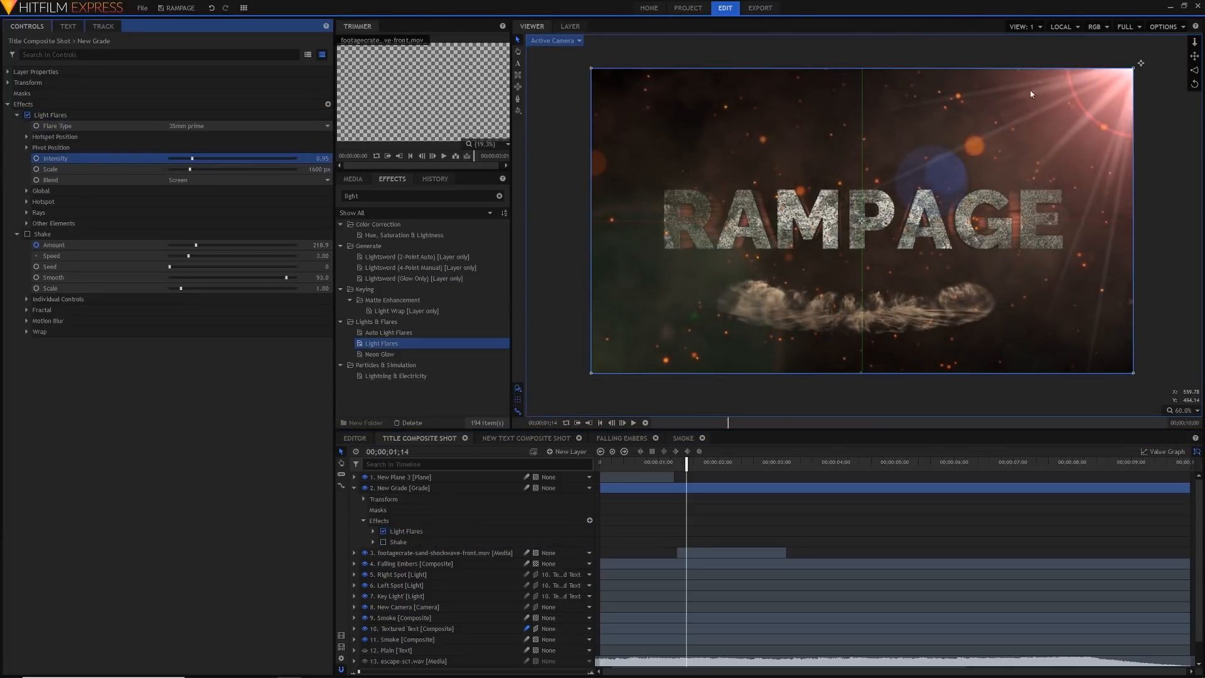